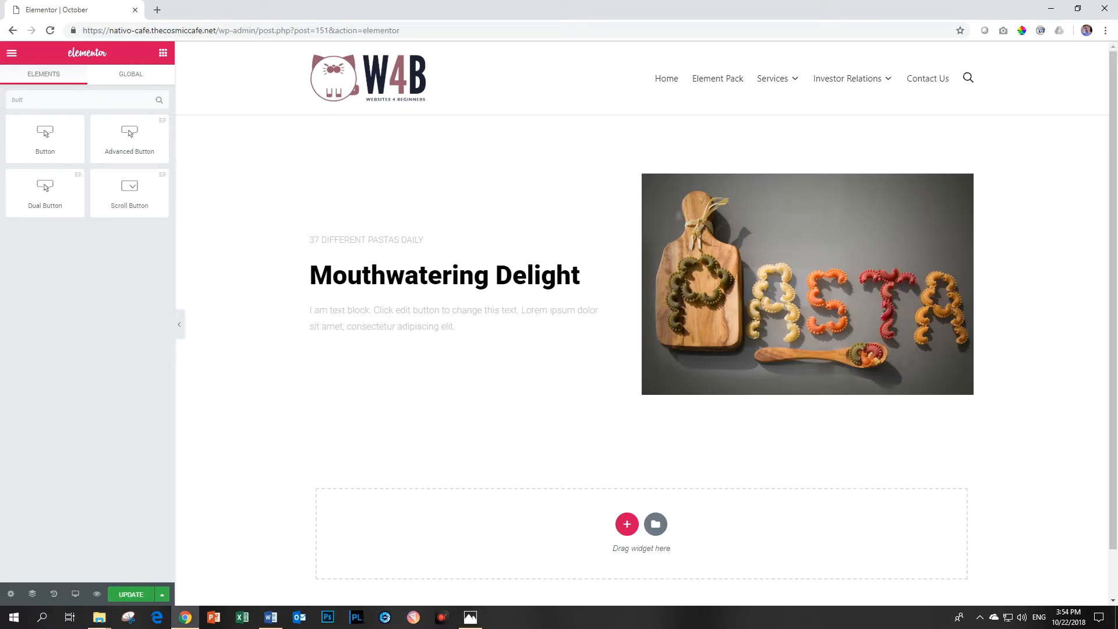
mouse_move(550, 559)
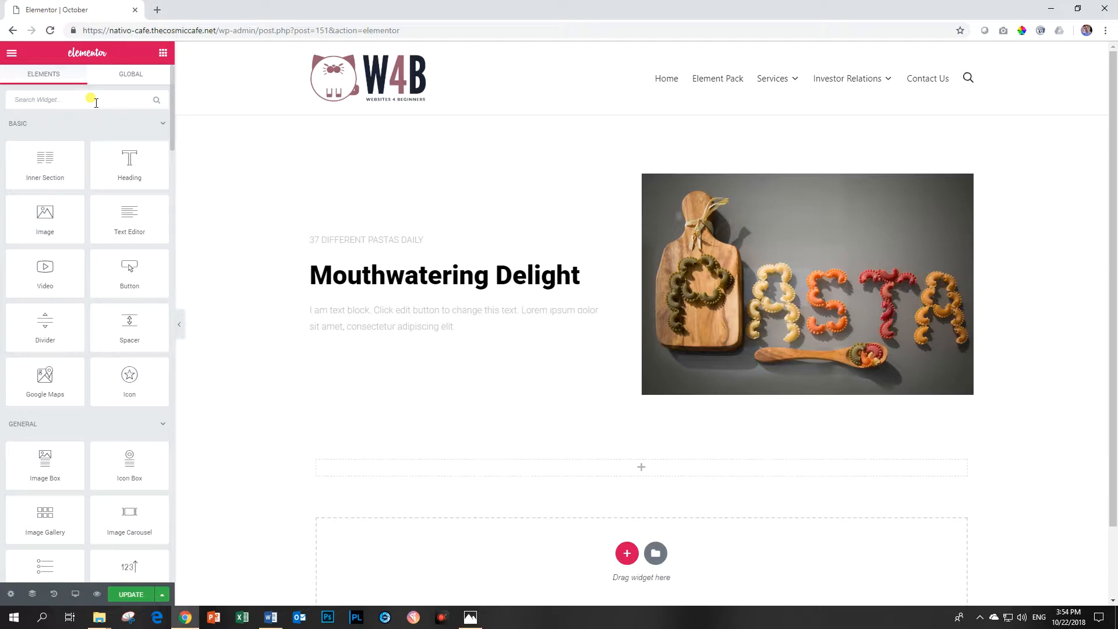
- Search the widget panel for 'advanced' to find the Advanced Image Gallery widget
type("advanced")
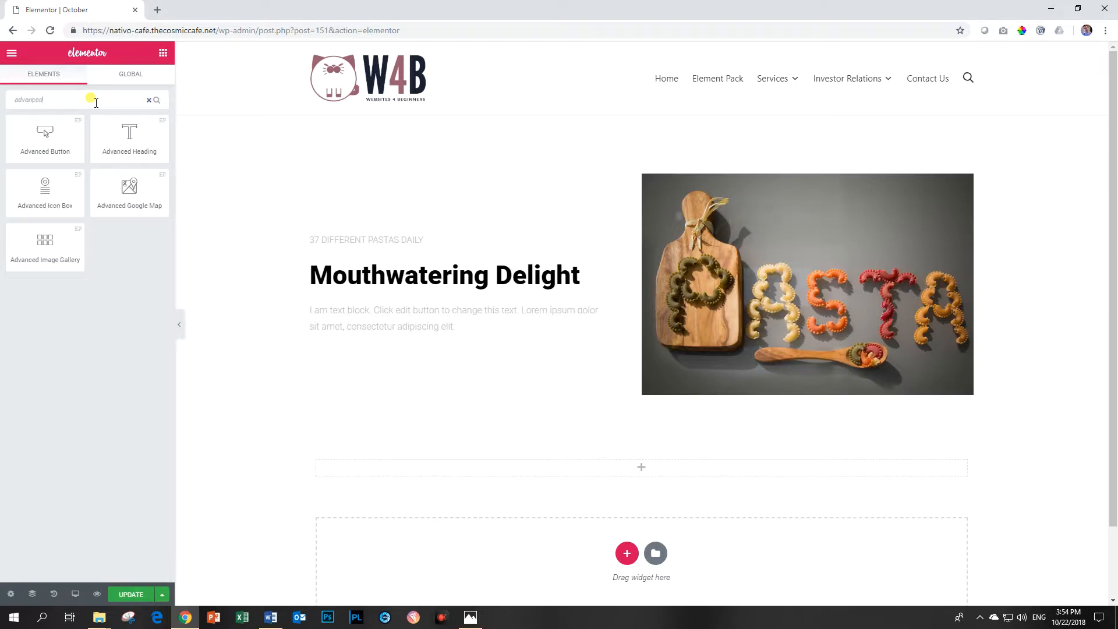
mouse_move(46, 245)
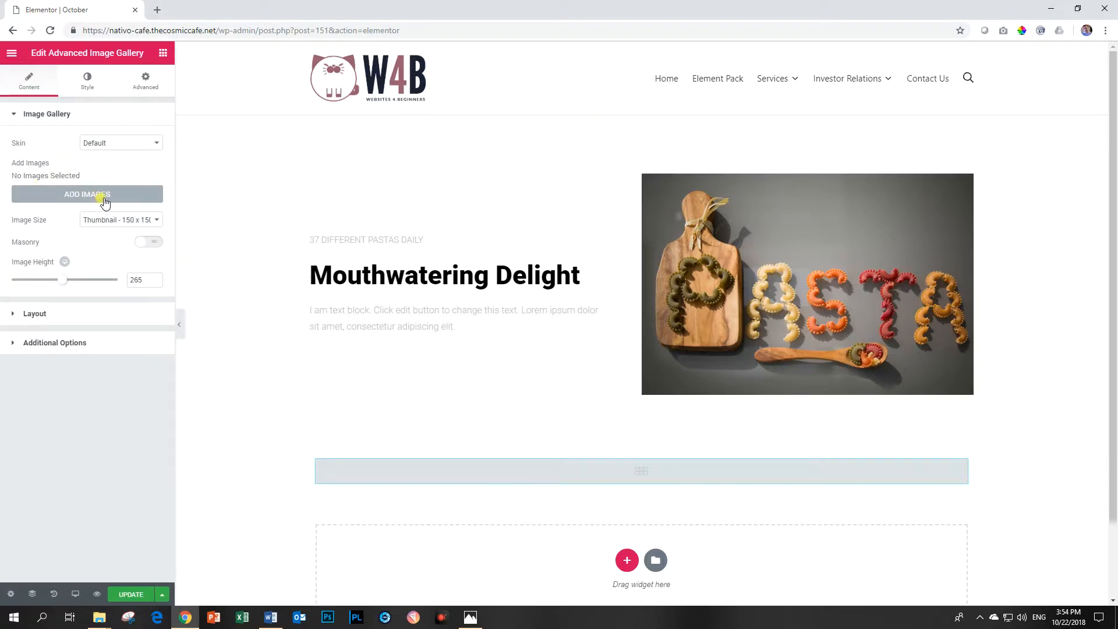
- Create a gallery from eight pasta photos in the Media Library and insert it into the widget
left_click(88, 195)
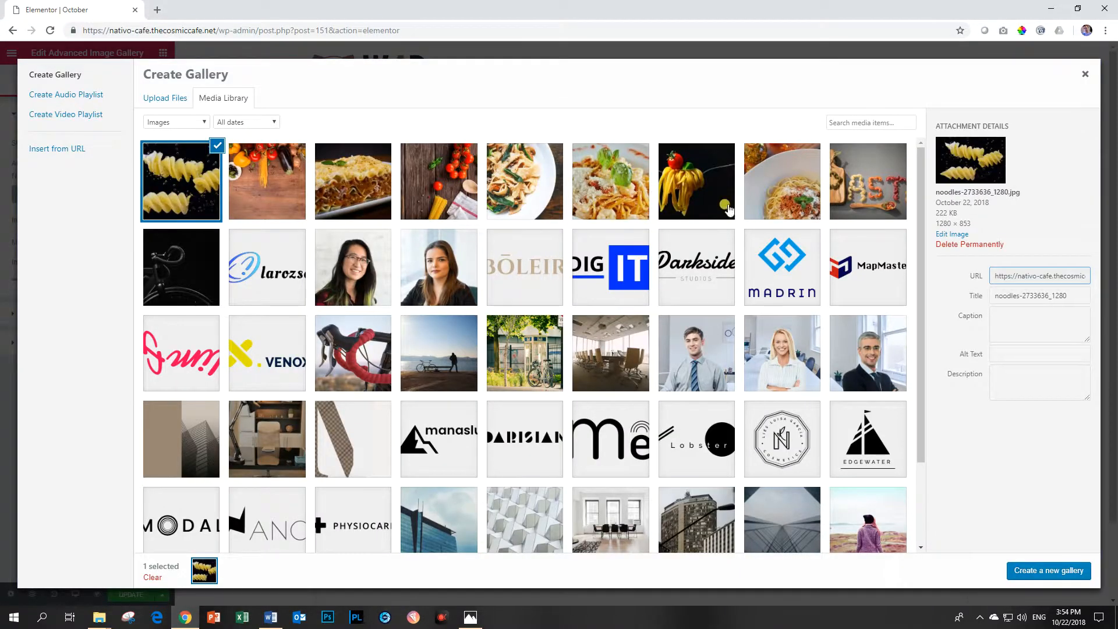
left_click(781, 181)
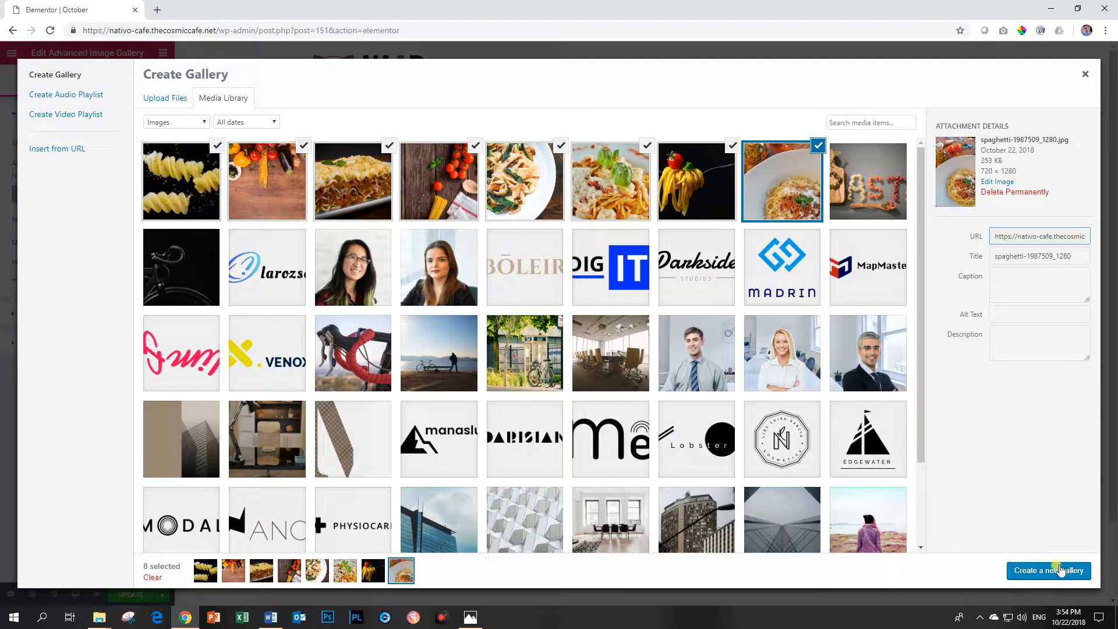
left_click(1049, 571)
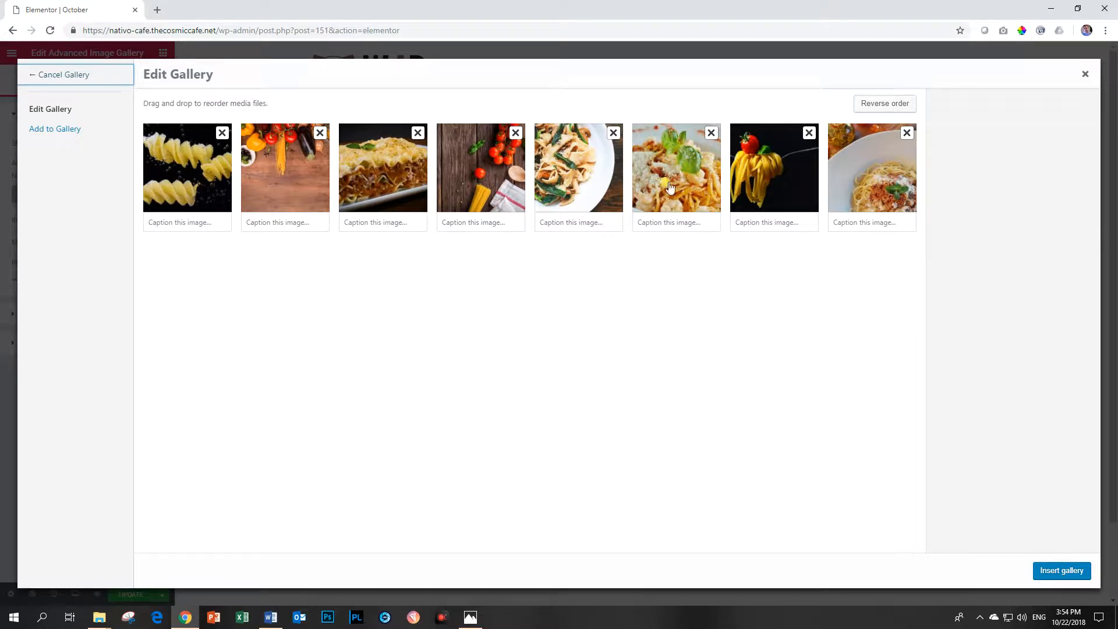
mouse_move(1062, 571)
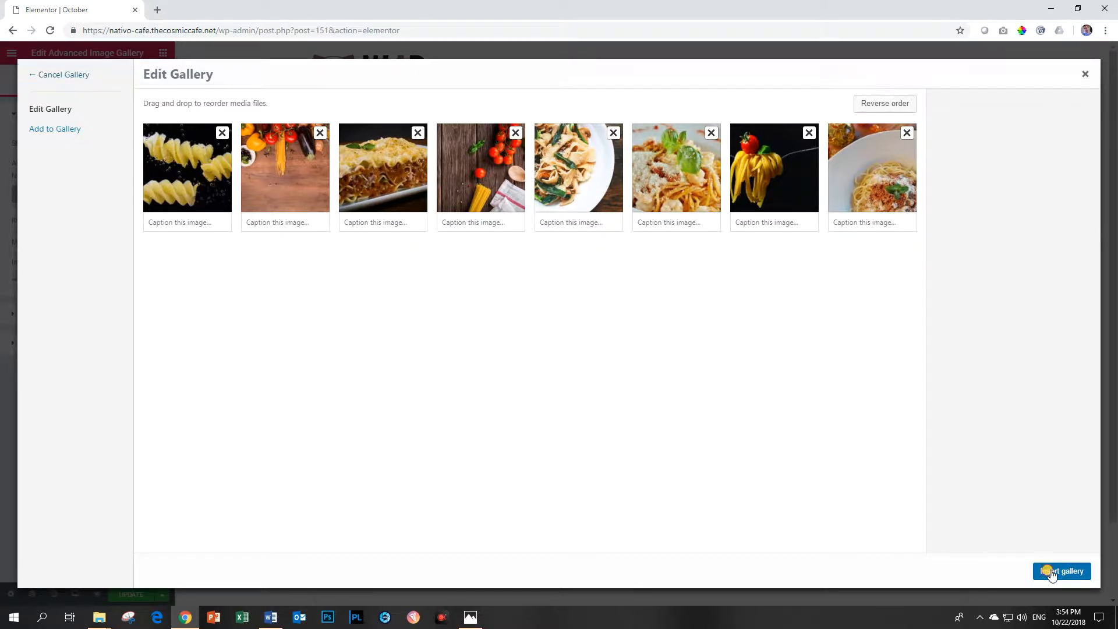
left_click(1063, 571)
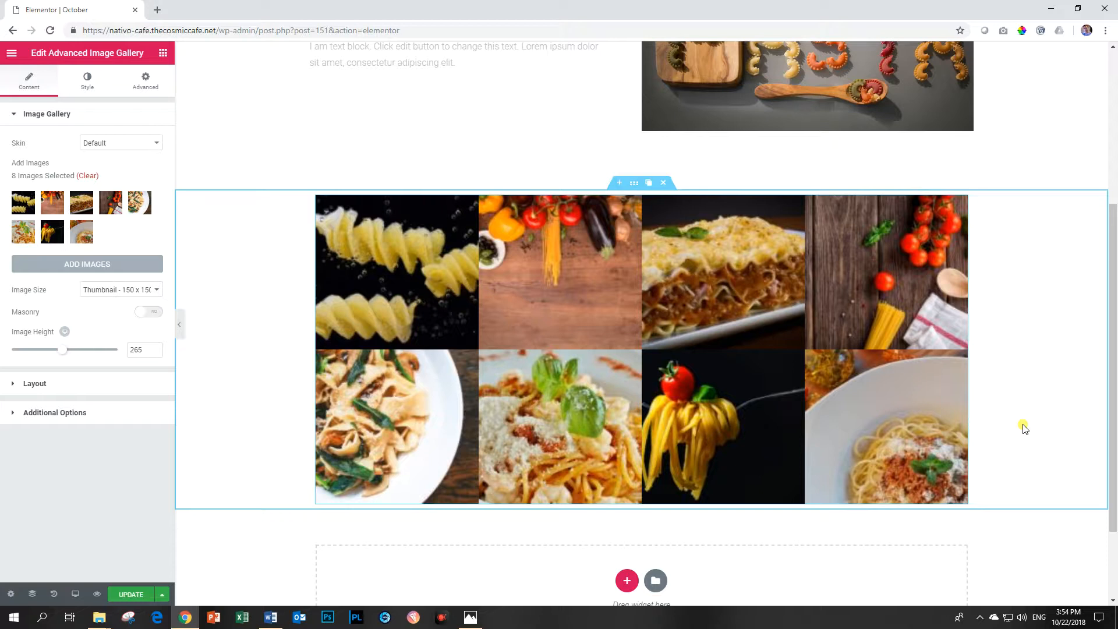
mouse_move(37, 298)
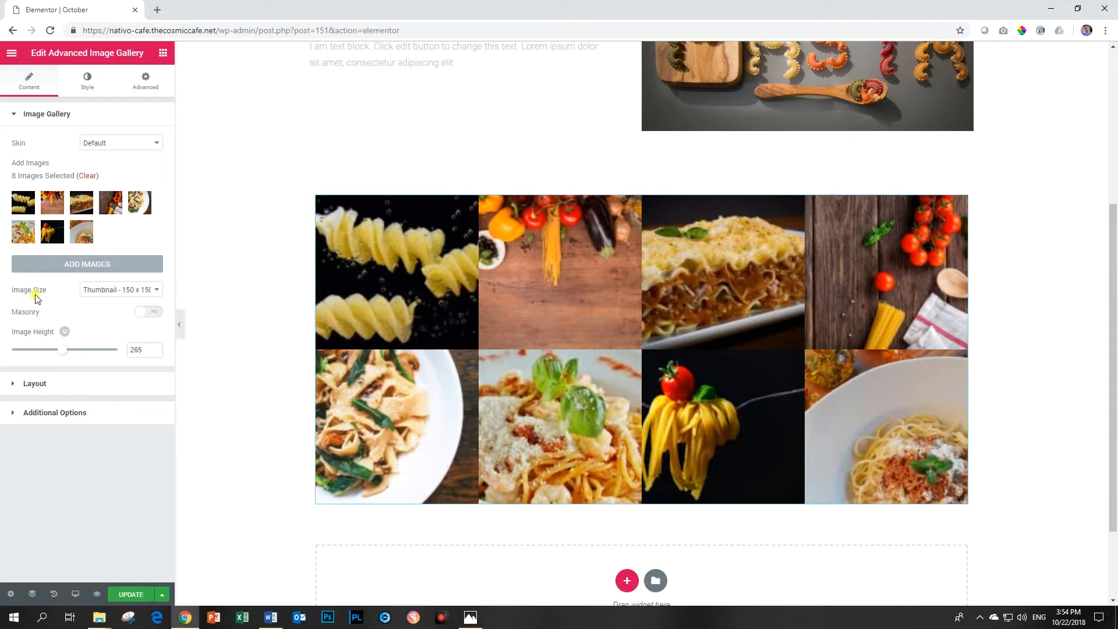
- Set the gallery Image Size to Medium, then to Medium Large - 768
left_click(120, 290)
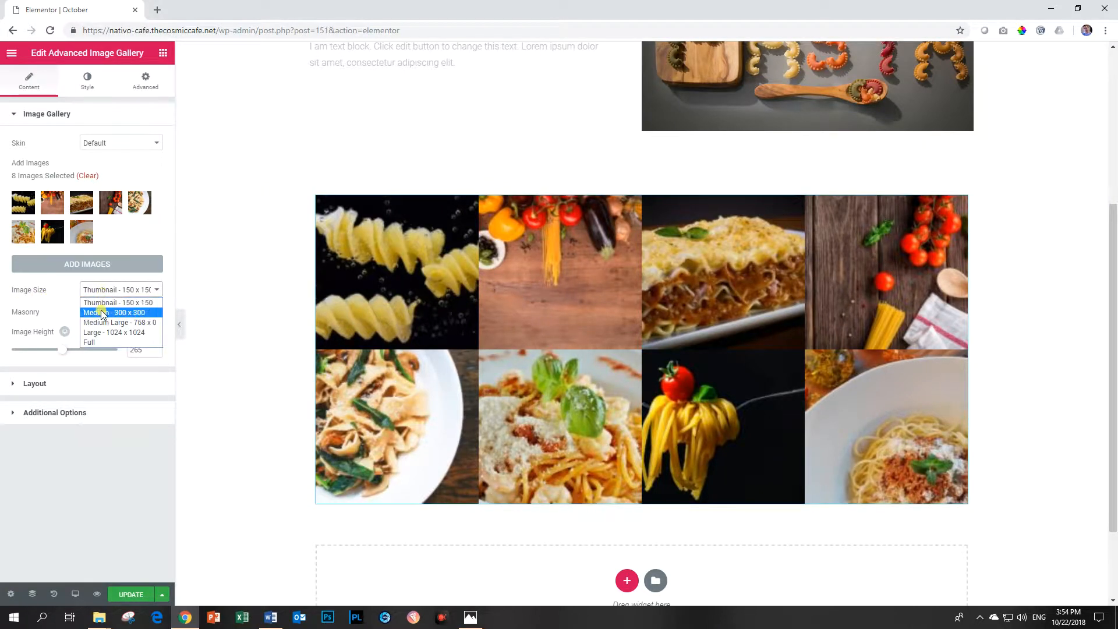
left_click(119, 313)
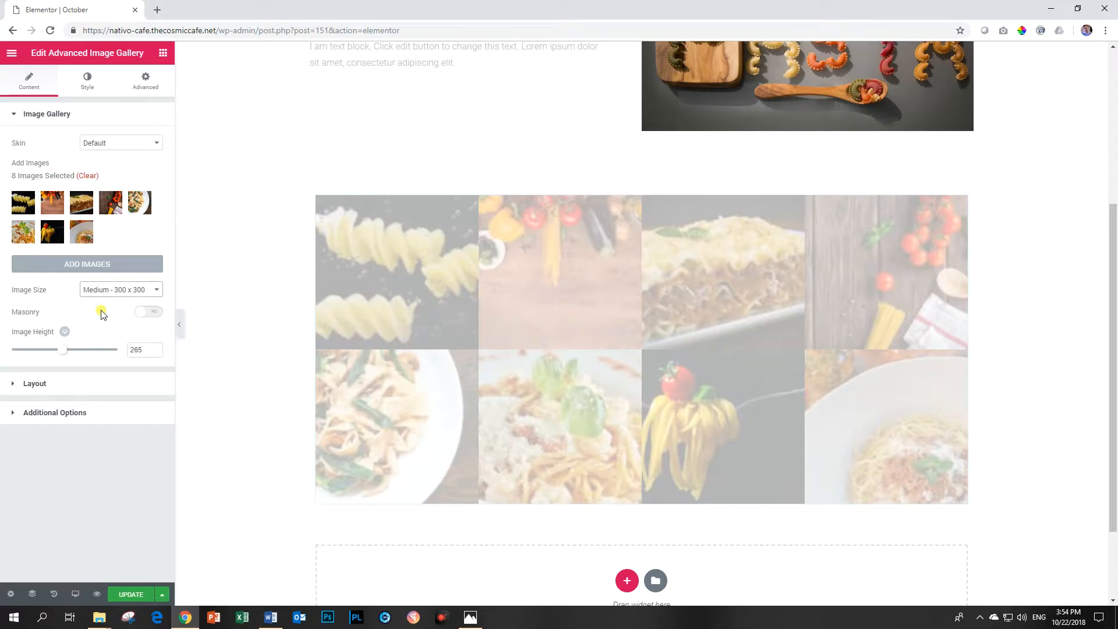
left_click(120, 290)
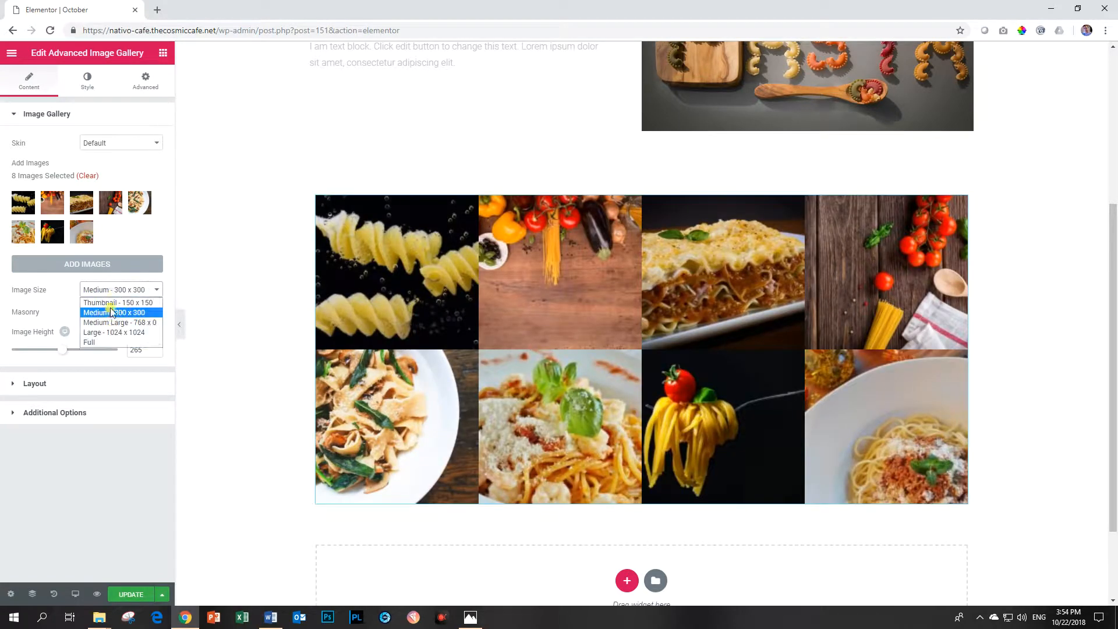
left_click(120, 322)
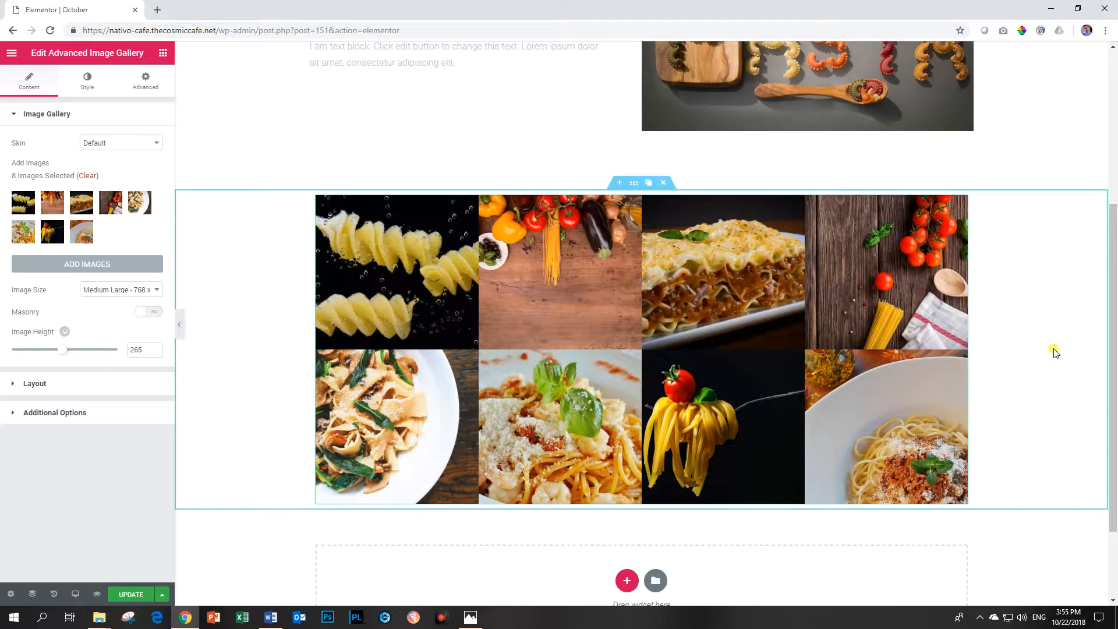
mouse_move(1064, 339)
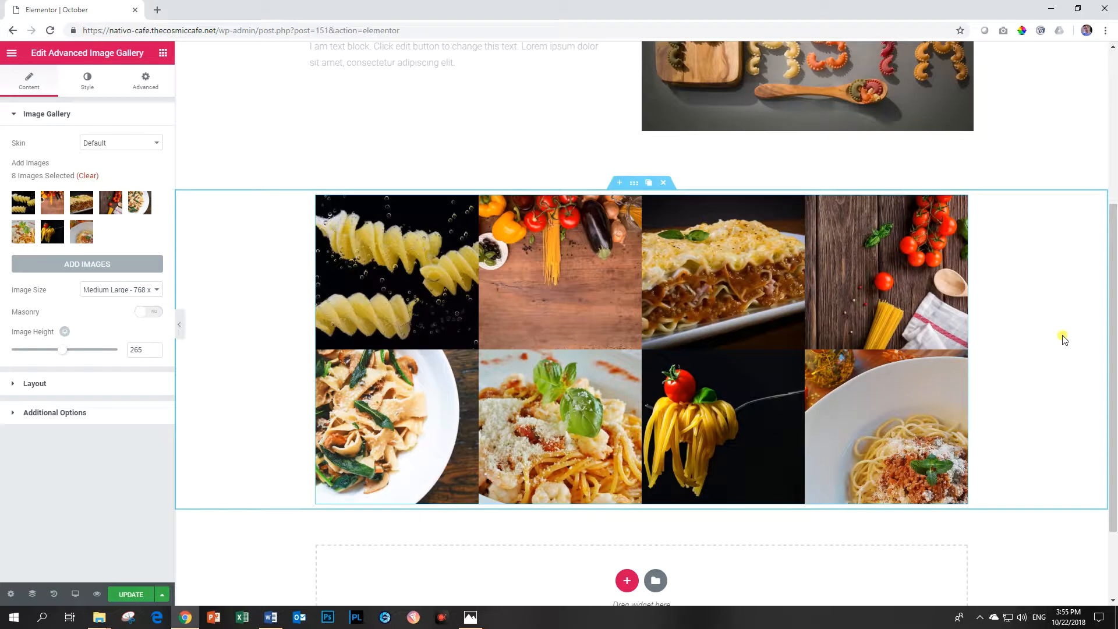
mouse_move(396, 276)
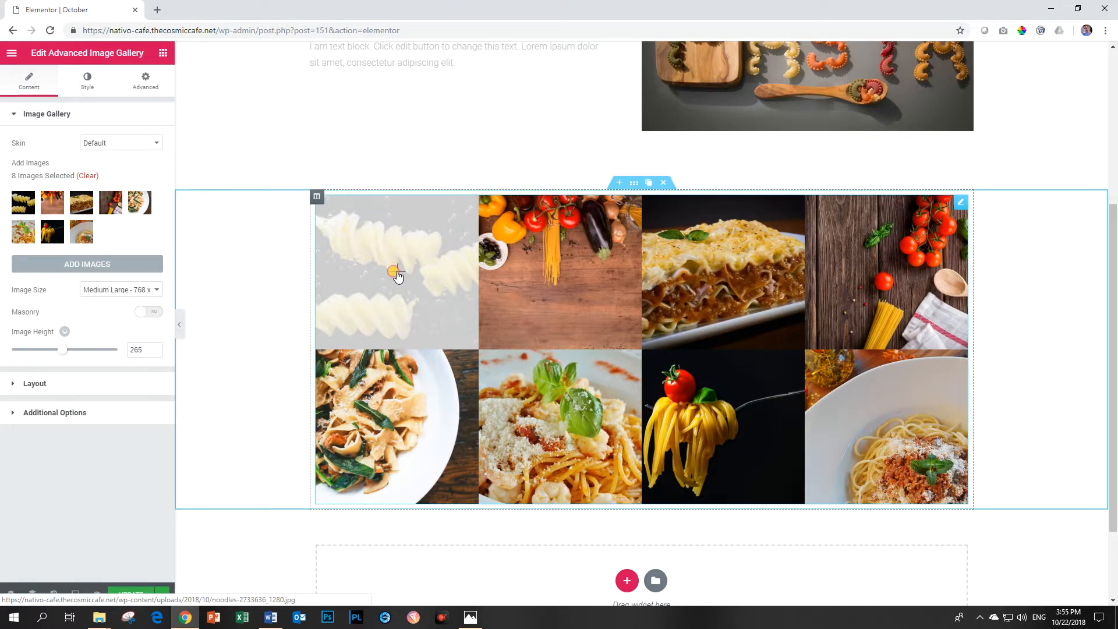
left_click(396, 275)
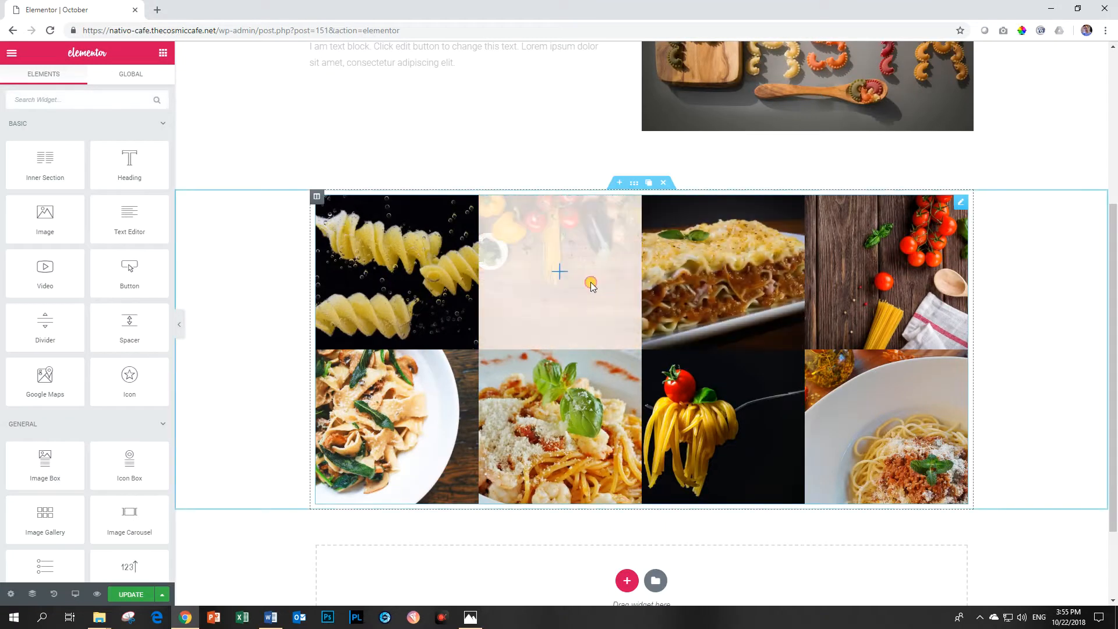
left_click(559, 272)
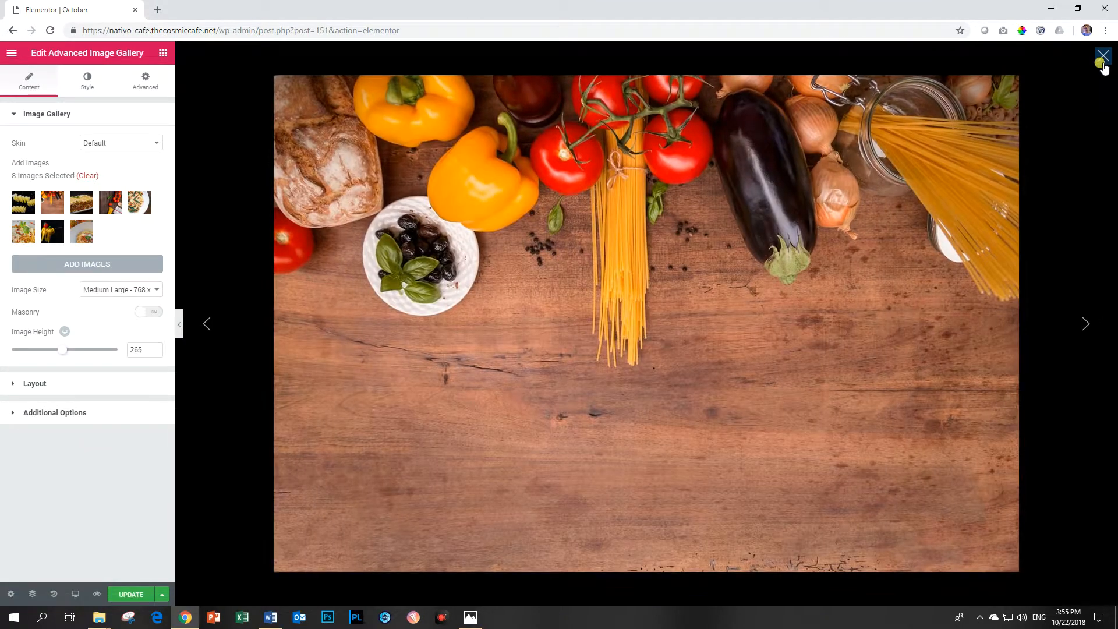
left_click(1103, 56)
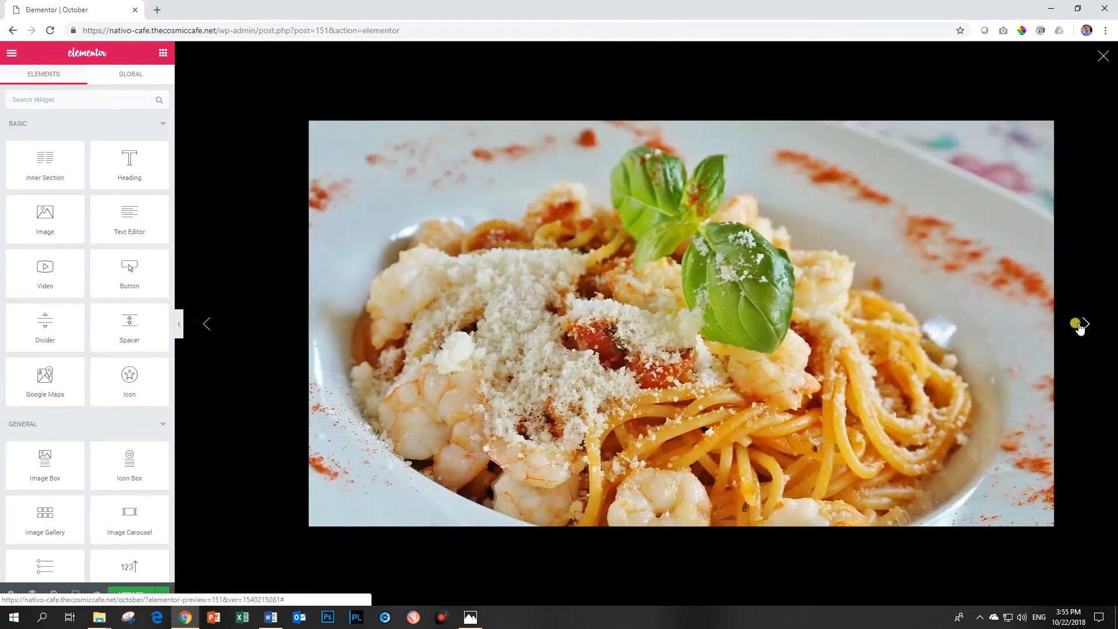
left_click(1083, 324)
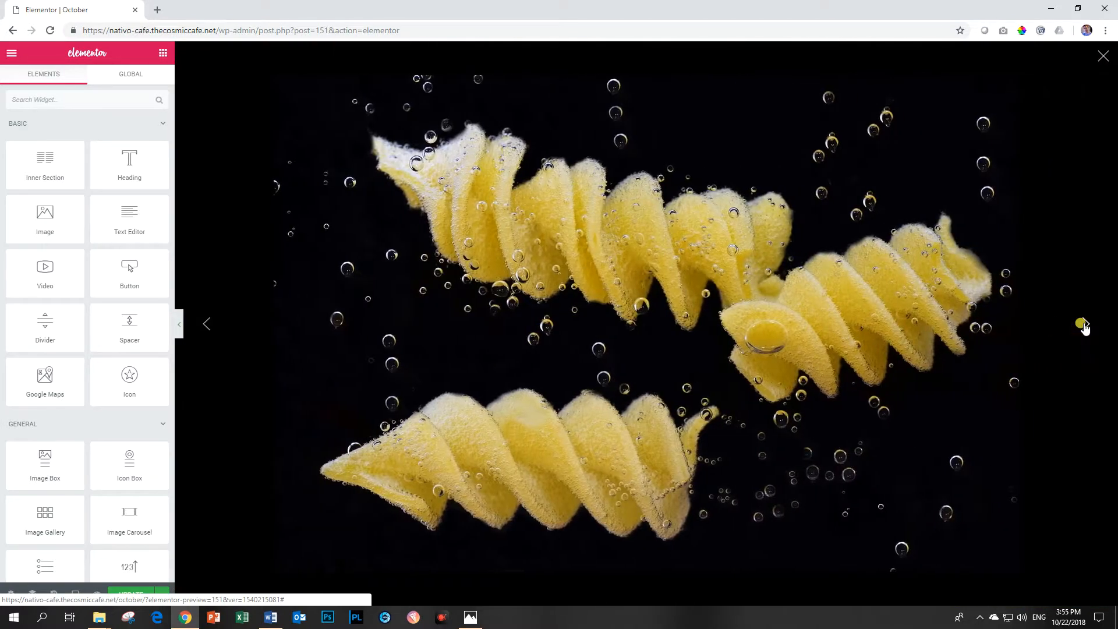
left_click(208, 324)
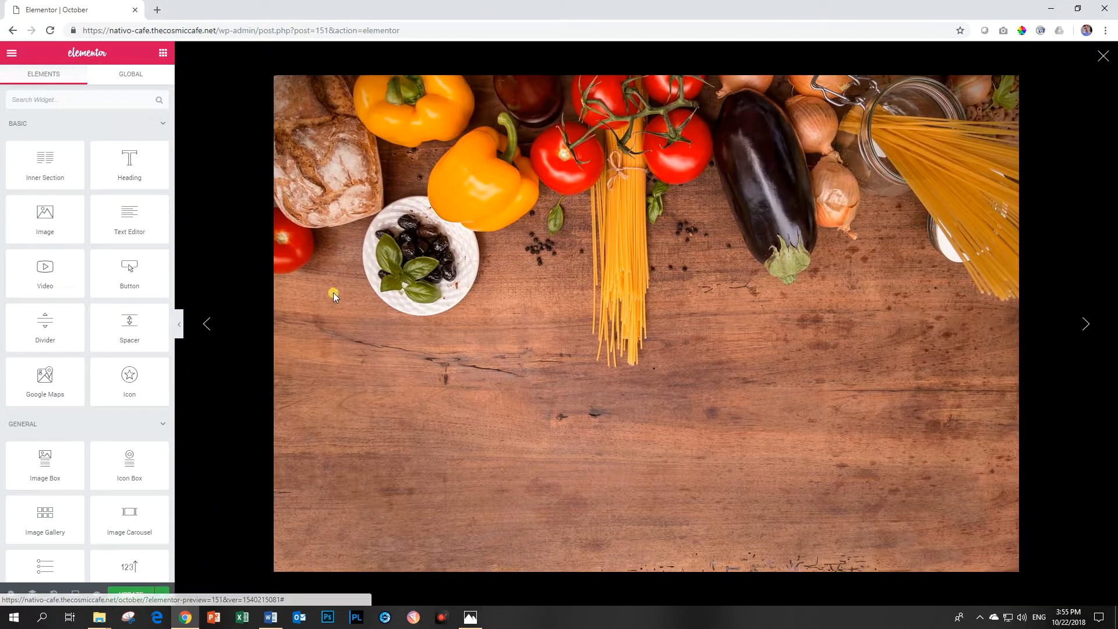
left_click(1085, 323)
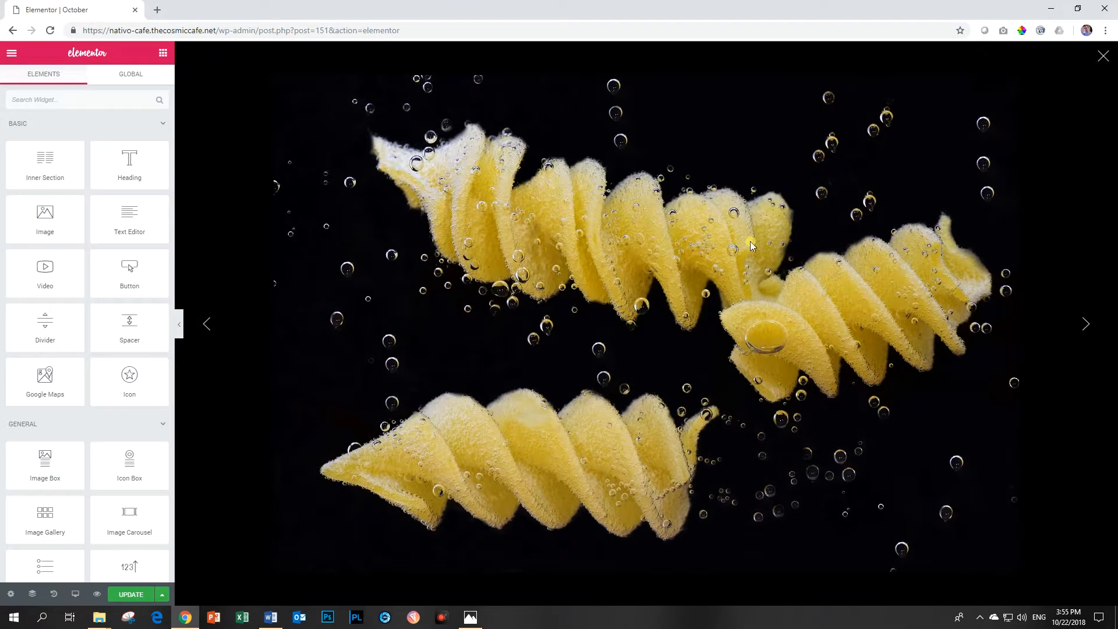
left_click(1103, 56)
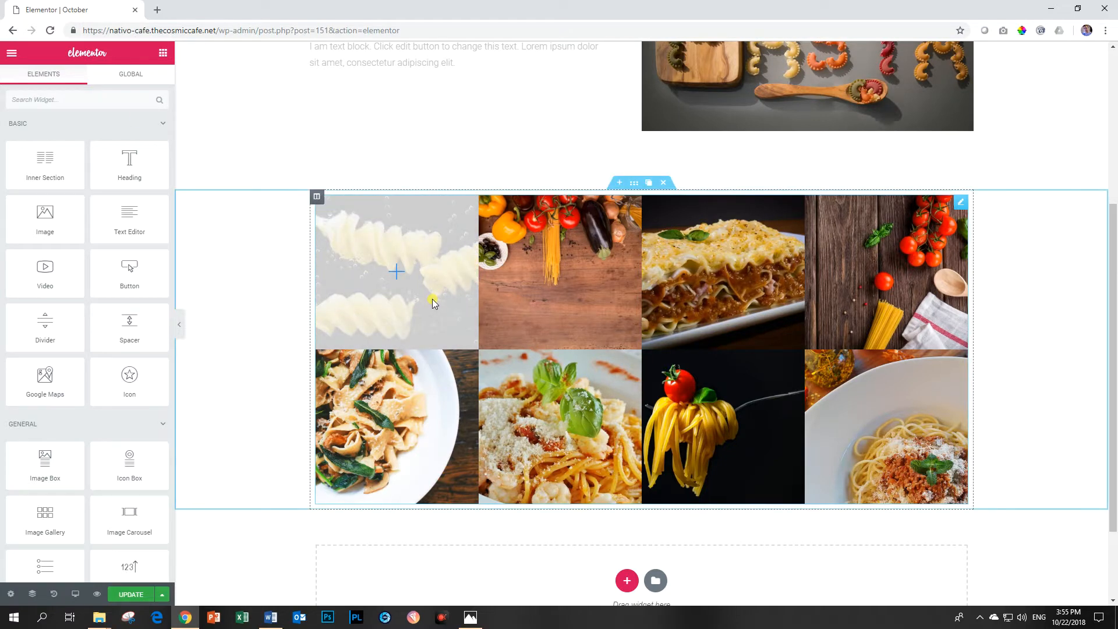
left_click(397, 271)
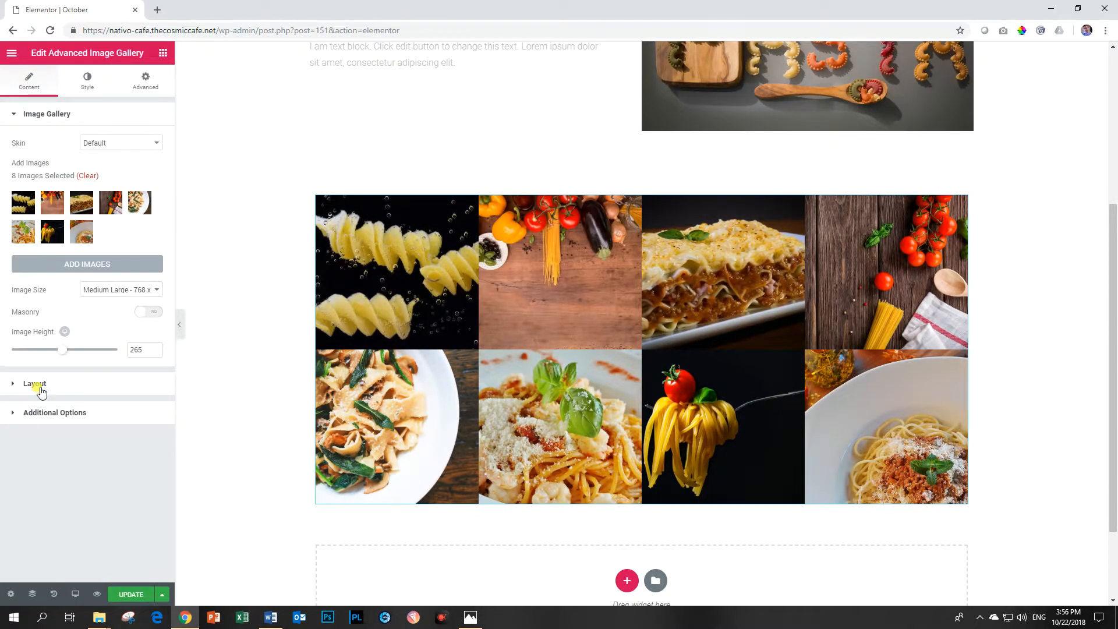
- Stretch the gallery section to full width in its Layout settings and reach the Columns choice
left_click(34, 383)
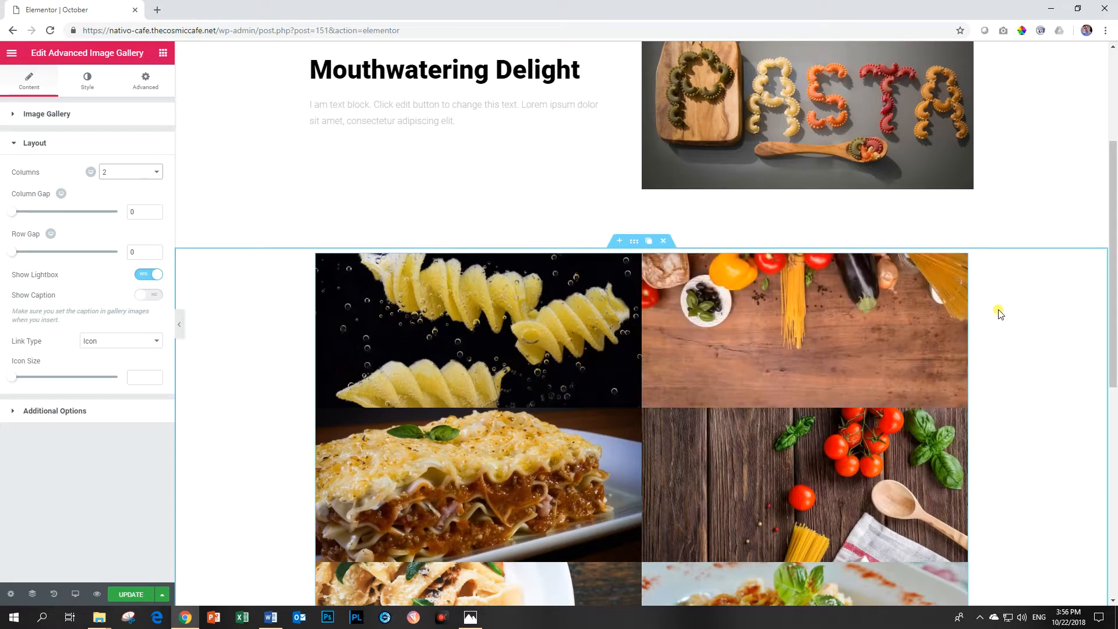
scroll("down", 3)
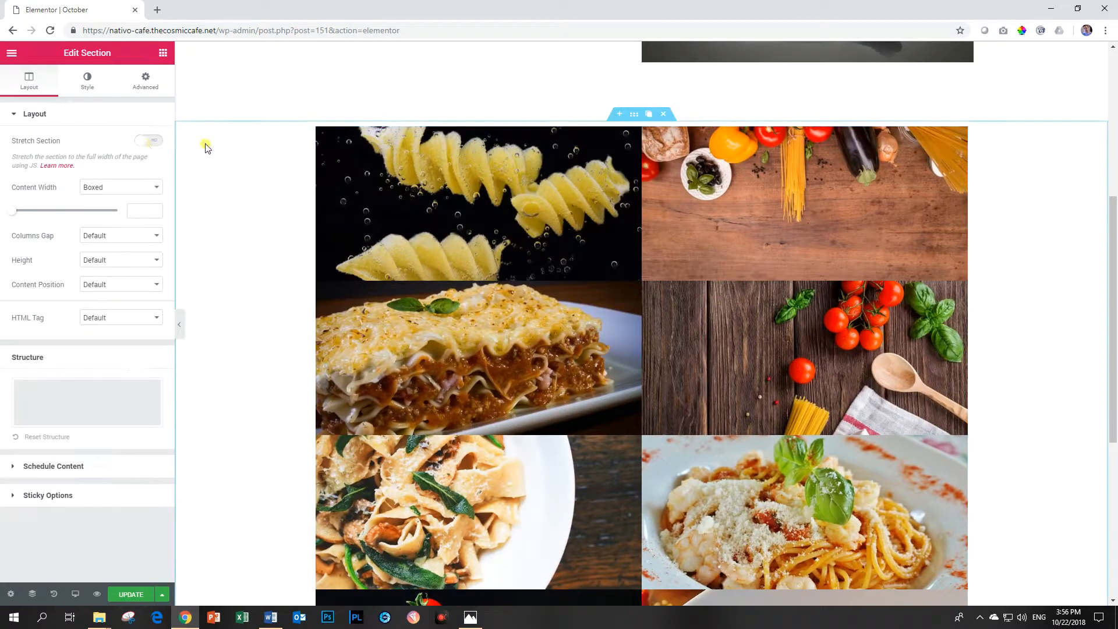
left_click(120, 186)
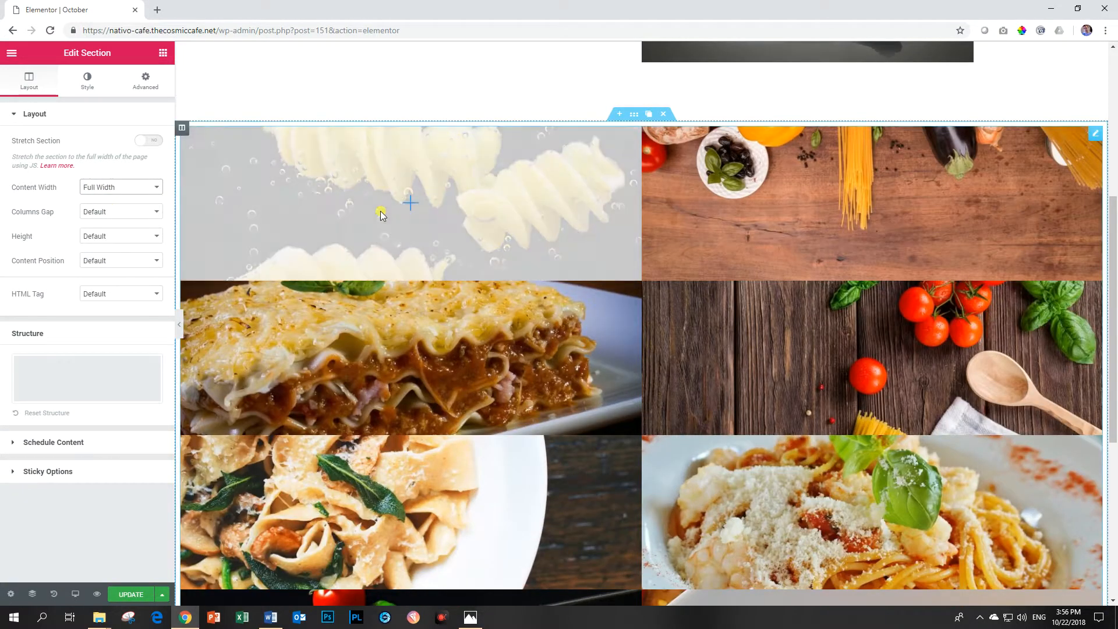
scroll("up", 3)
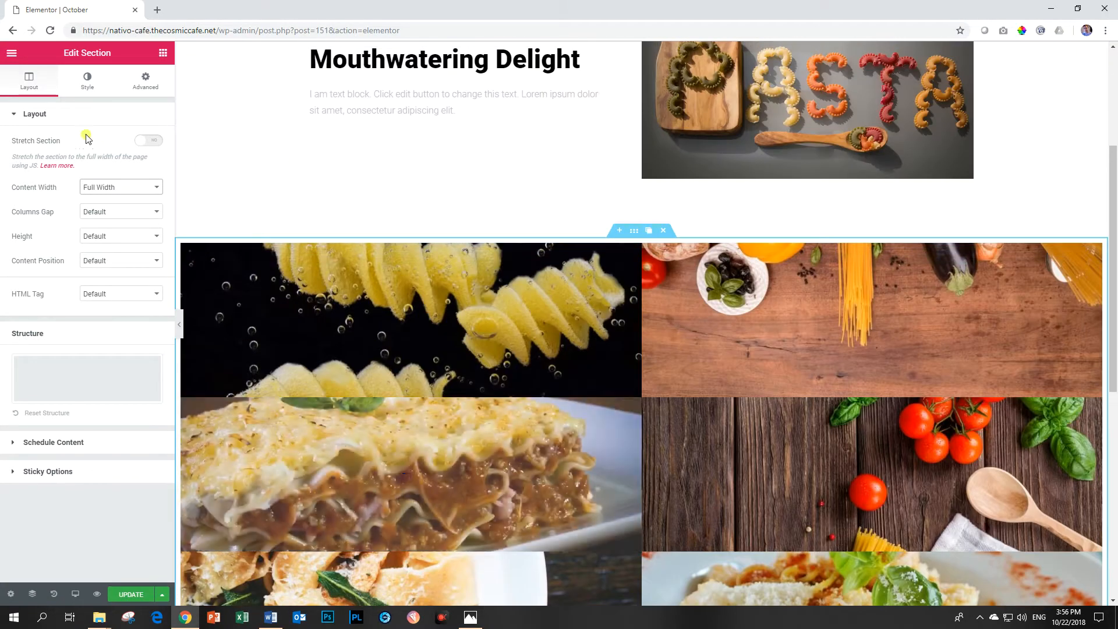
left_click(120, 187)
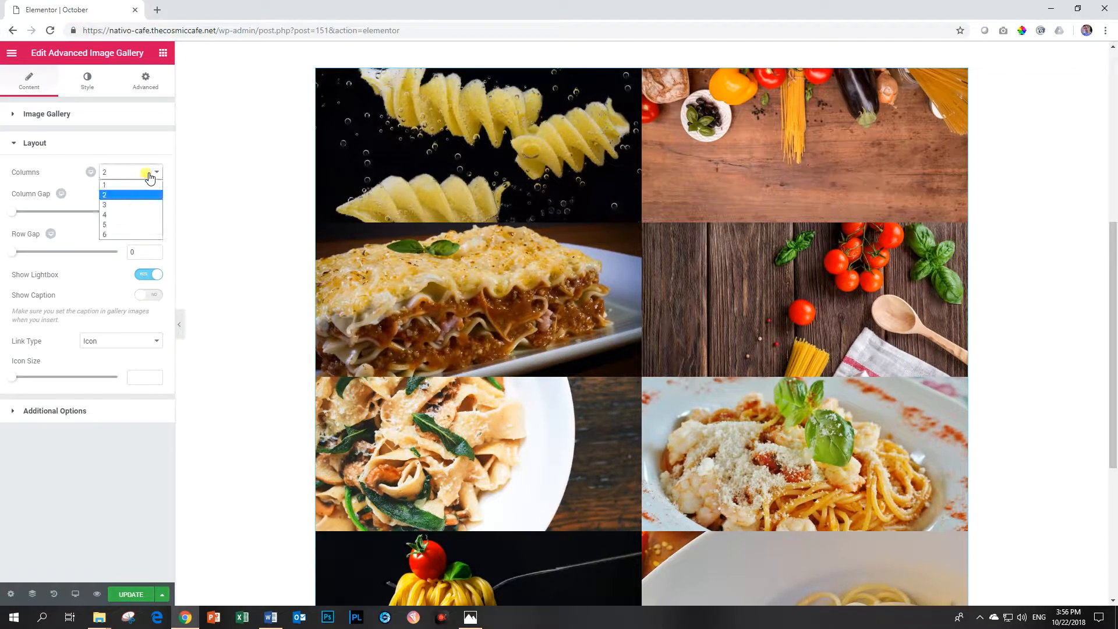
- Set Columns to 3 and switch the Masonry toggle on for the gallery
left_click(104, 205)
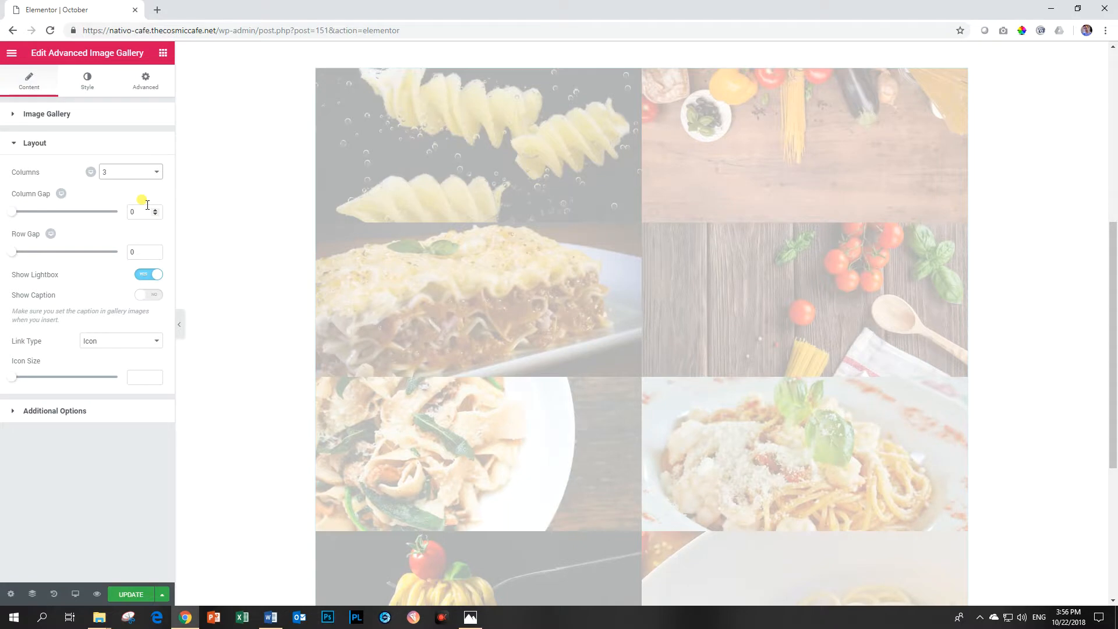
left_click(47, 113)
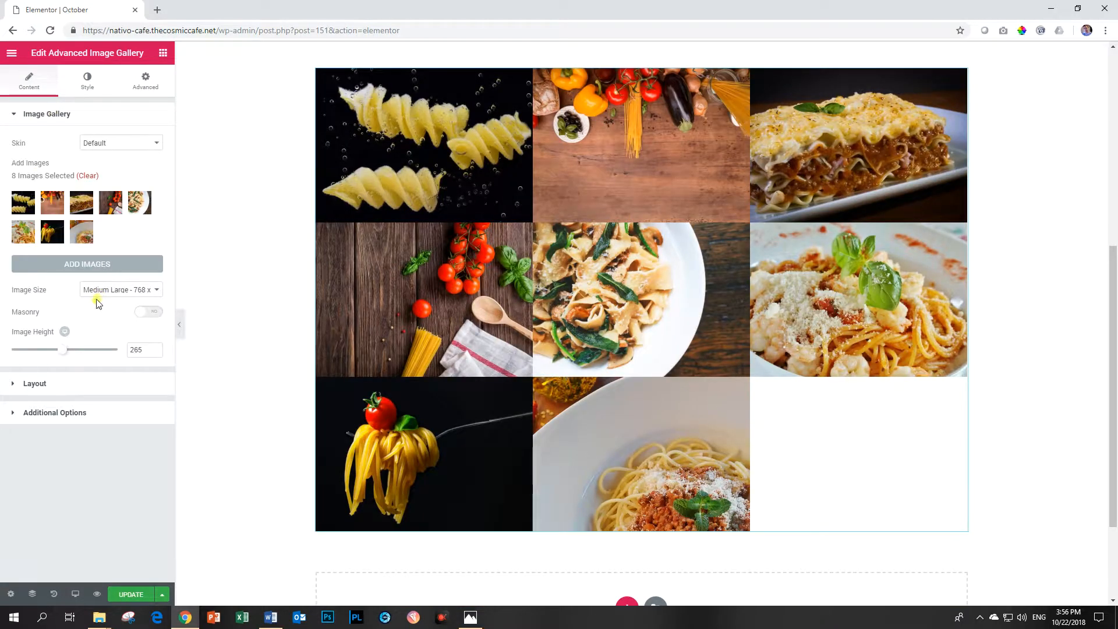
left_click(148, 312)
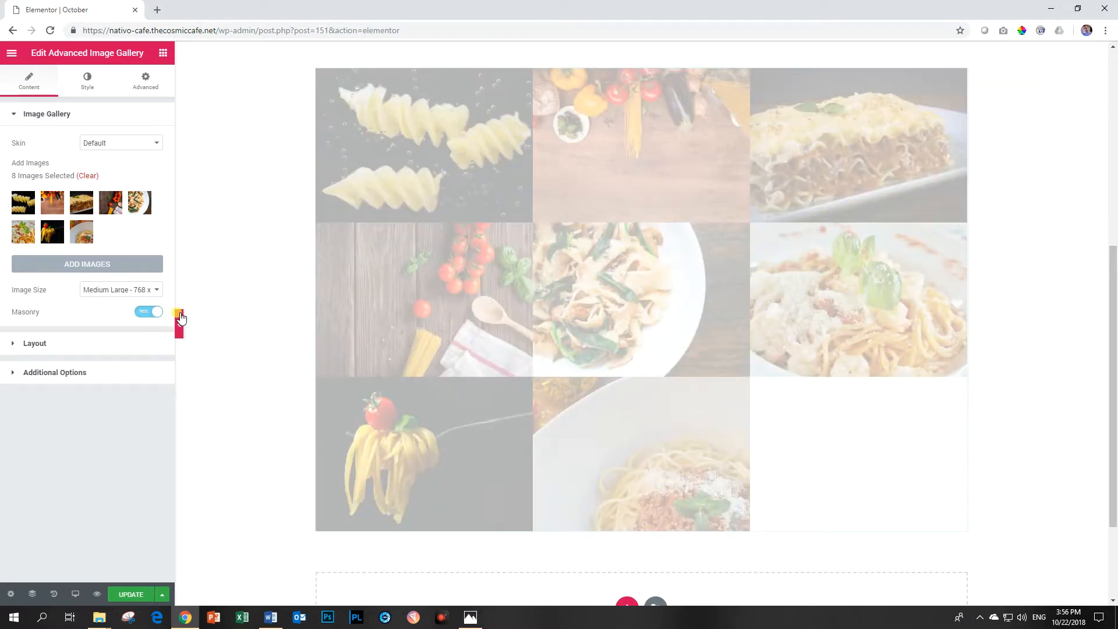
scroll("down", 3)
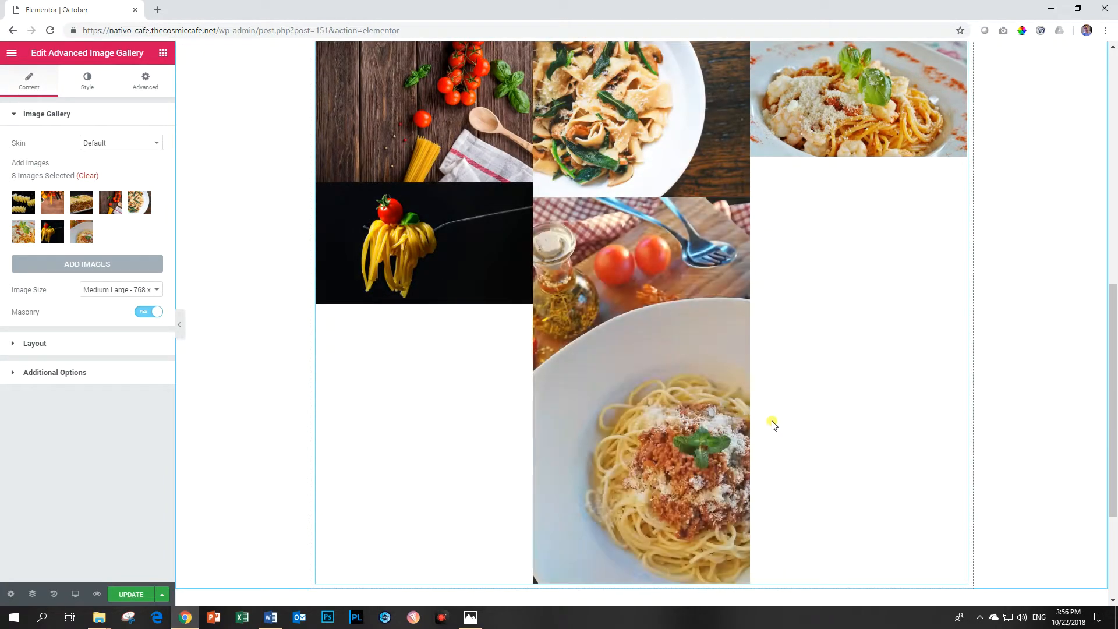
scroll("up", 3)
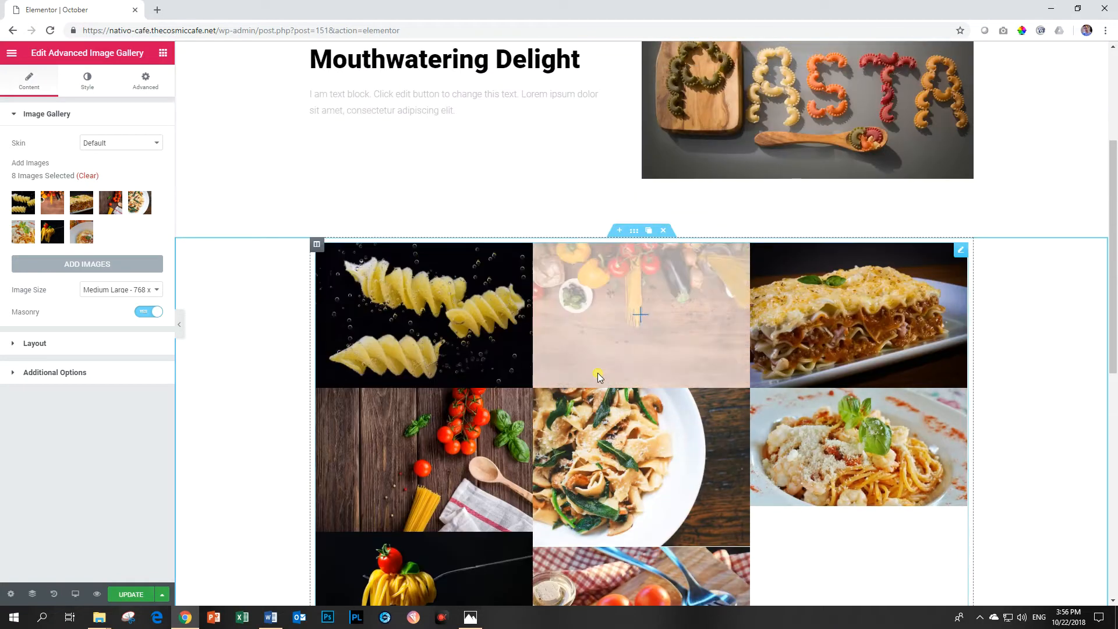
scroll("down", 3)
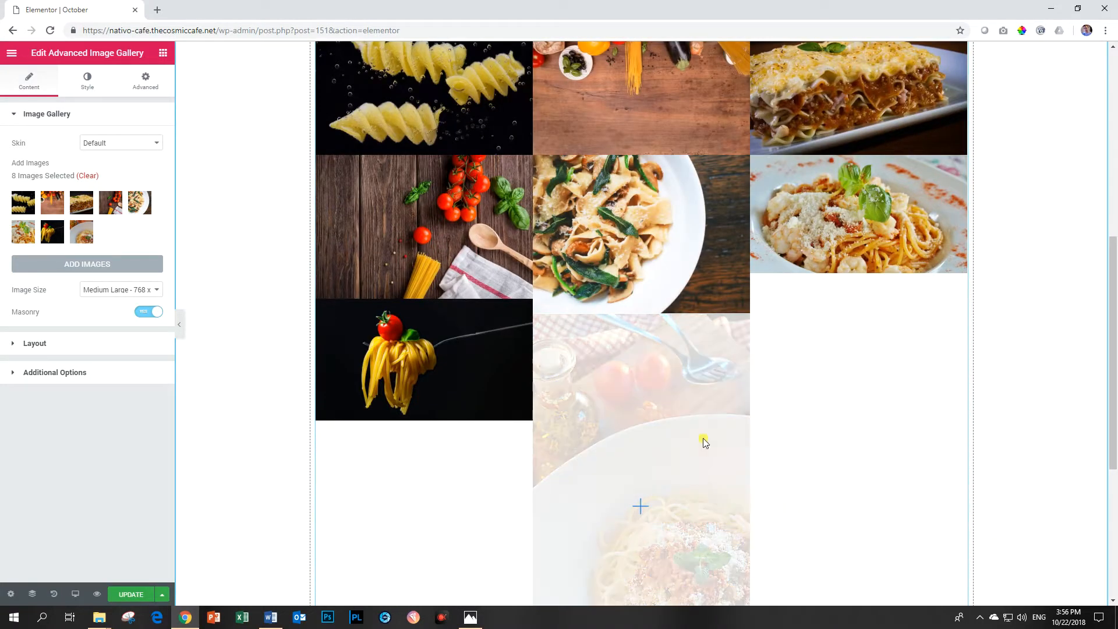
mouse_move(716, 393)
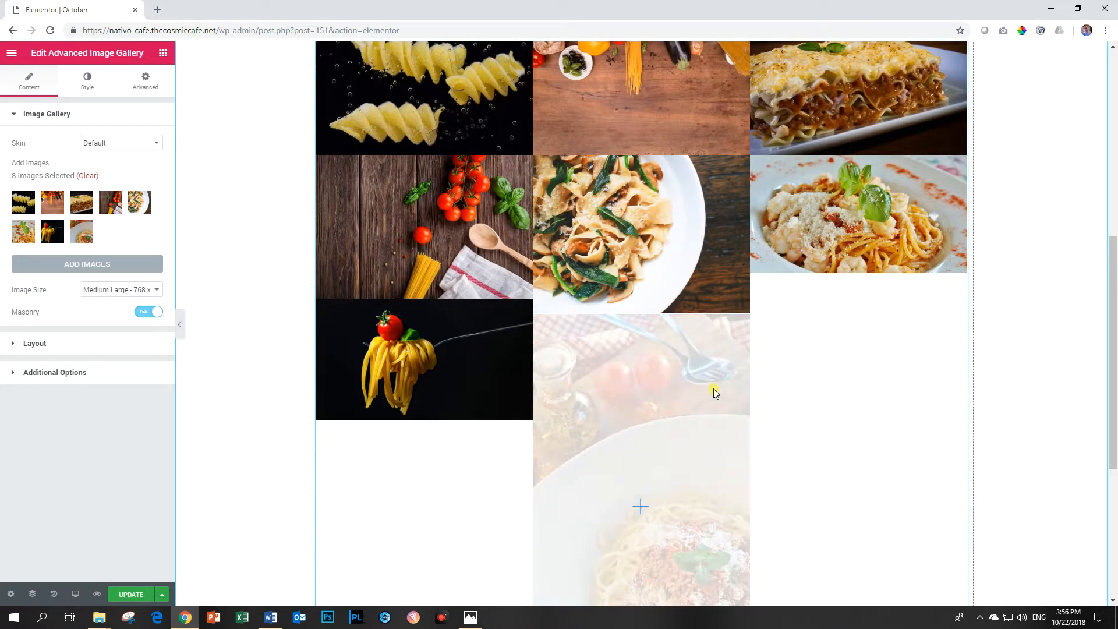
mouse_move(648, 415)
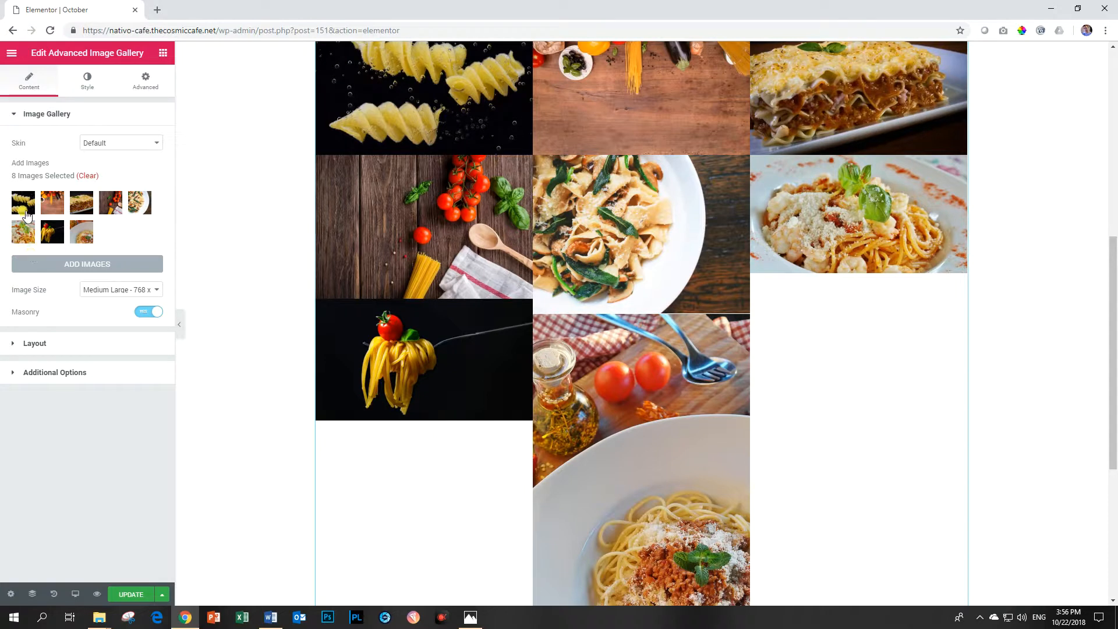
mouse_move(51, 201)
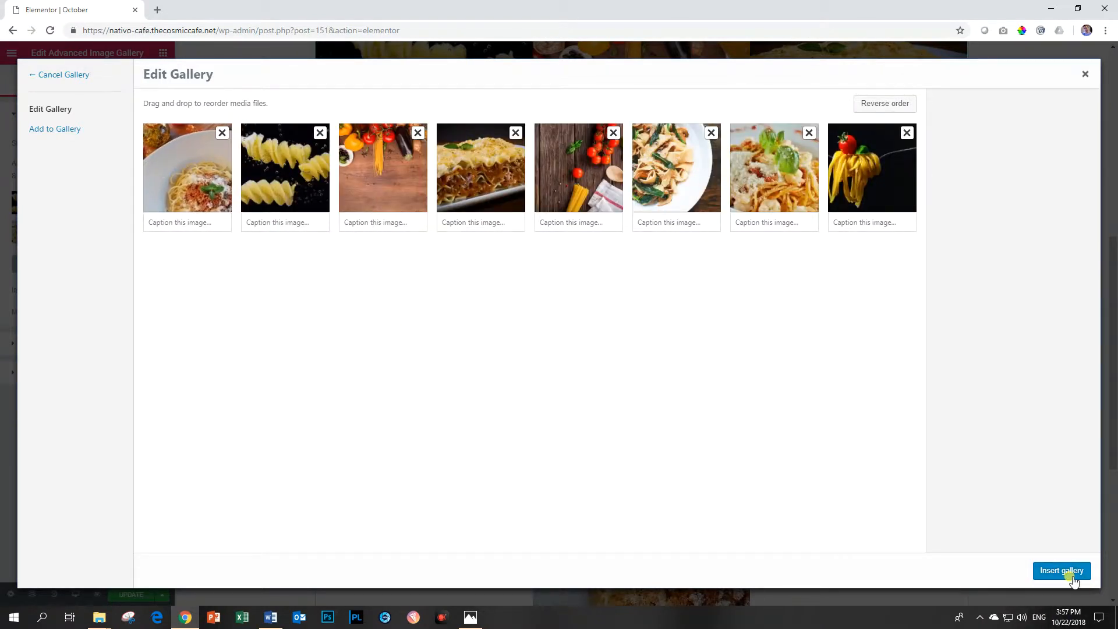
- Insert the gallery with the spaghetti bolognese photo moved to the first position
left_click(1062, 570)
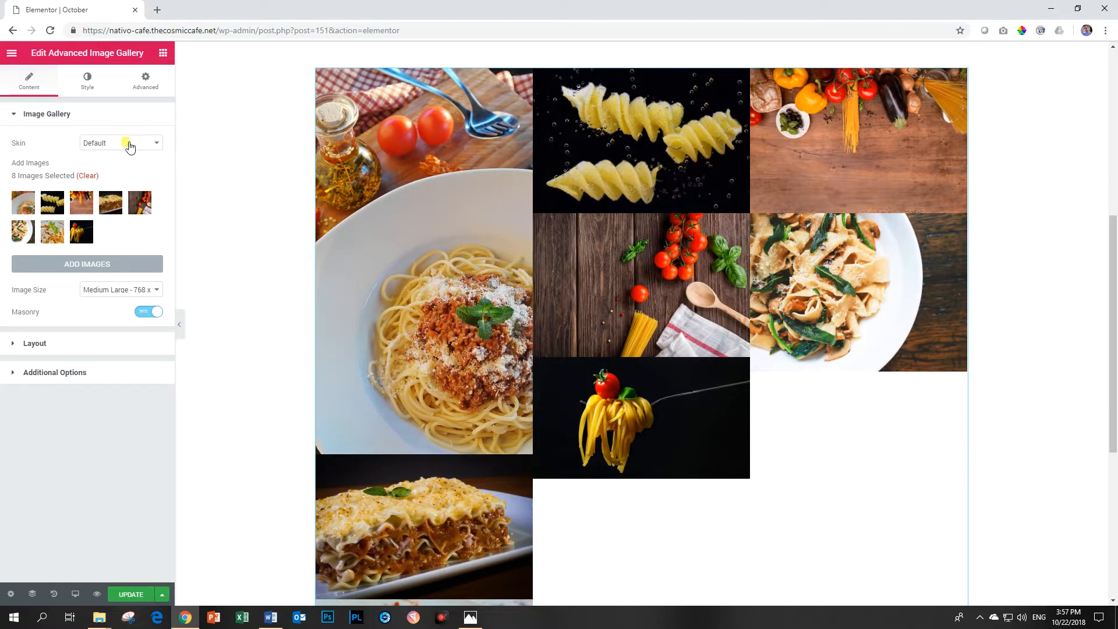
- Try 4 and 2 columns in Layout and settle on four masonry columns
left_click(34, 342)
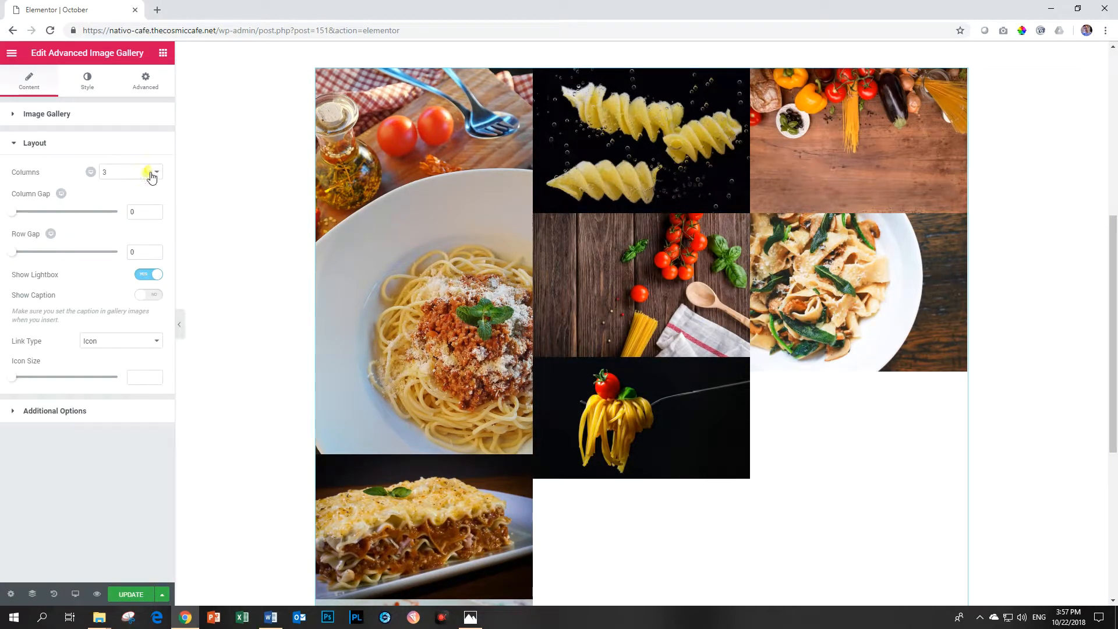
left_click(155, 172)
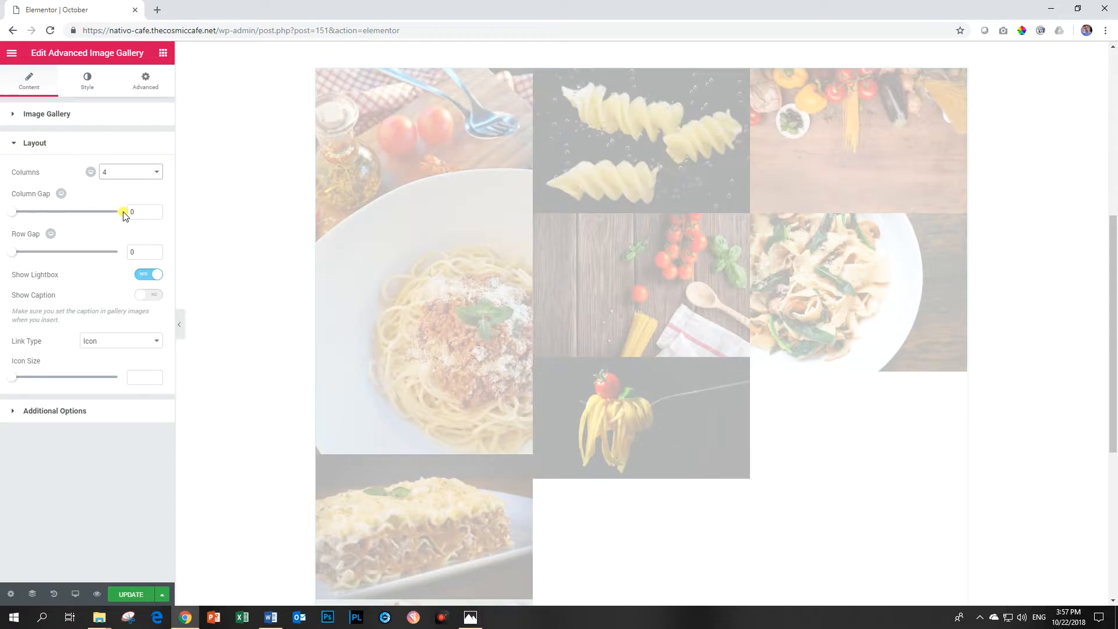
left_click(131, 173)
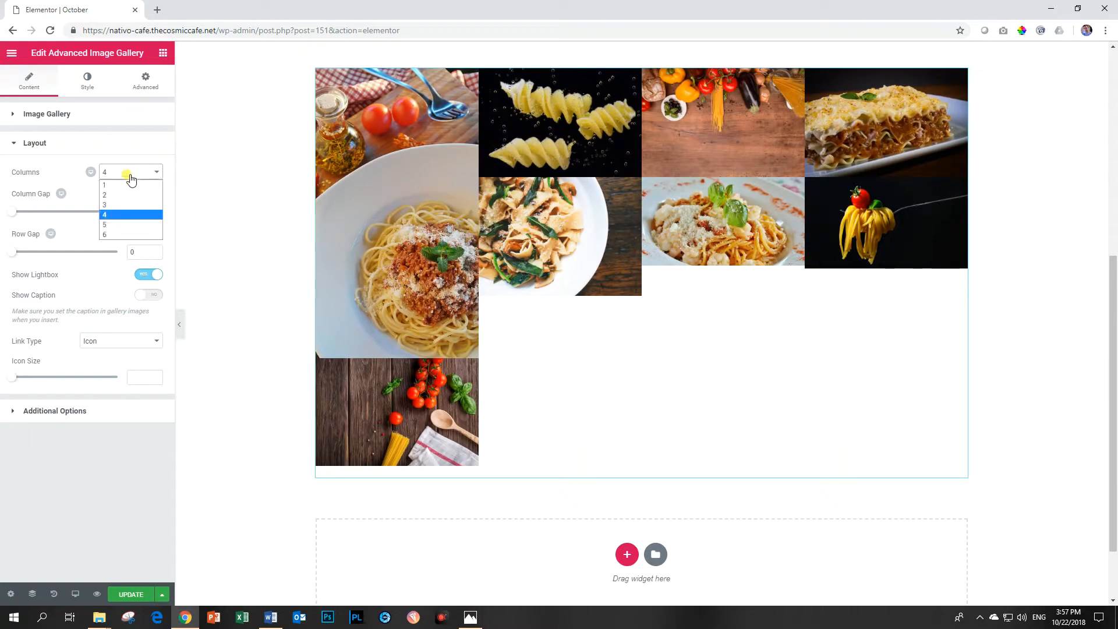
left_click(104, 195)
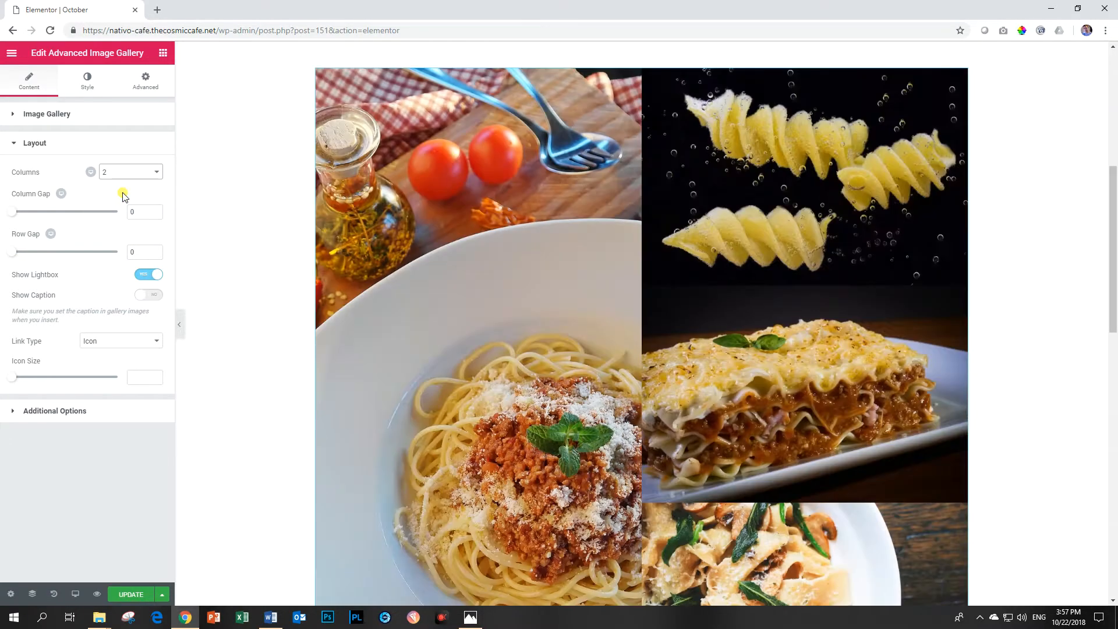
scroll("down", 3)
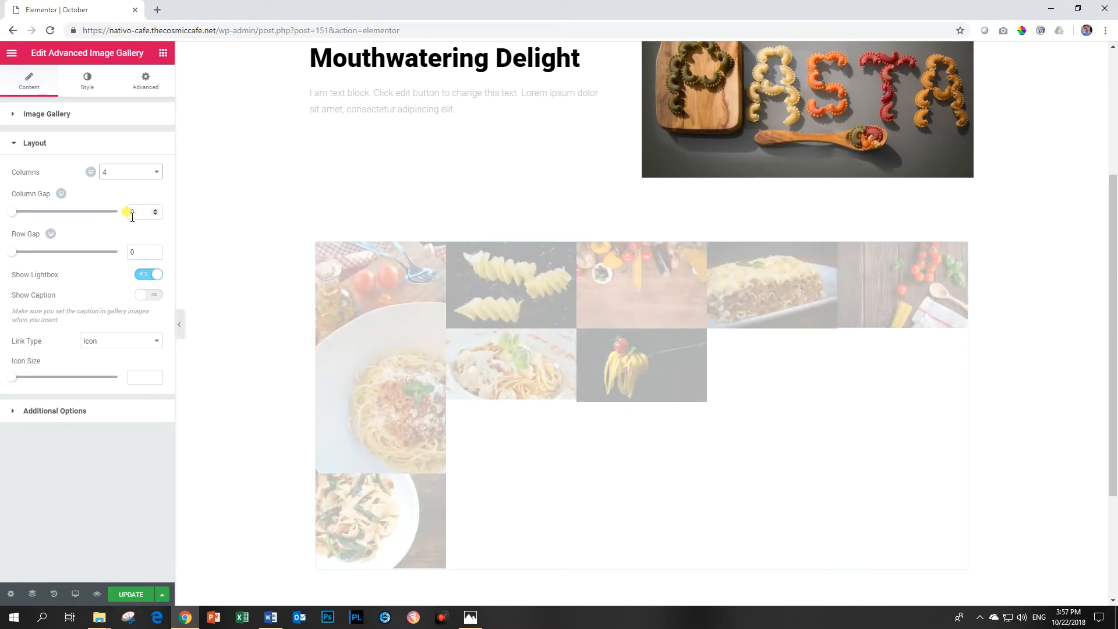
left_click_drag(128, 212, 12, 212)
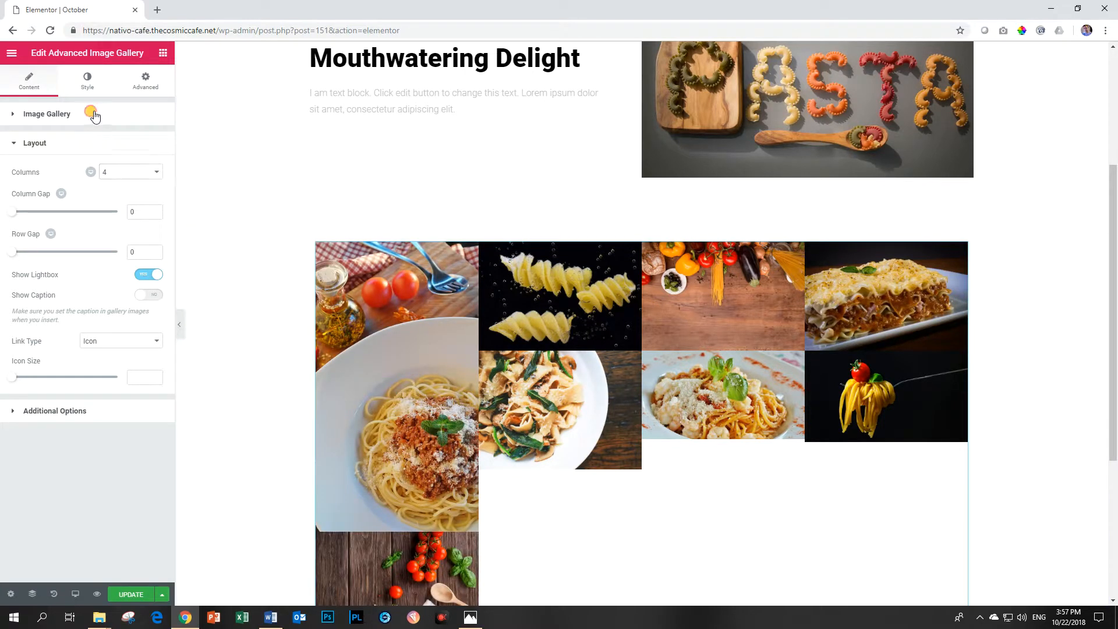
left_click(47, 113)
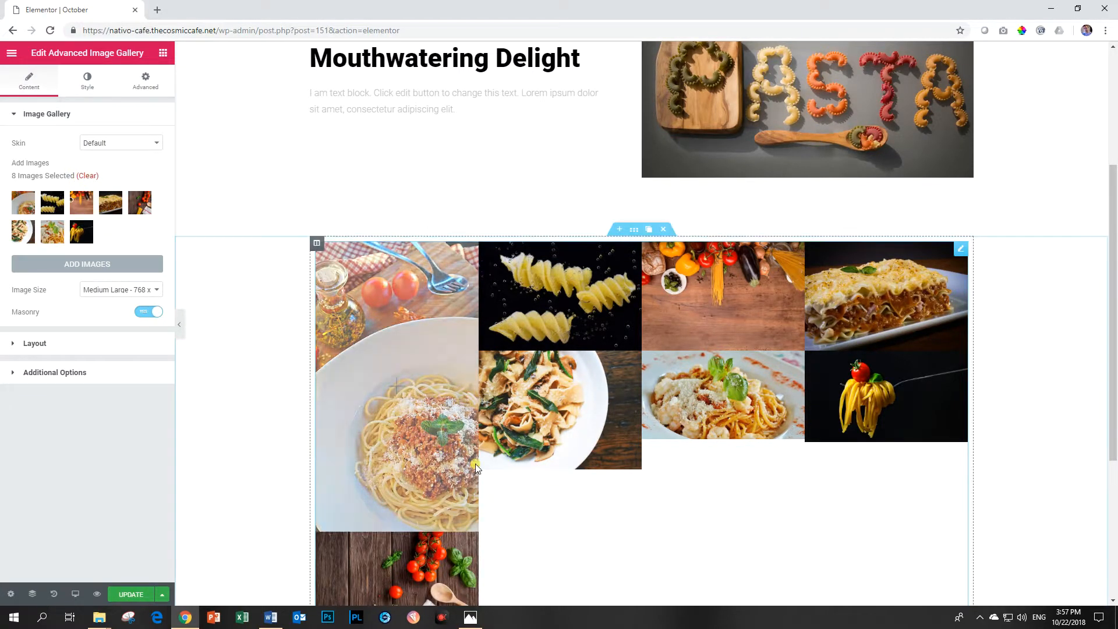
scroll("down", 3)
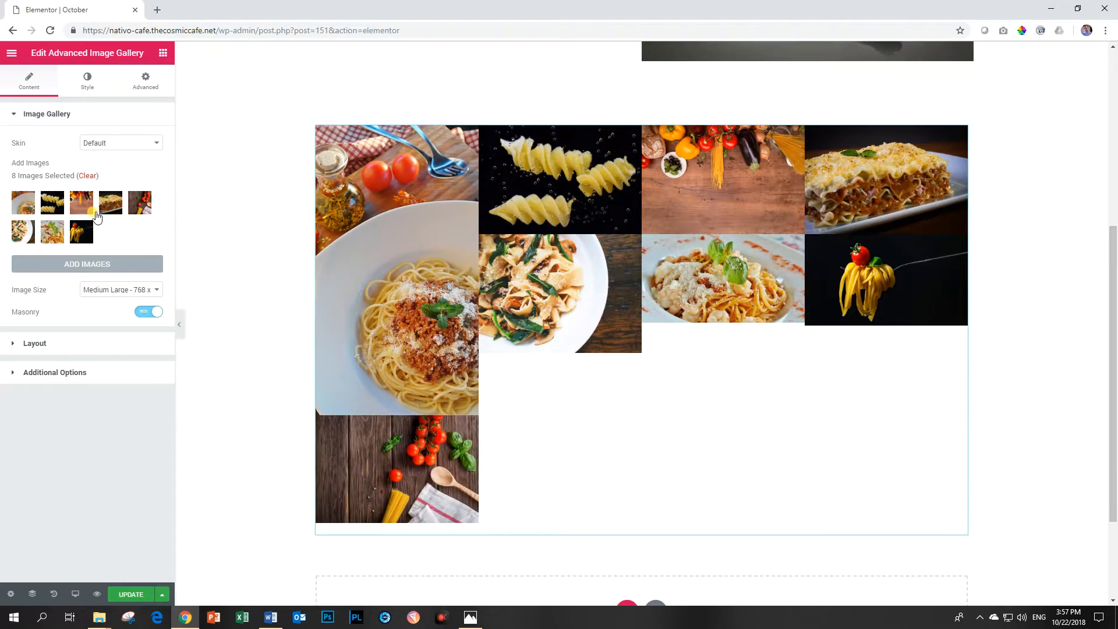
- Delete the vegetables-on-wood photo in Edit Gallery and reinsert the seven remaining images
left_click(80, 203)
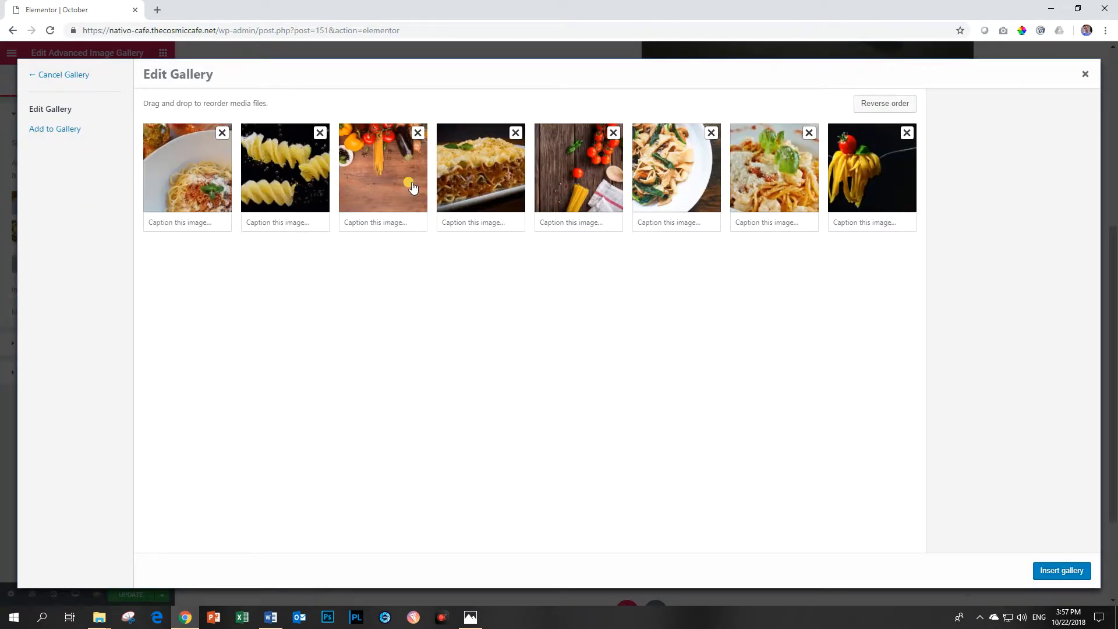
left_click(417, 133)
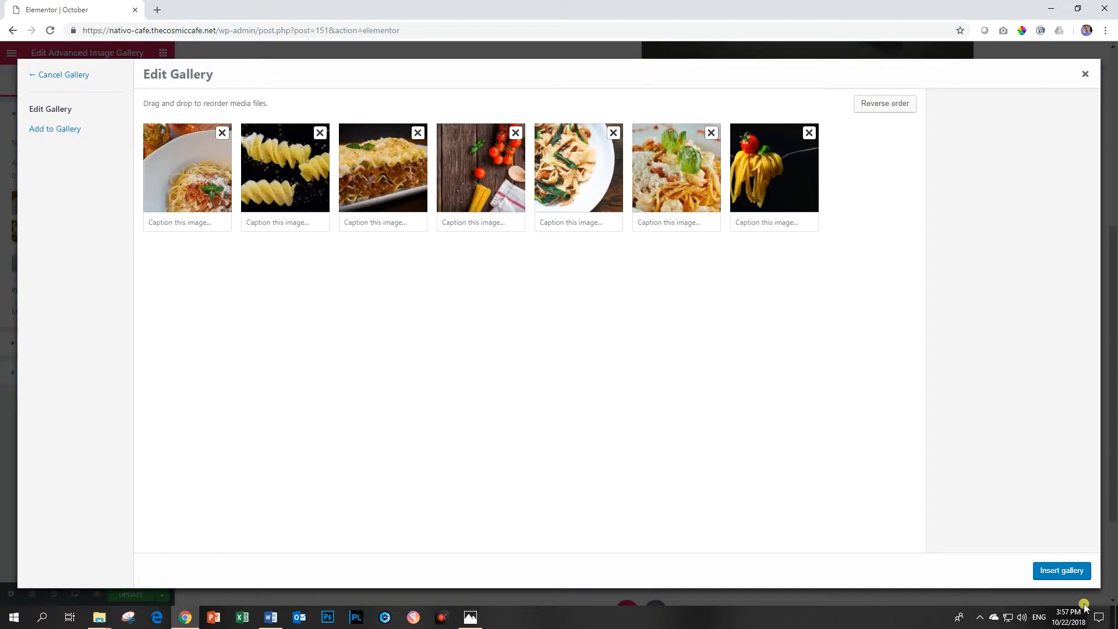
left_click(1061, 570)
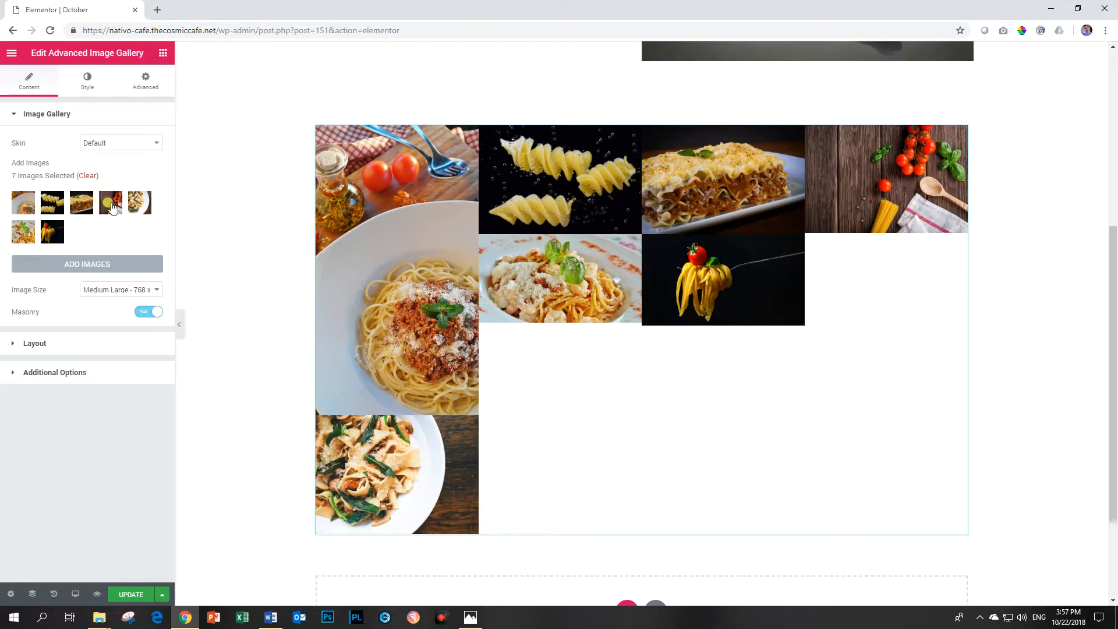
mouse_move(81, 203)
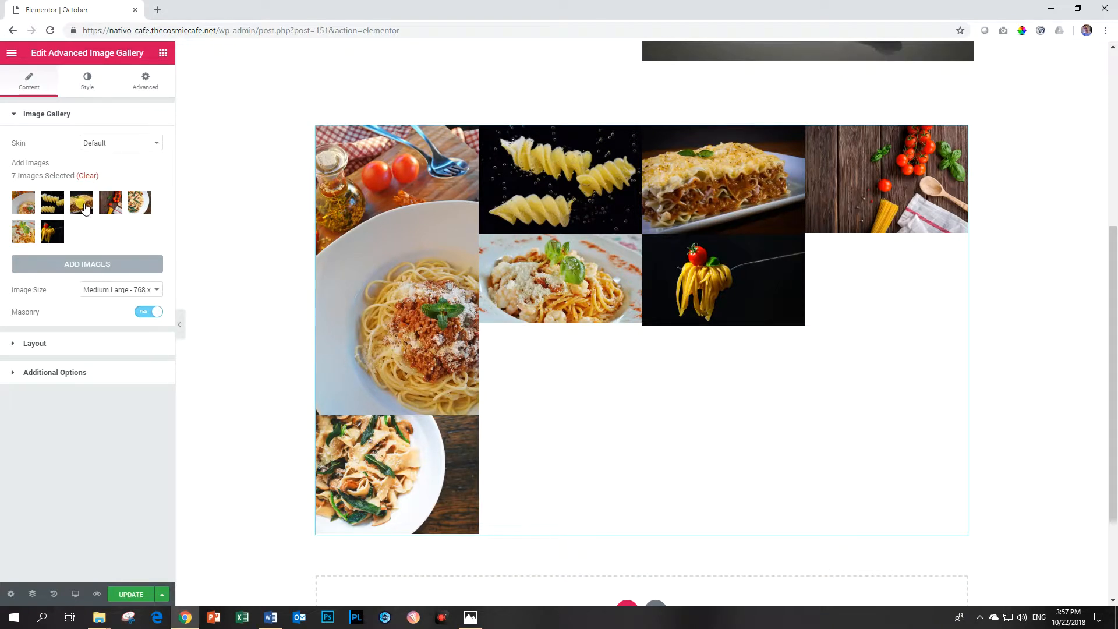
left_click(80, 203)
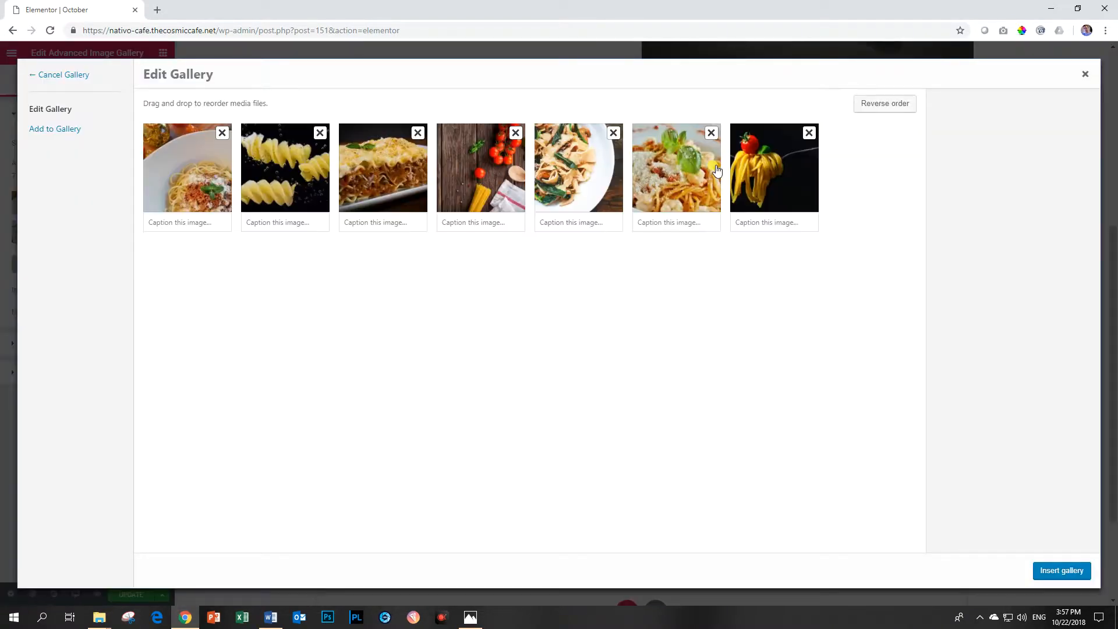
mouse_move(55, 132)
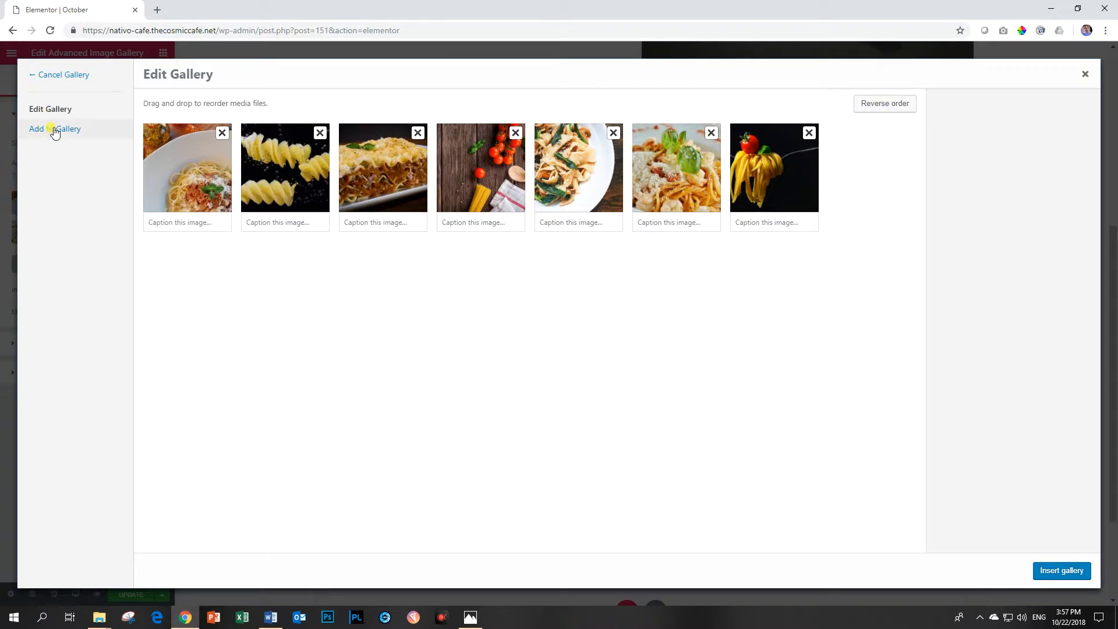
left_click(55, 129)
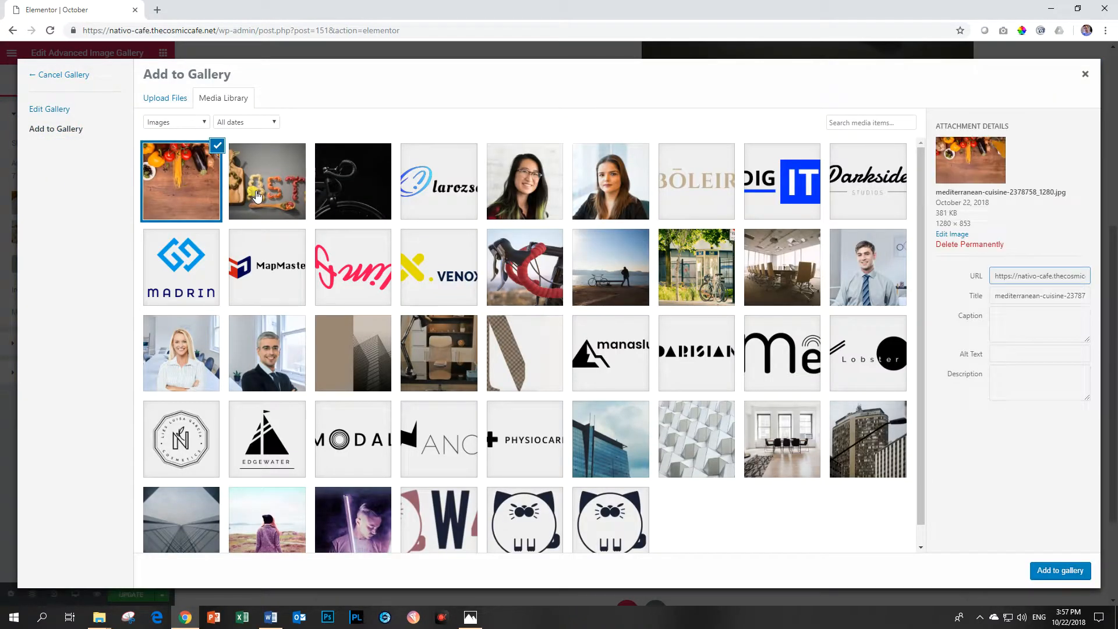
left_click(1060, 571)
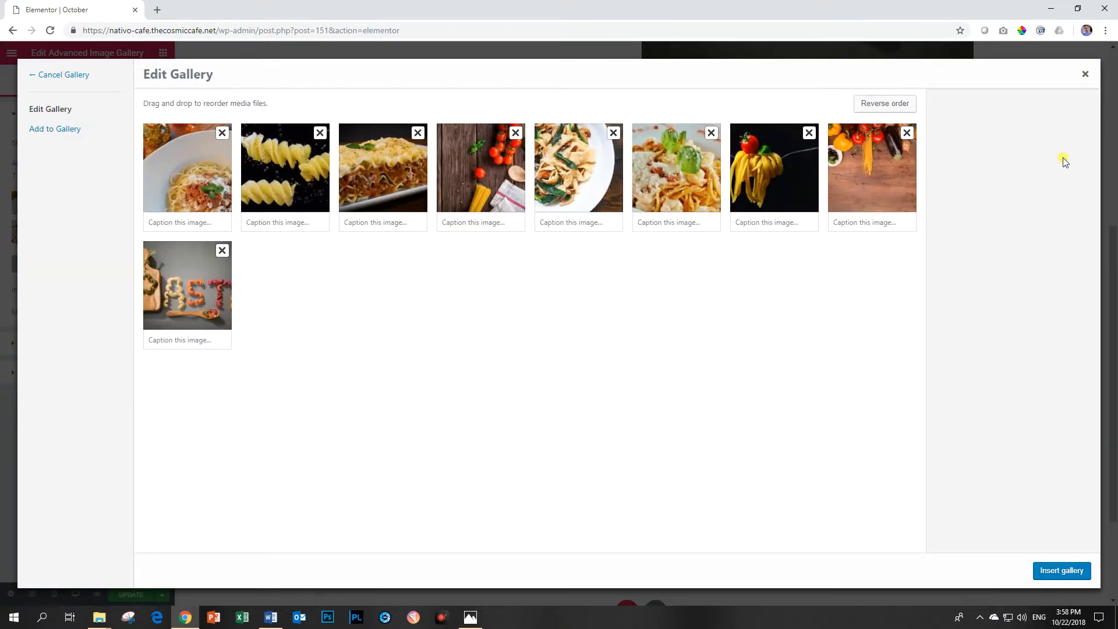
left_click(1061, 571)
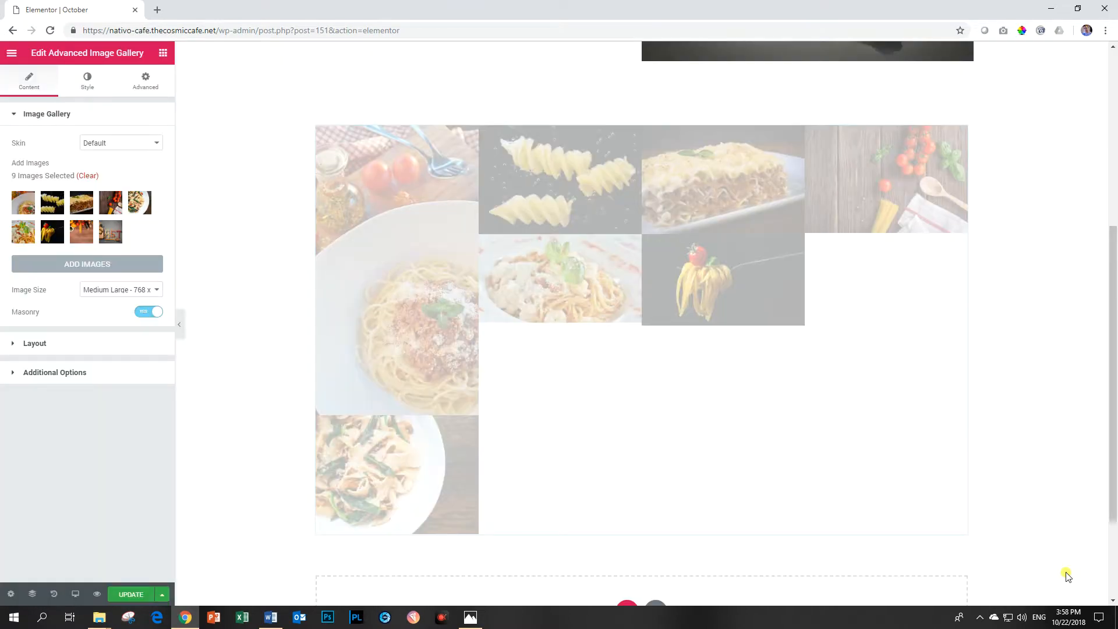
scroll("down", 3)
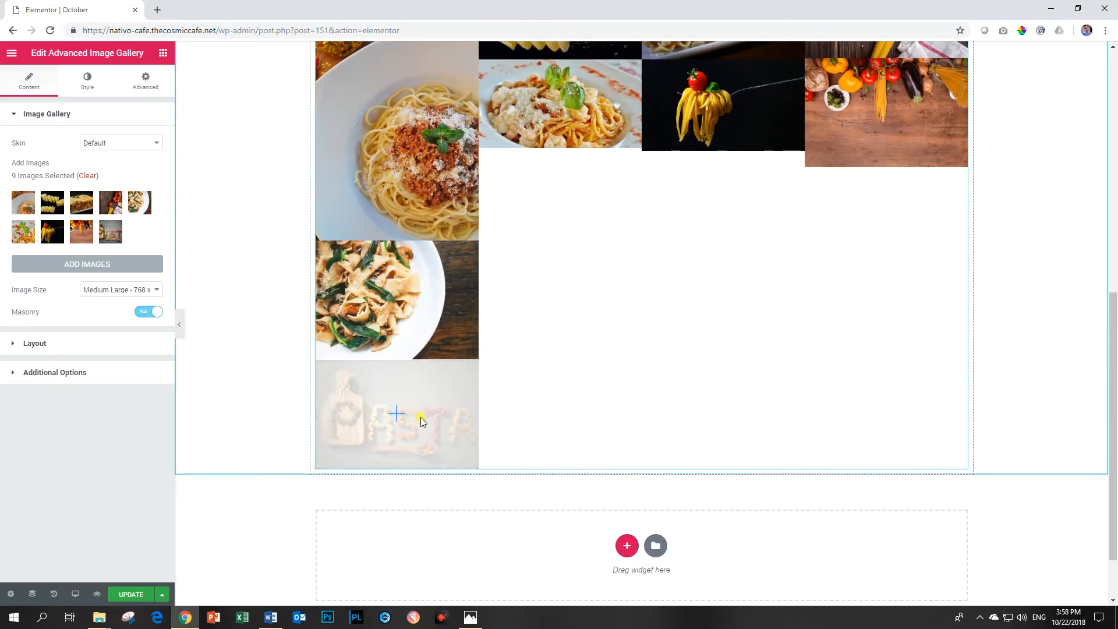
left_click(120, 142)
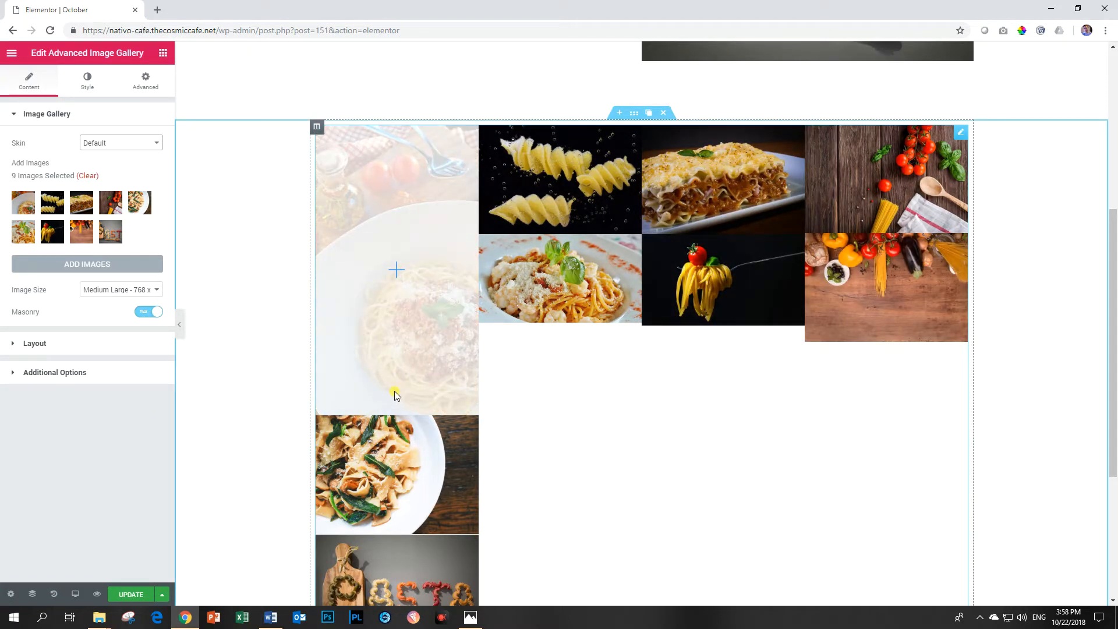
scroll("down", 3)
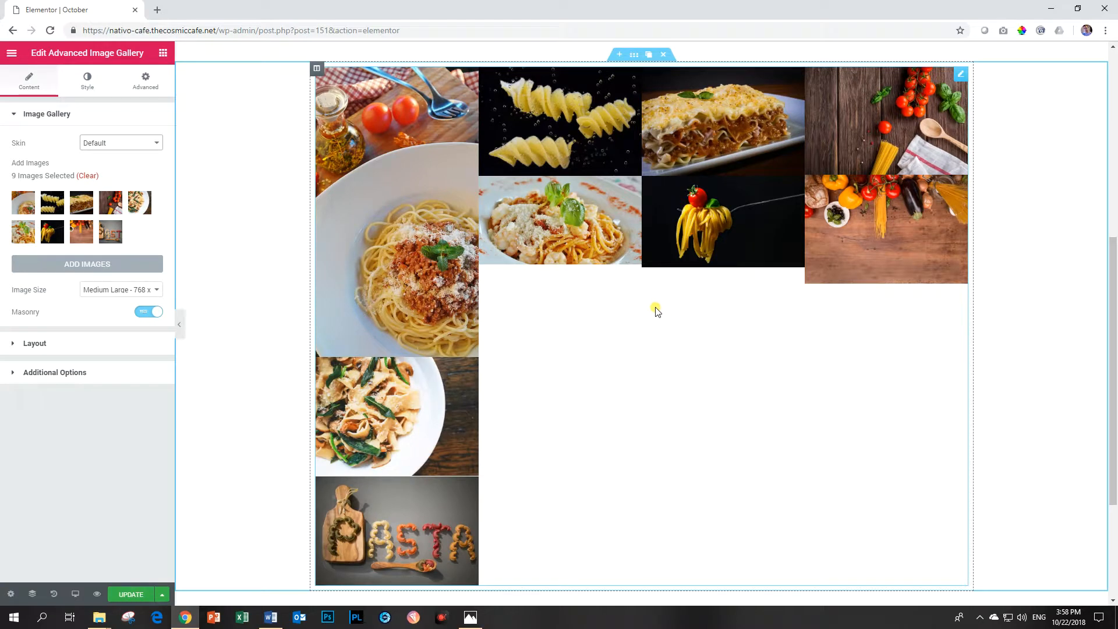
mouse_move(462, 464)
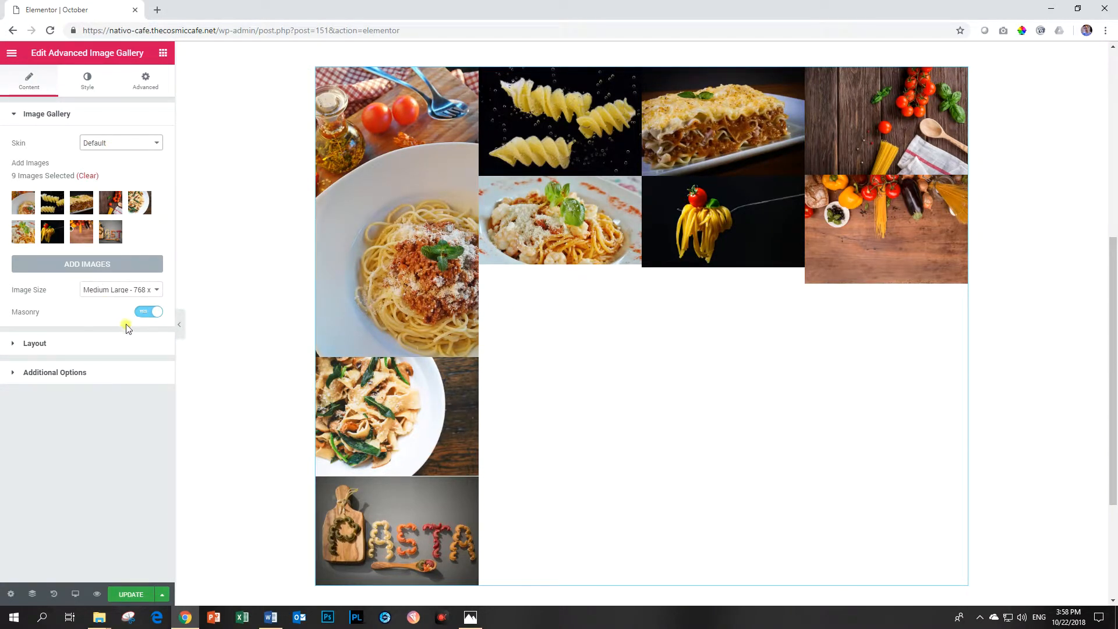
- Switch Masonry off and set Columns to 3 for an even grid of nine photos
left_click(148, 312)
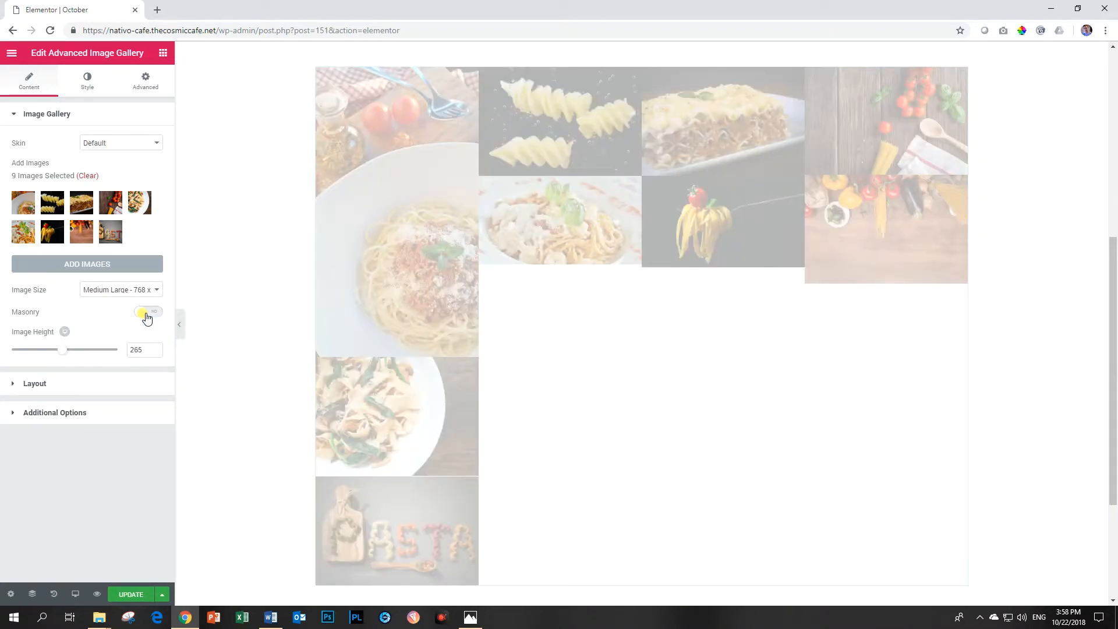
left_click(147, 313)
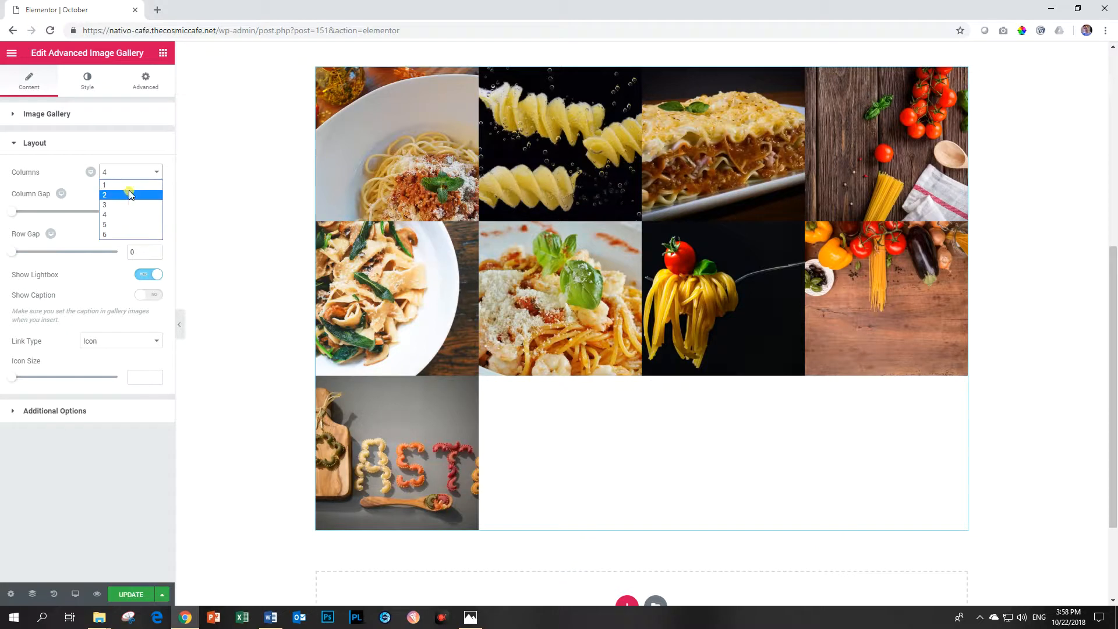
left_click(104, 205)
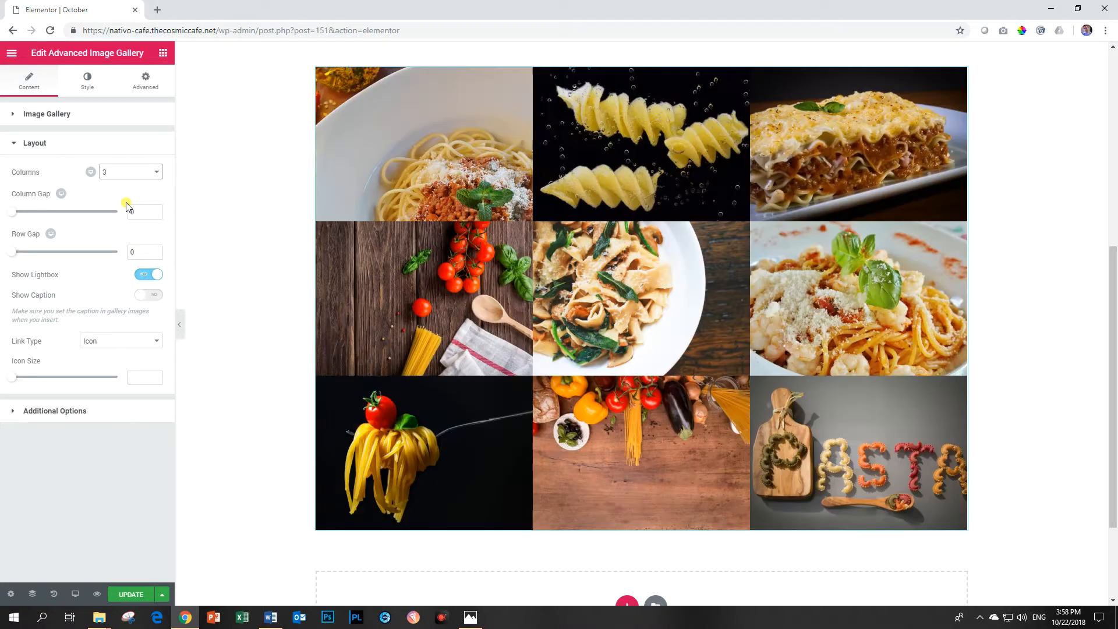
left_click_drag(126, 212, 11, 211)
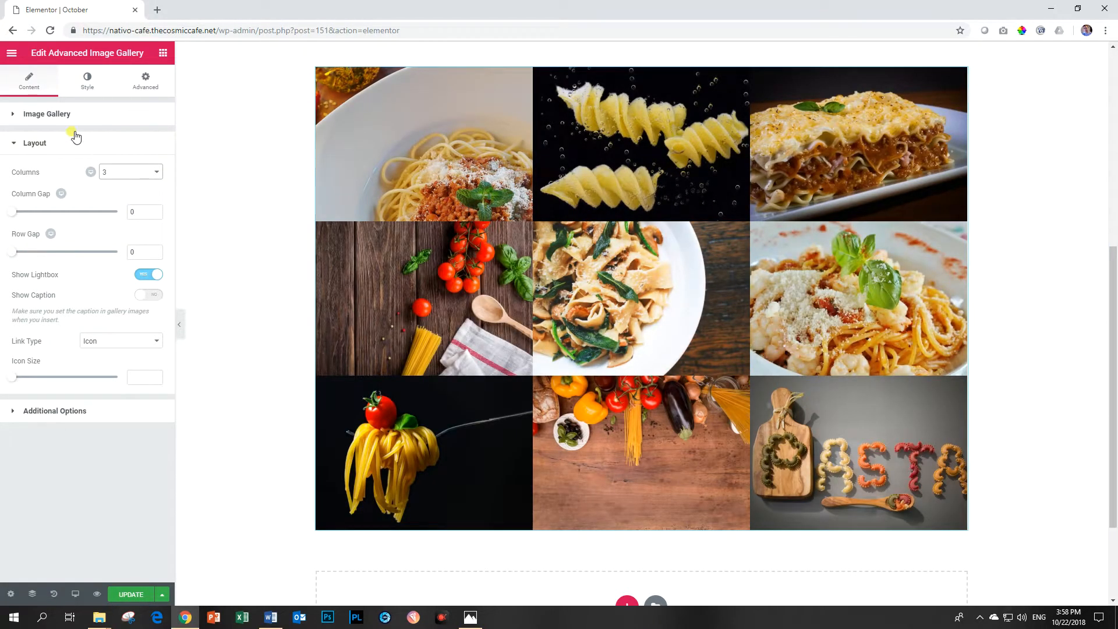
left_click(47, 114)
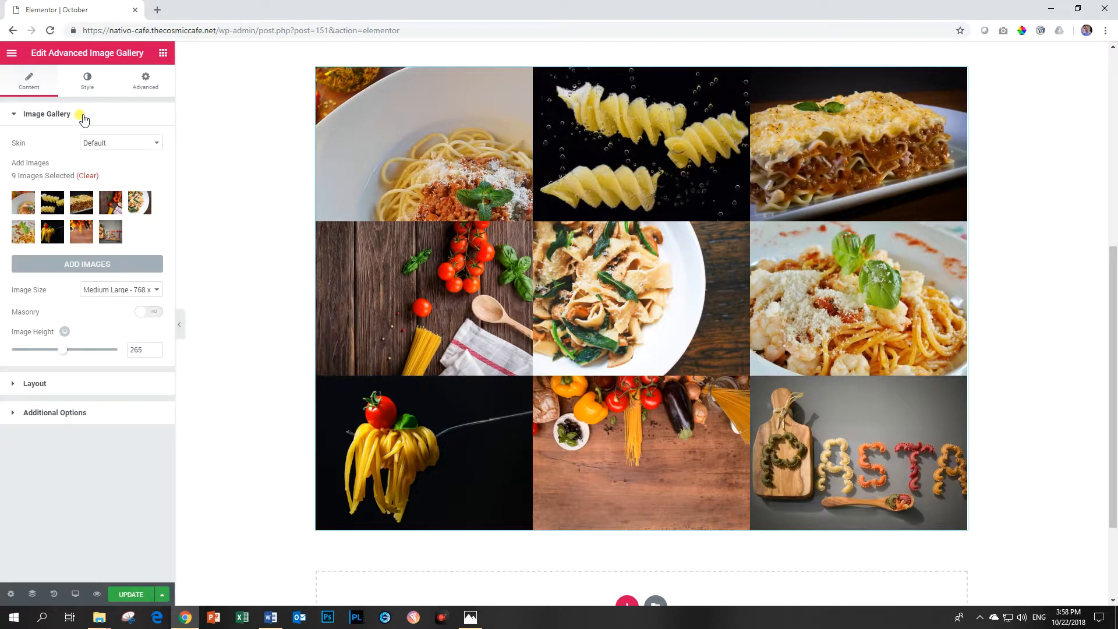
mouse_move(91, 129)
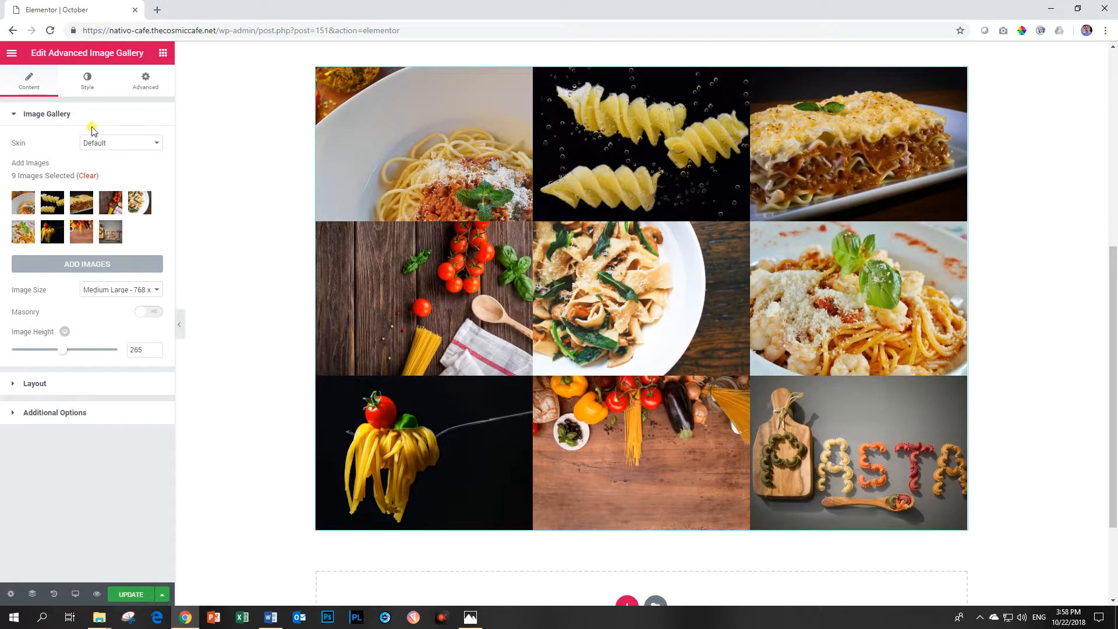
- Set the Skin to Hidden and launch the pasta lightbox from the Open Gallery link twice to check it
left_click(120, 142)
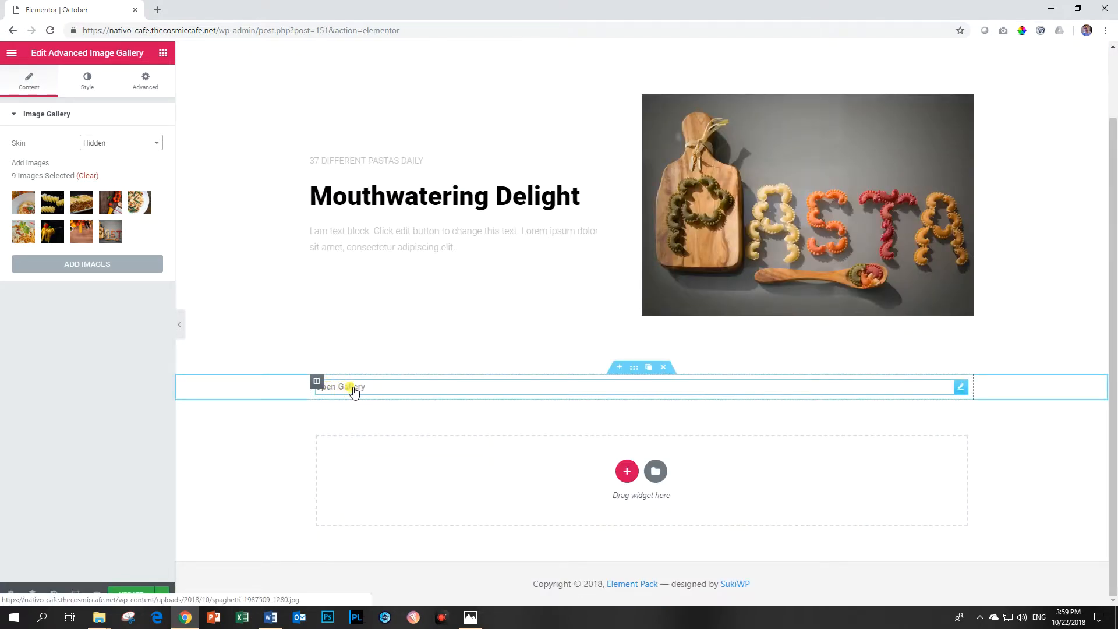
left_click(802, 296)
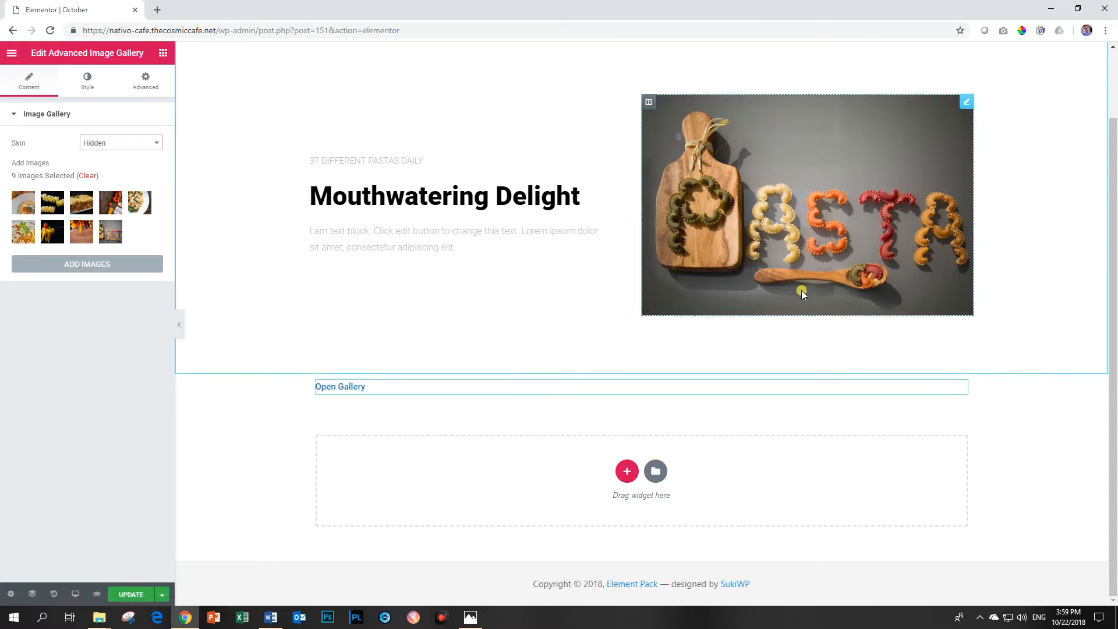
left_click(349, 386)
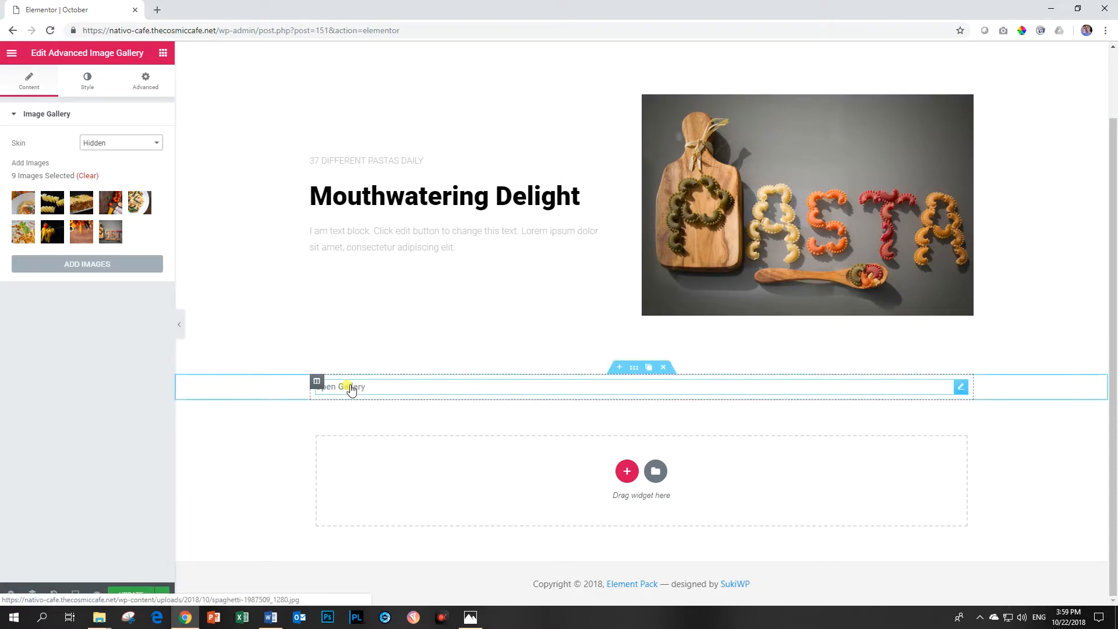
left_click(349, 386)
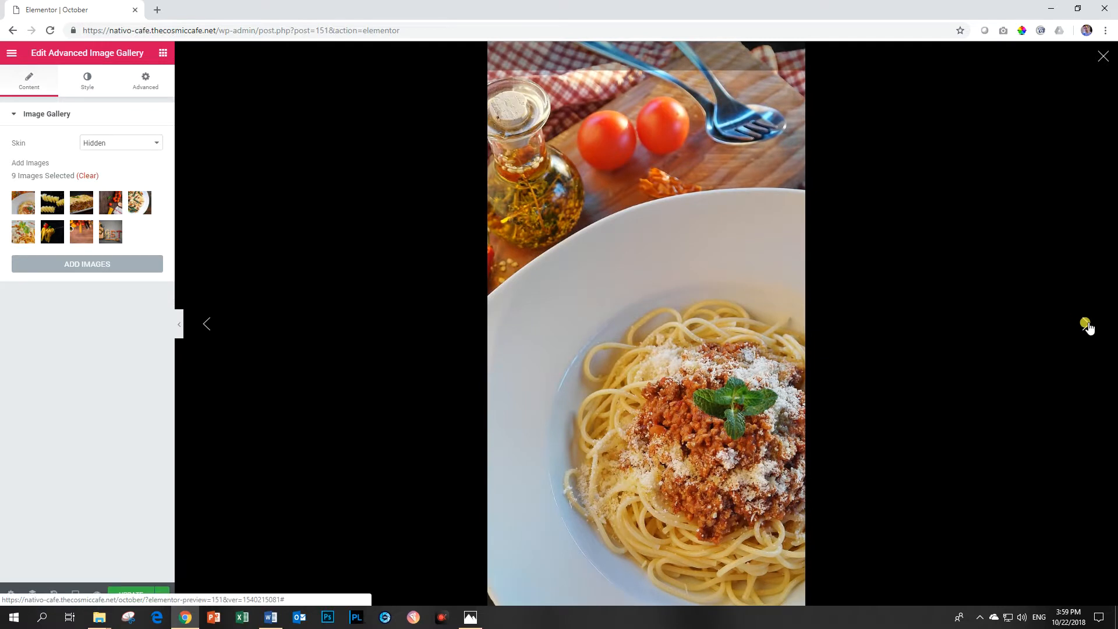
left_click(1103, 55)
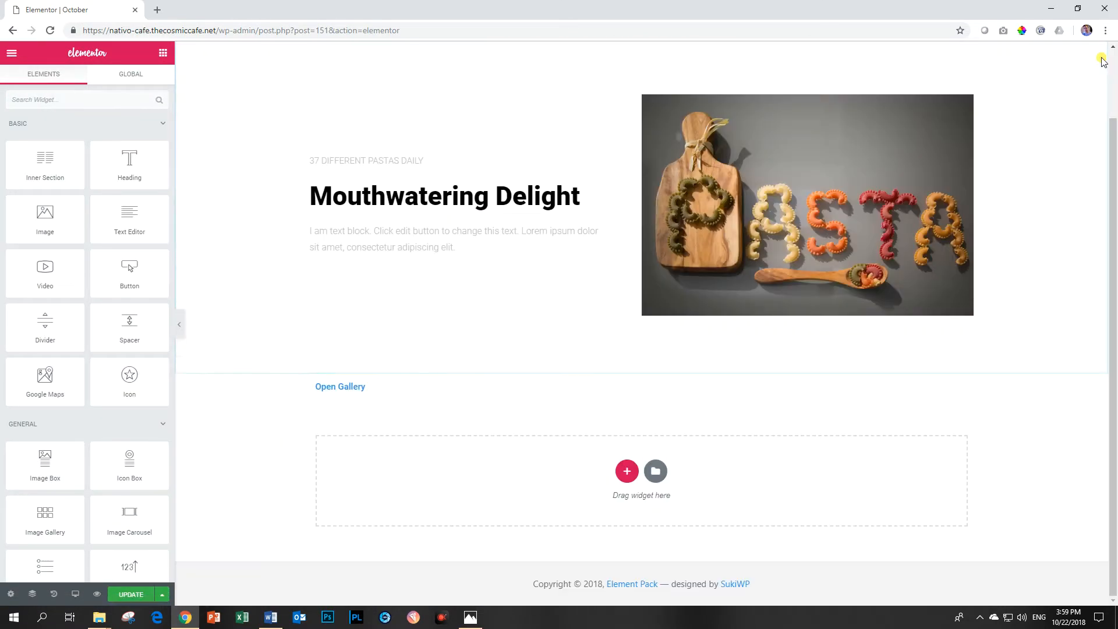
left_click(340, 387)
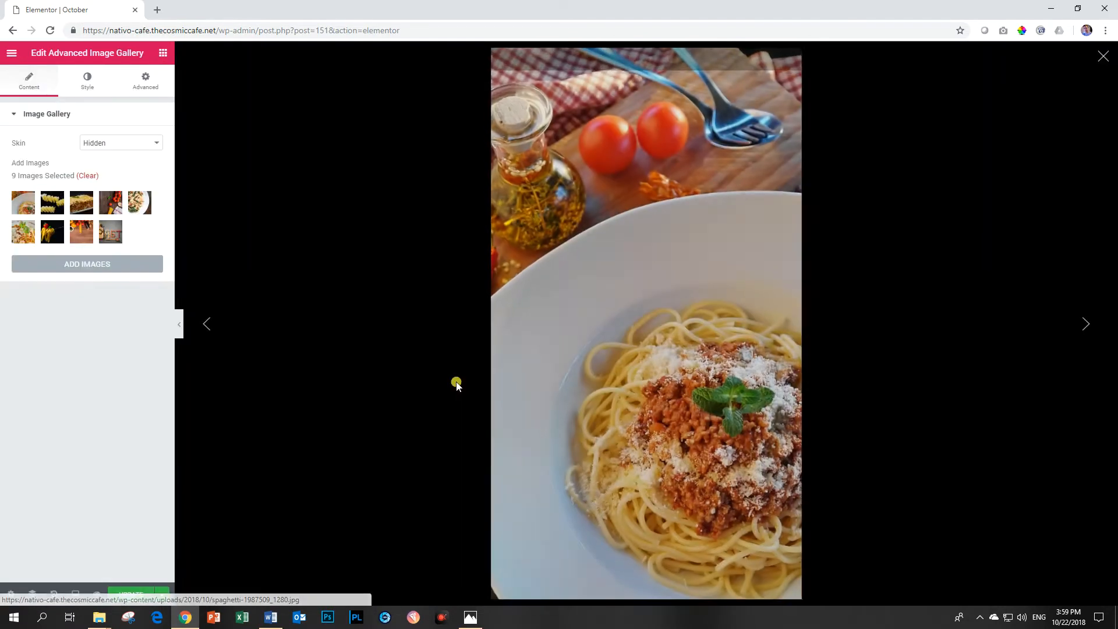
- Switch the gallery skin to Carousel so photos slide three at a time
left_click(120, 142)
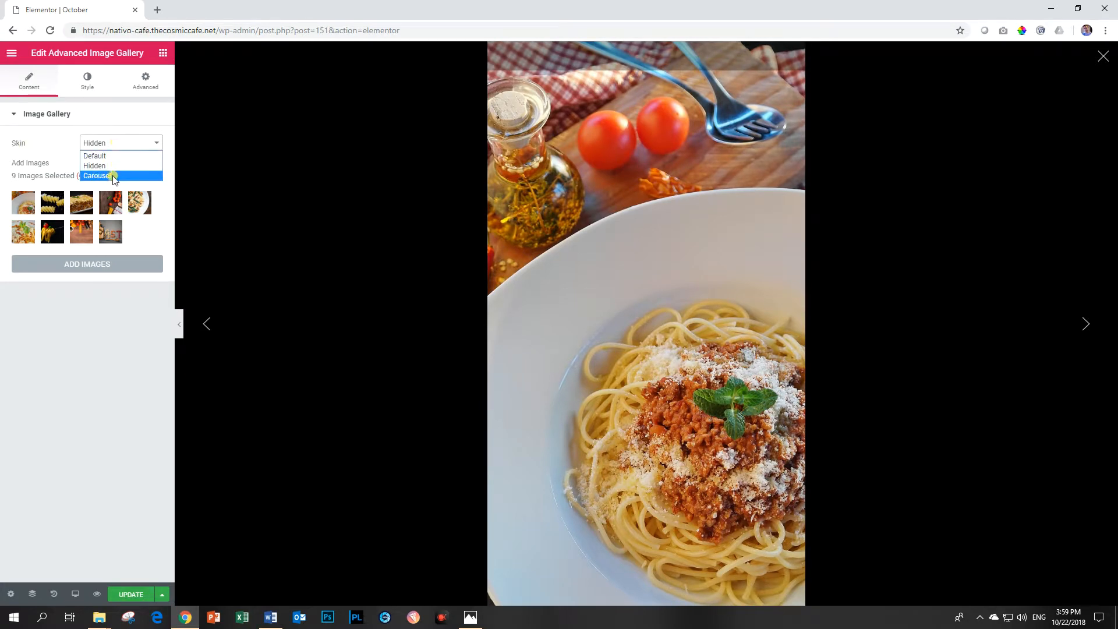
left_click(96, 176)
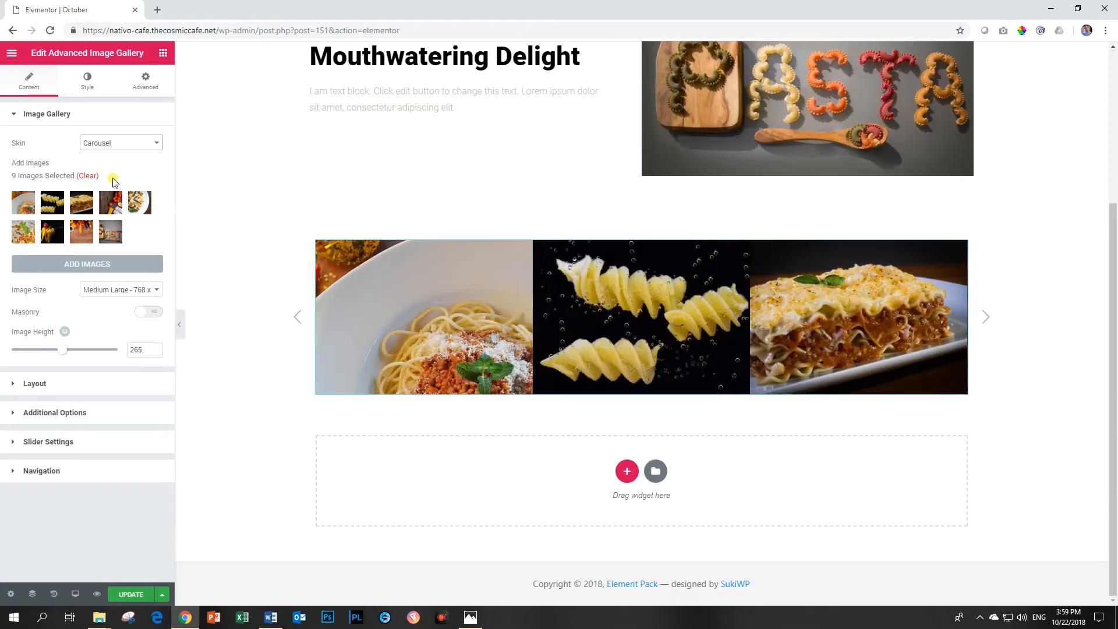
- Advance the carousel several slides with its right navigation arrow
left_click(987, 317)
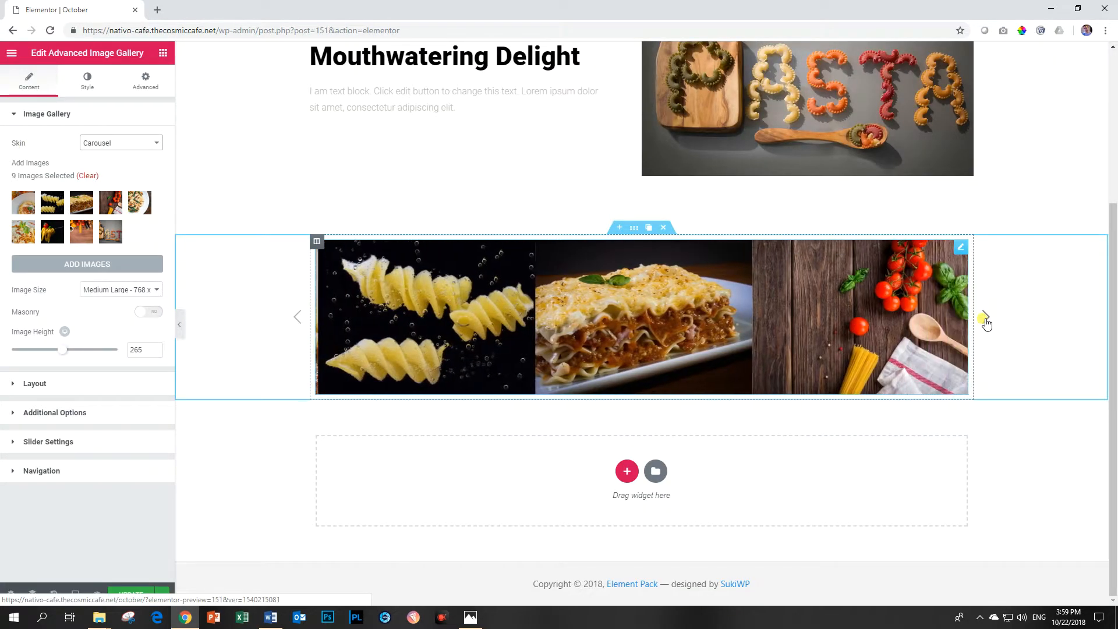
left_click(985, 317)
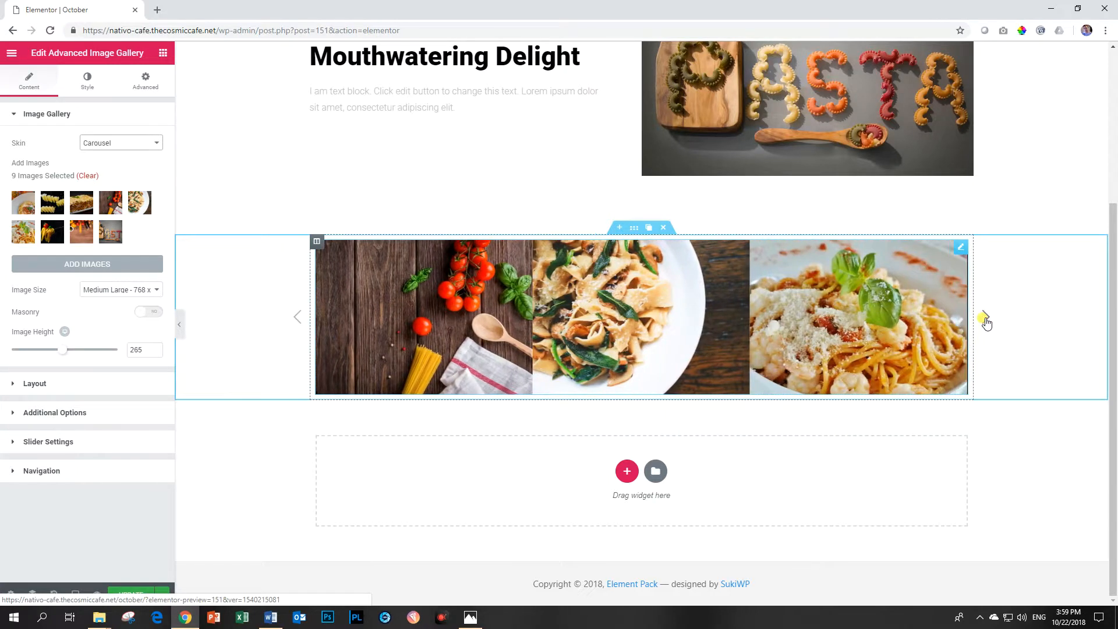
left_click(986, 317)
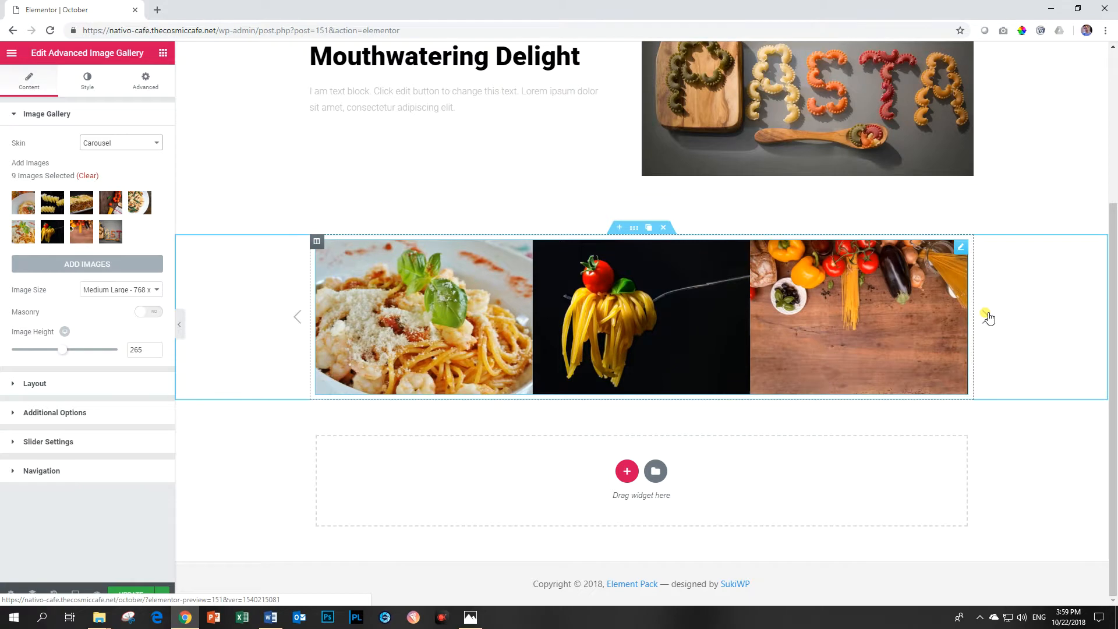
left_click(987, 317)
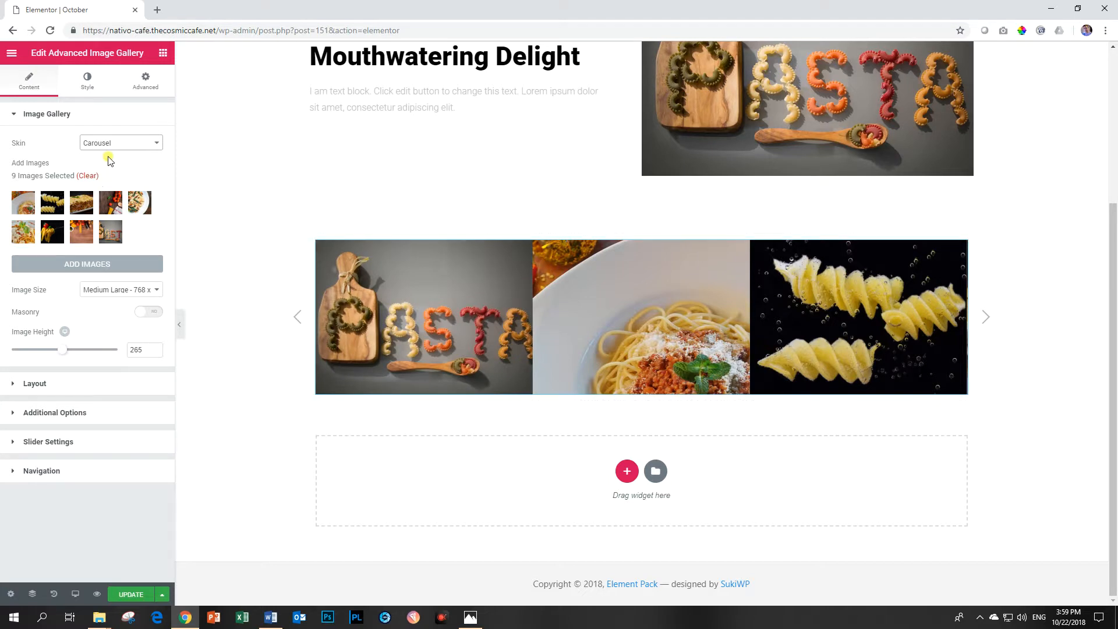
- Adjust the carousel's column gap in Layout, settling on a 10-pixel gap between photos
left_click(34, 383)
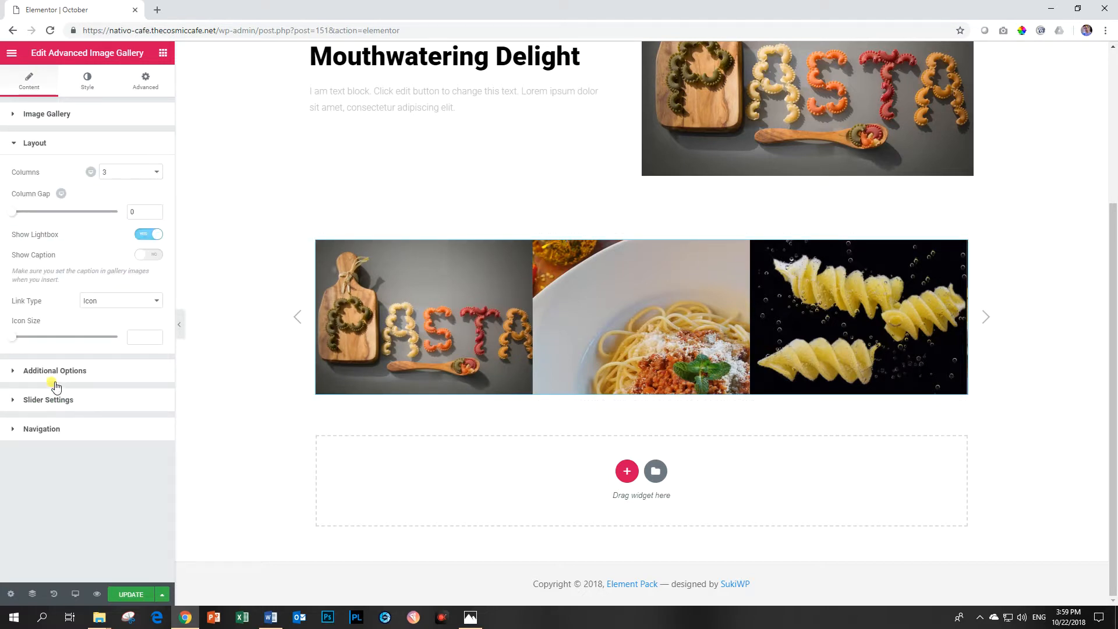
left_click_drag(13, 212, 20, 212)
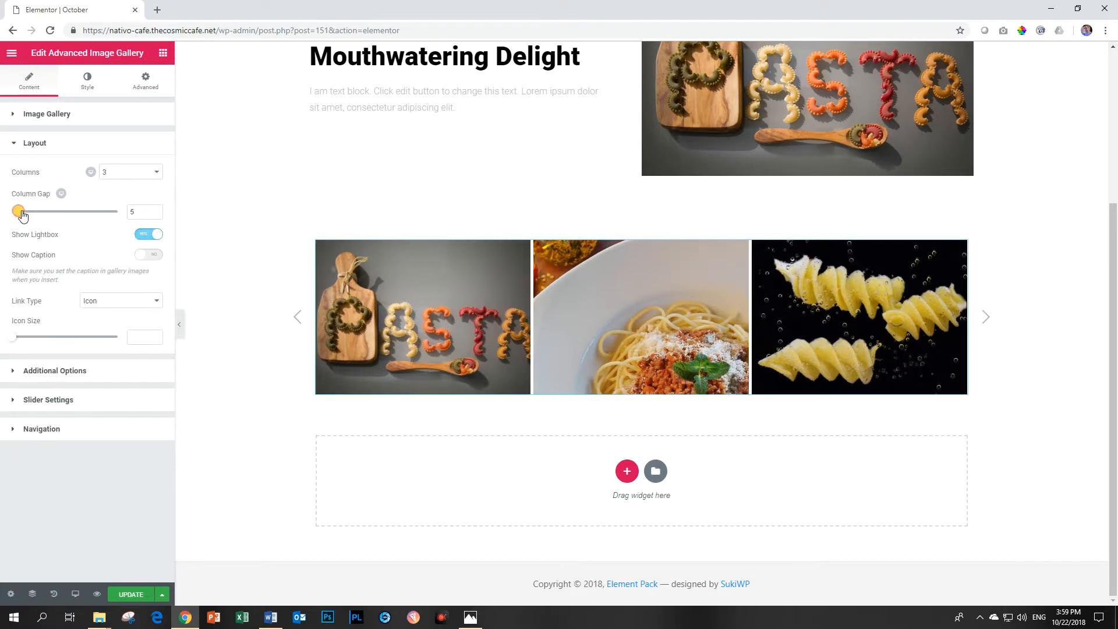
left_click_drag(19, 210, 12, 210)
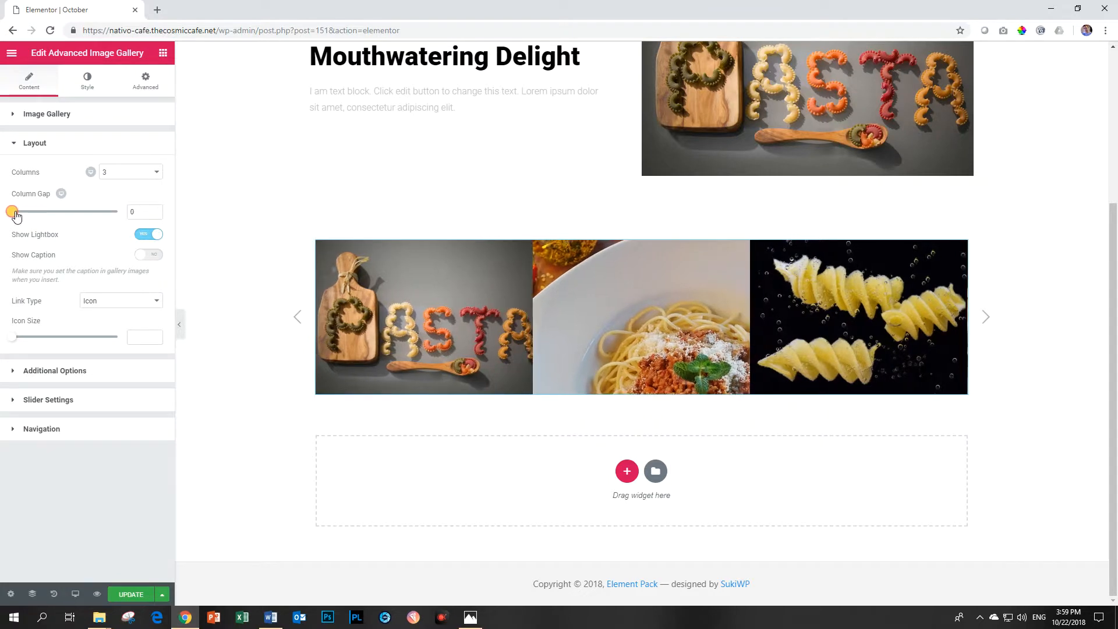
left_click_drag(12, 212, 21, 212)
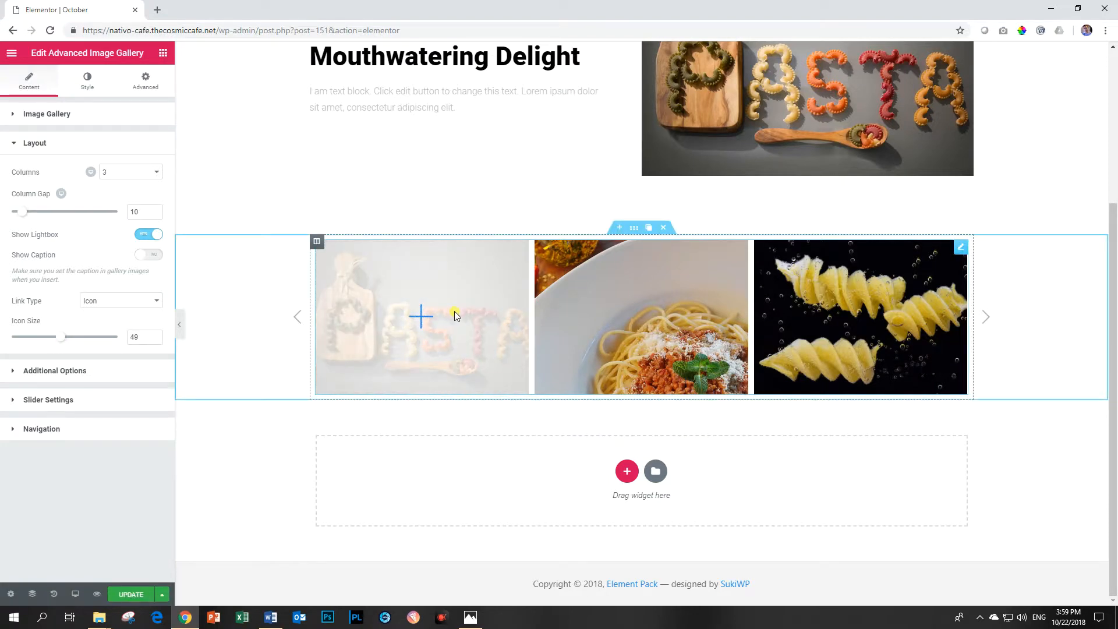
- Keep lightbox on, use icon-style links and set the icon size to 49
left_click(148, 255)
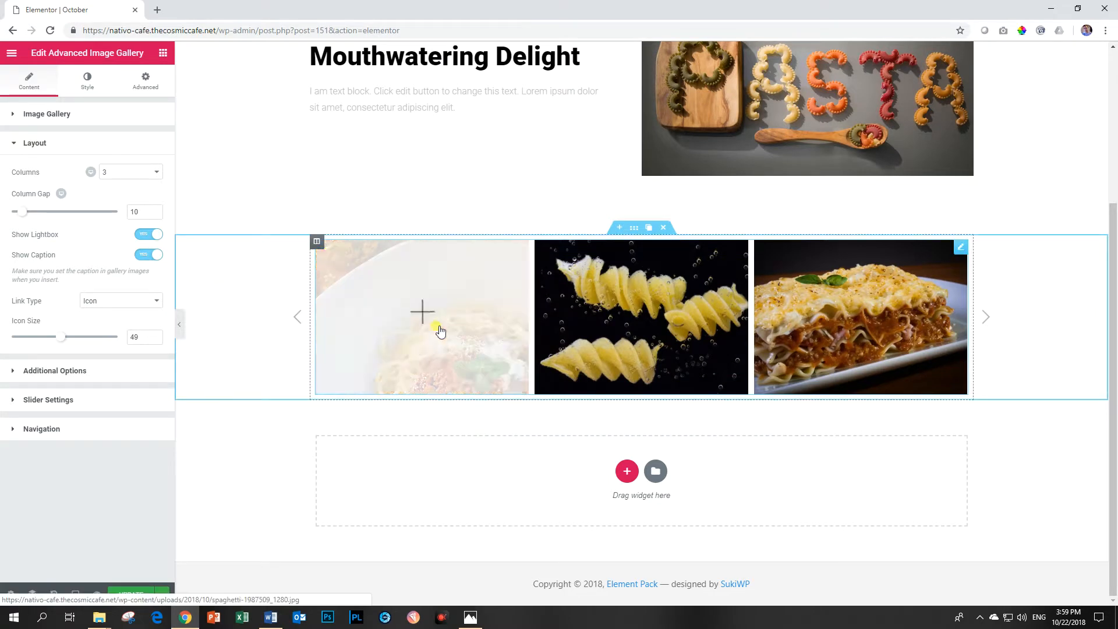
left_click(148, 255)
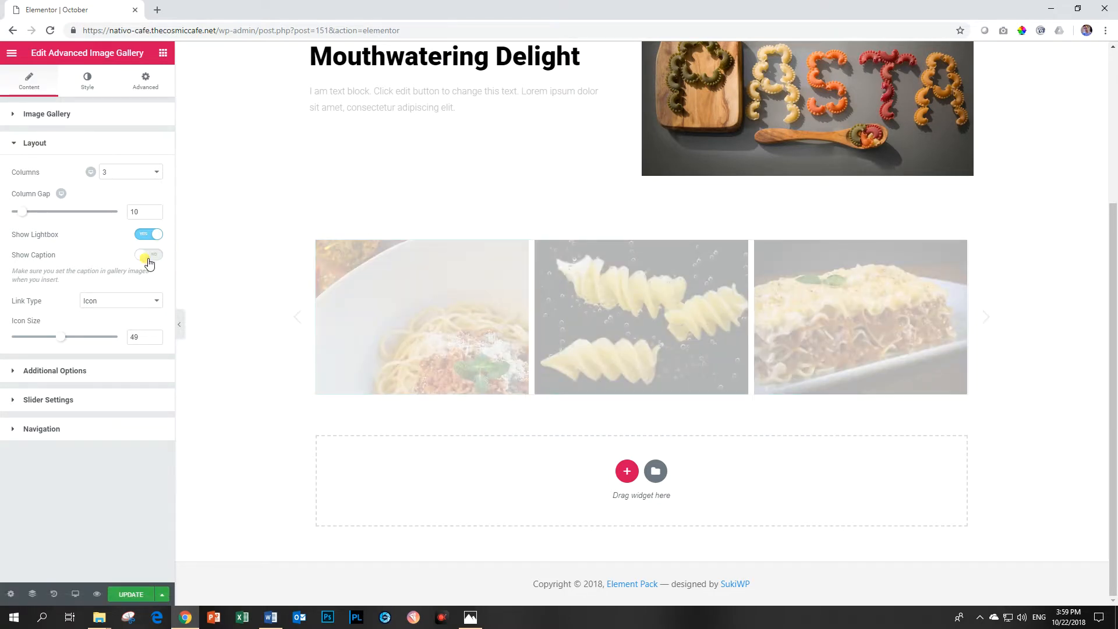
left_click(148, 255)
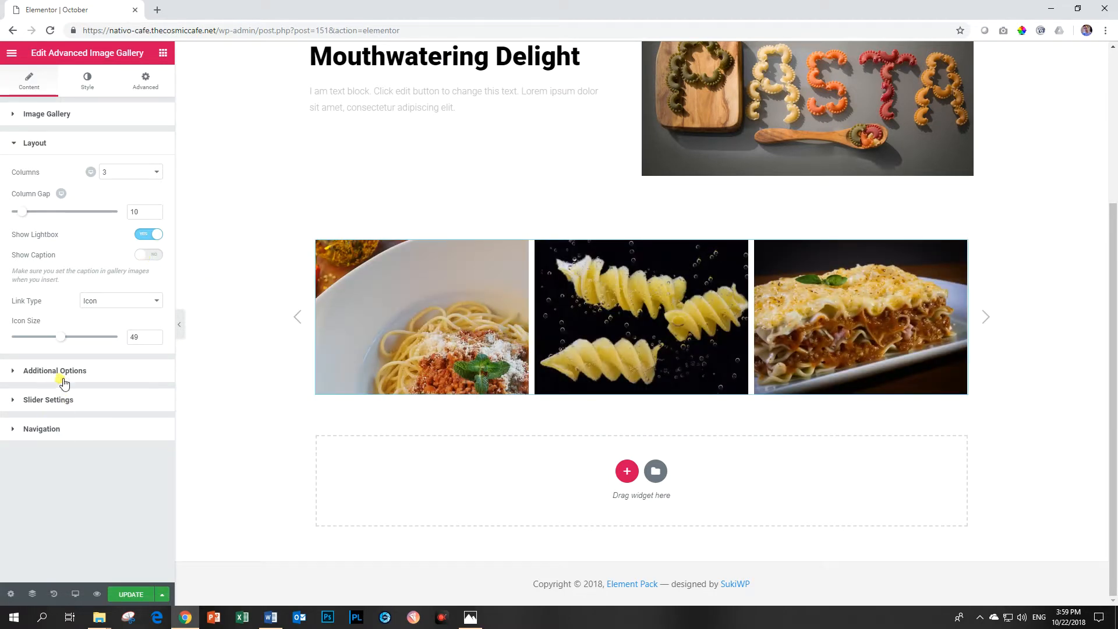
- Try left alignment for the overlay content in Additional Options
left_click(55, 371)
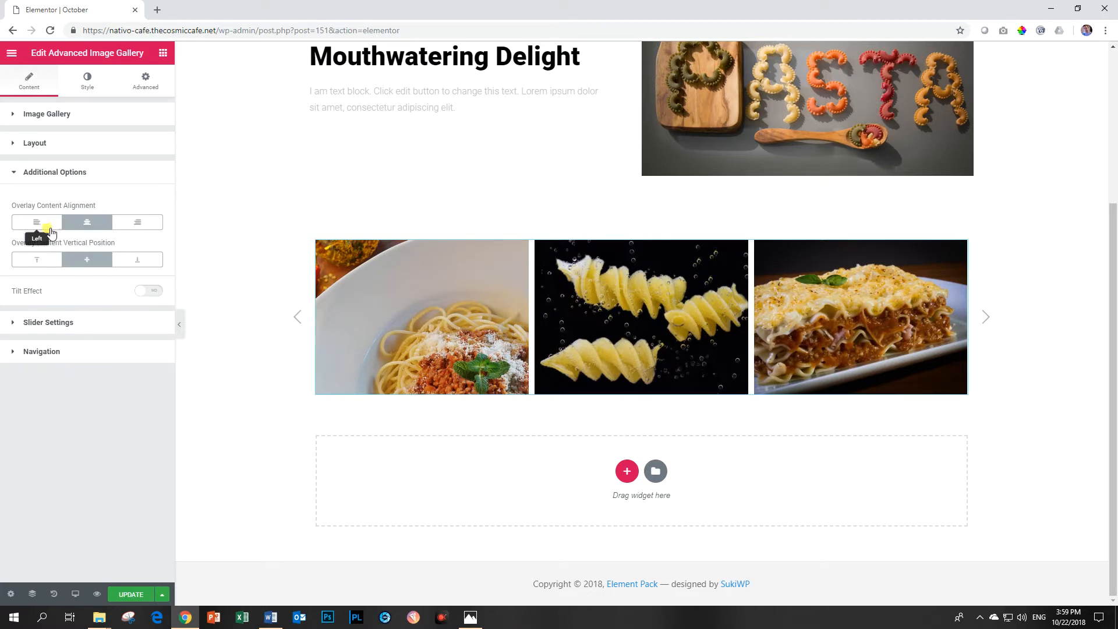
left_click(36, 221)
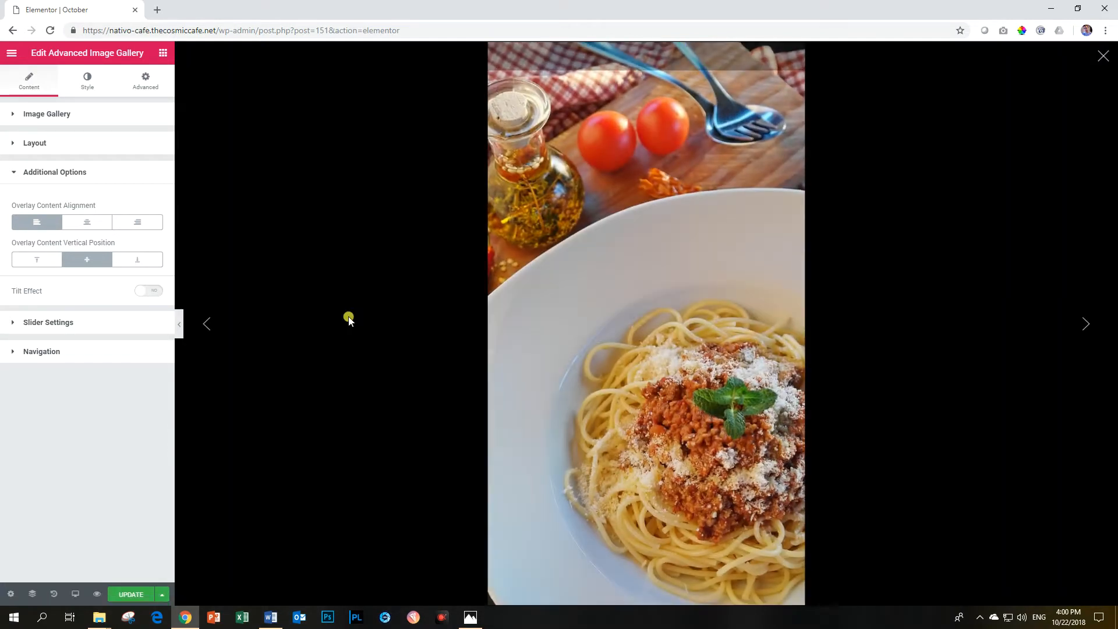
left_click(1103, 55)
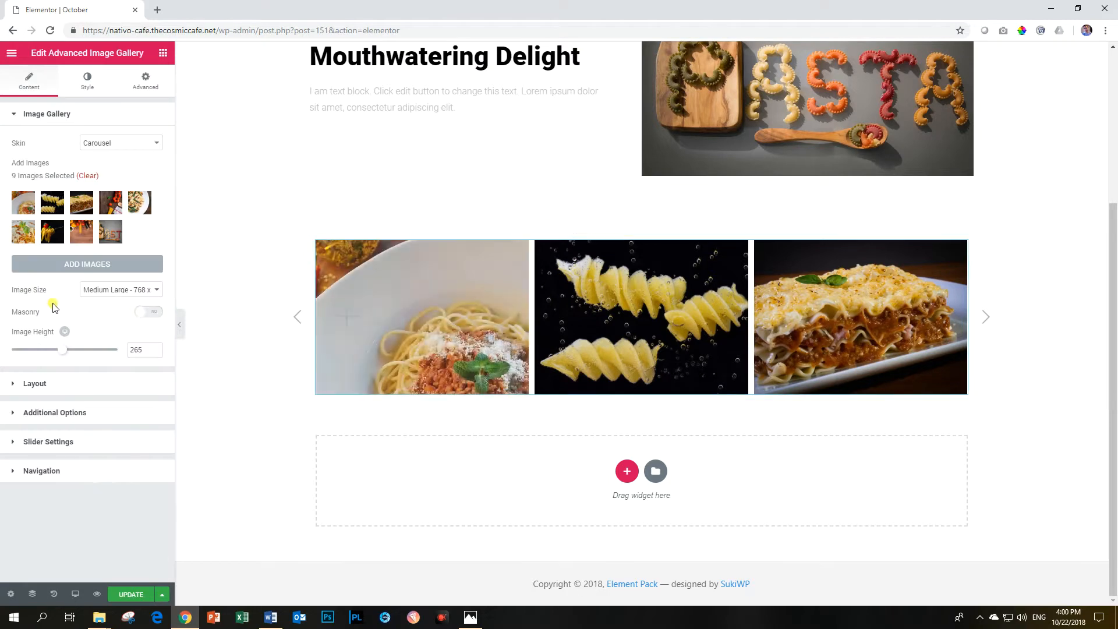
left_click(55, 412)
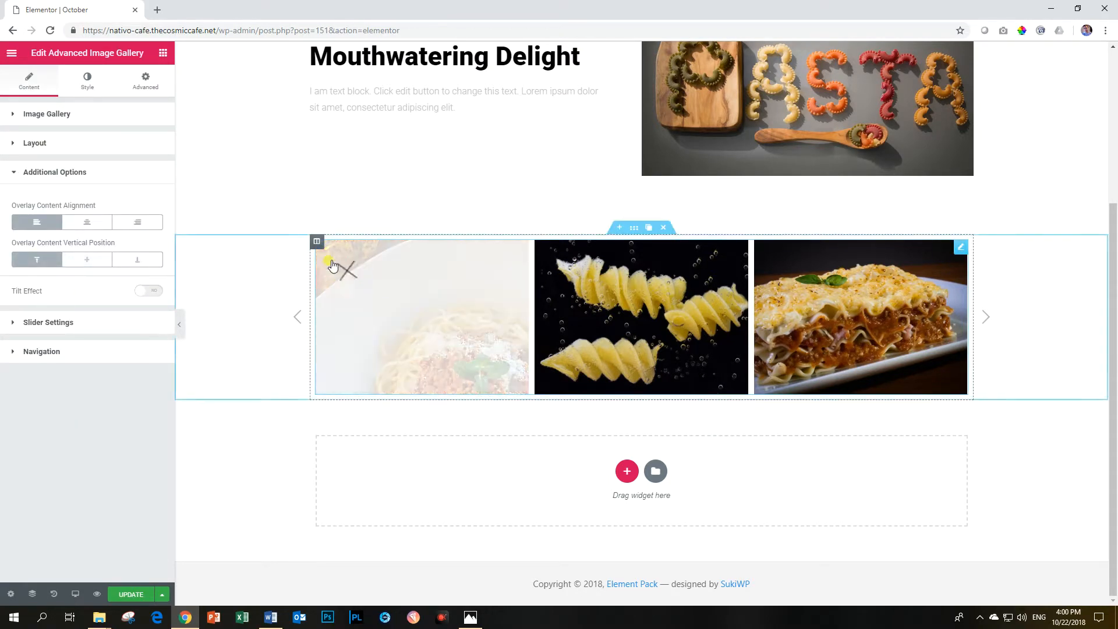
- Center the overlay content horizontally and vertically and enable the tilt effect
left_click(136, 258)
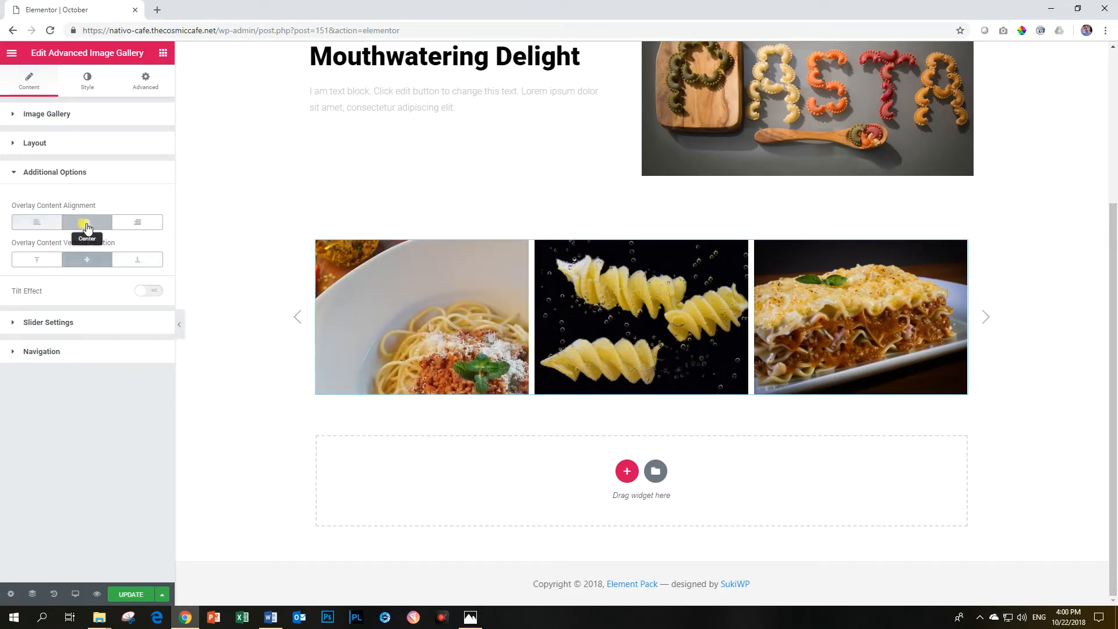
left_click(148, 290)
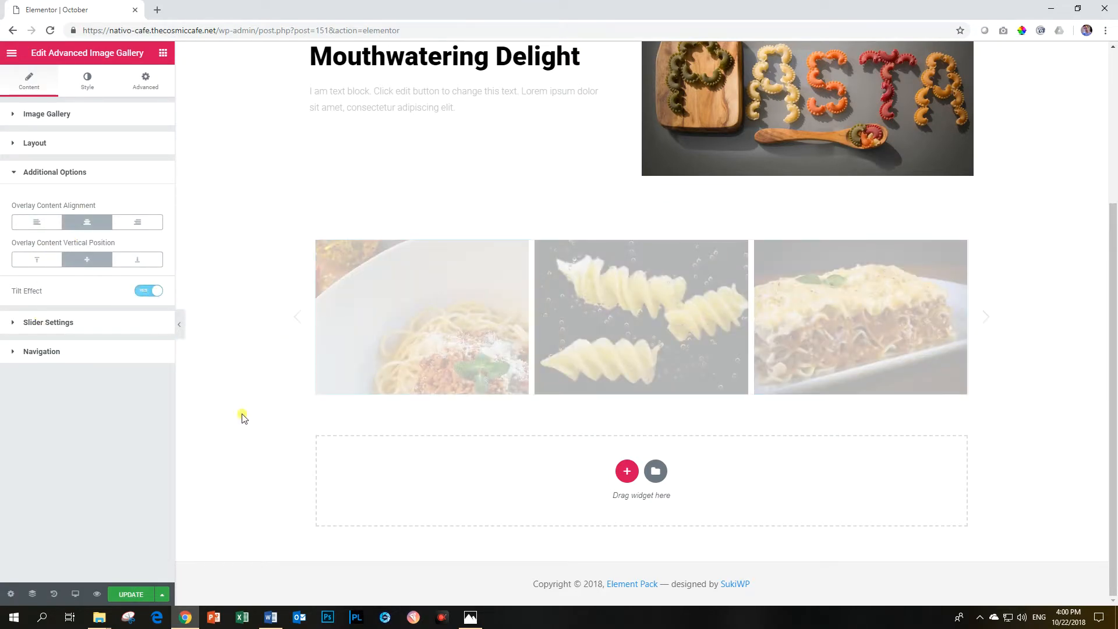
left_click(422, 317)
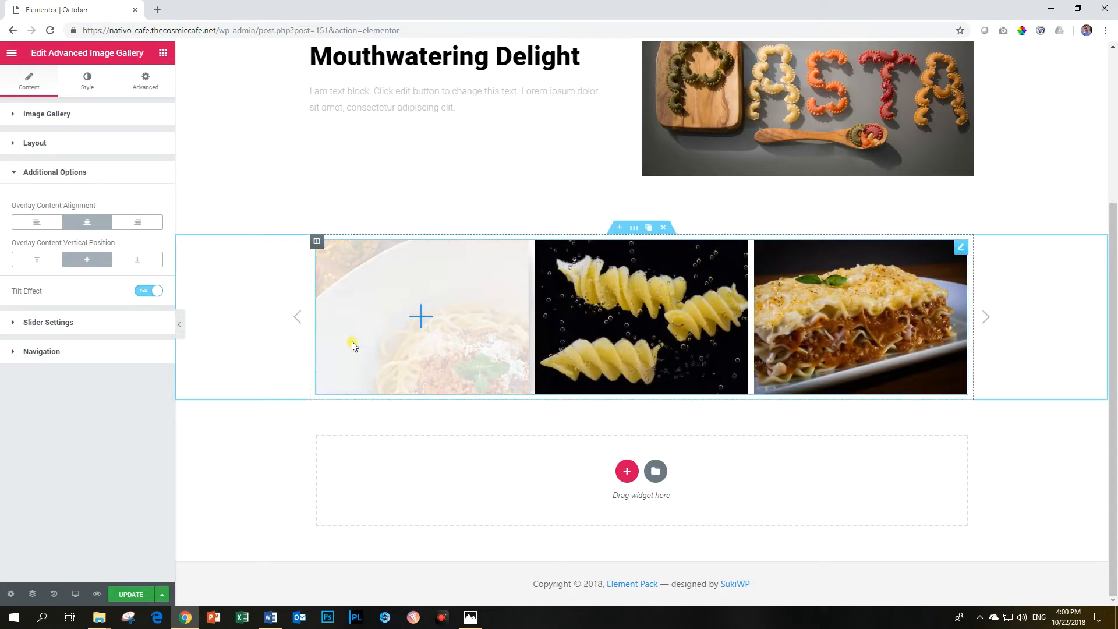
mouse_move(497, 369)
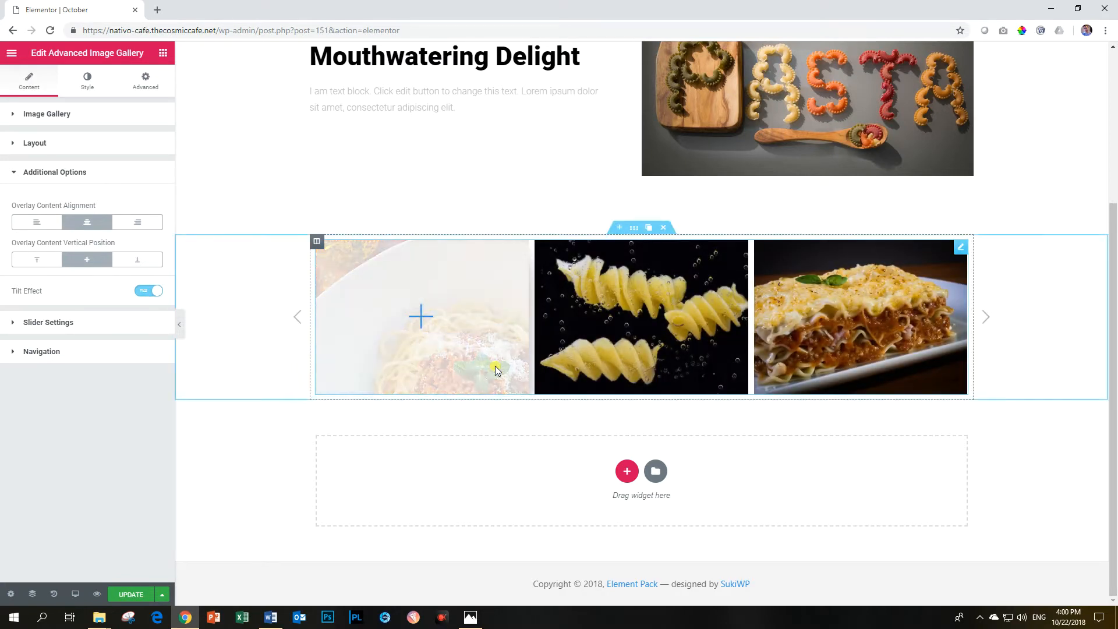
left_click(148, 290)
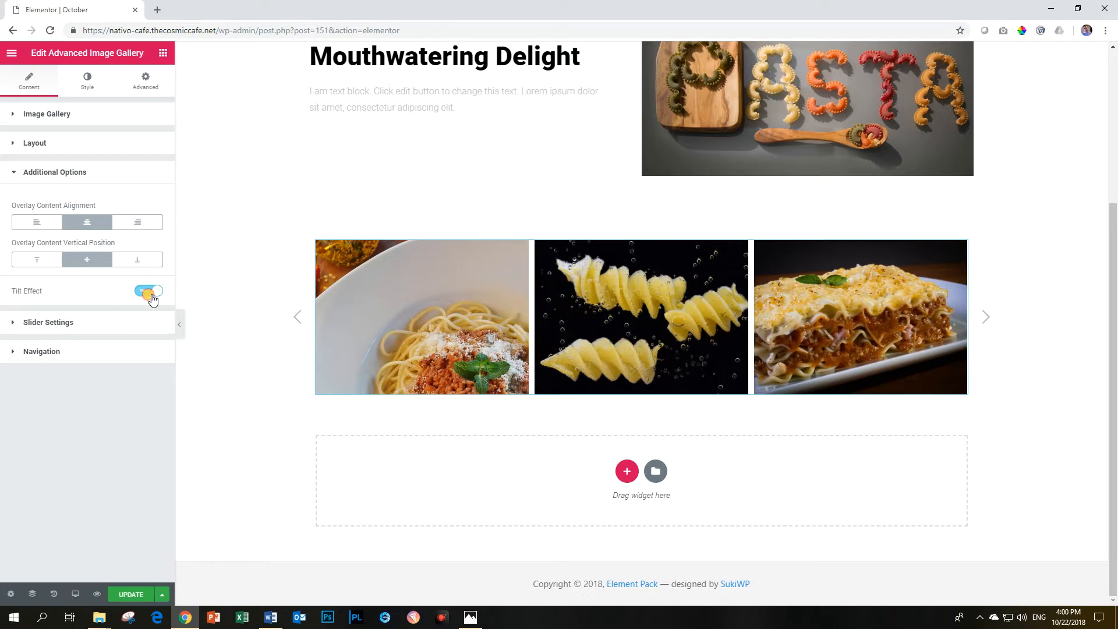
- Disable the tilt effect and keep the slider autoplaying at 7000 with pause-on-hover and loop
left_click(148, 290)
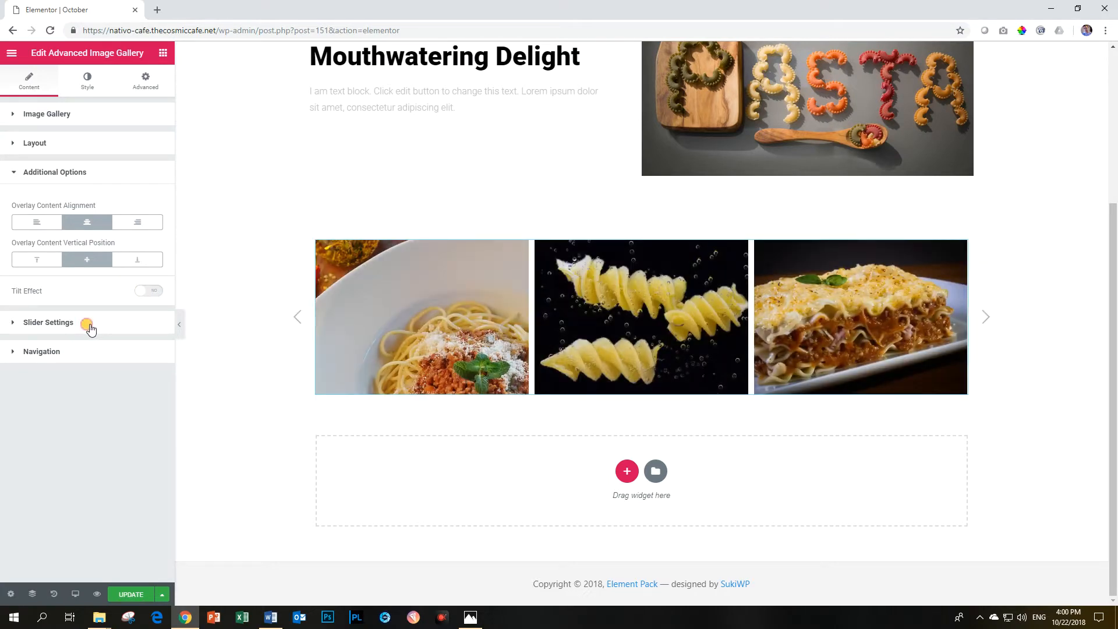
left_click(49, 321)
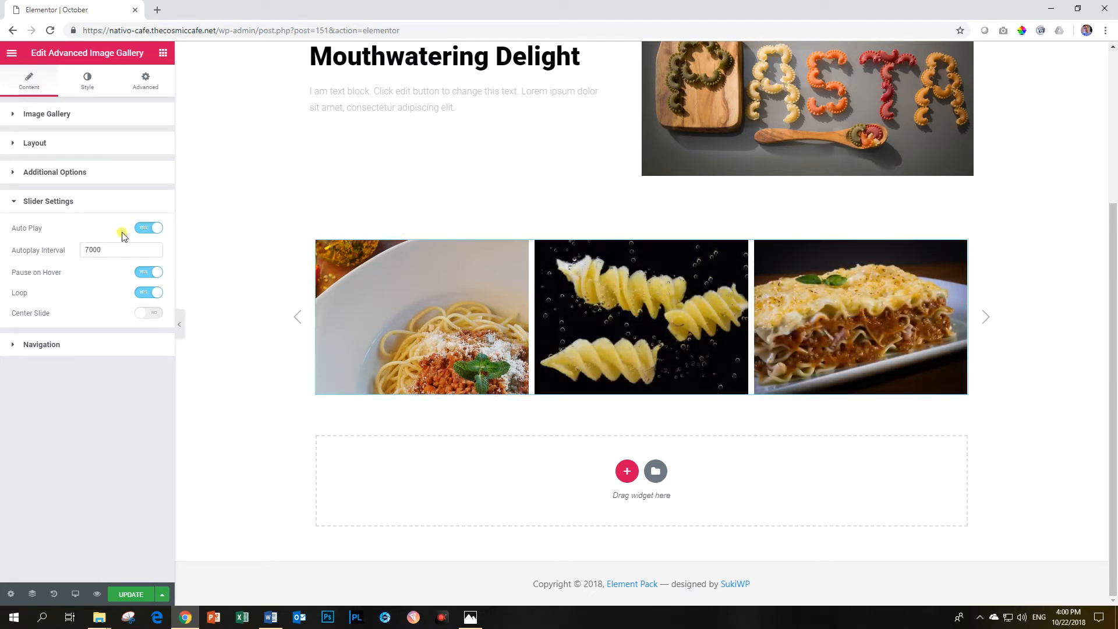
left_click(121, 250)
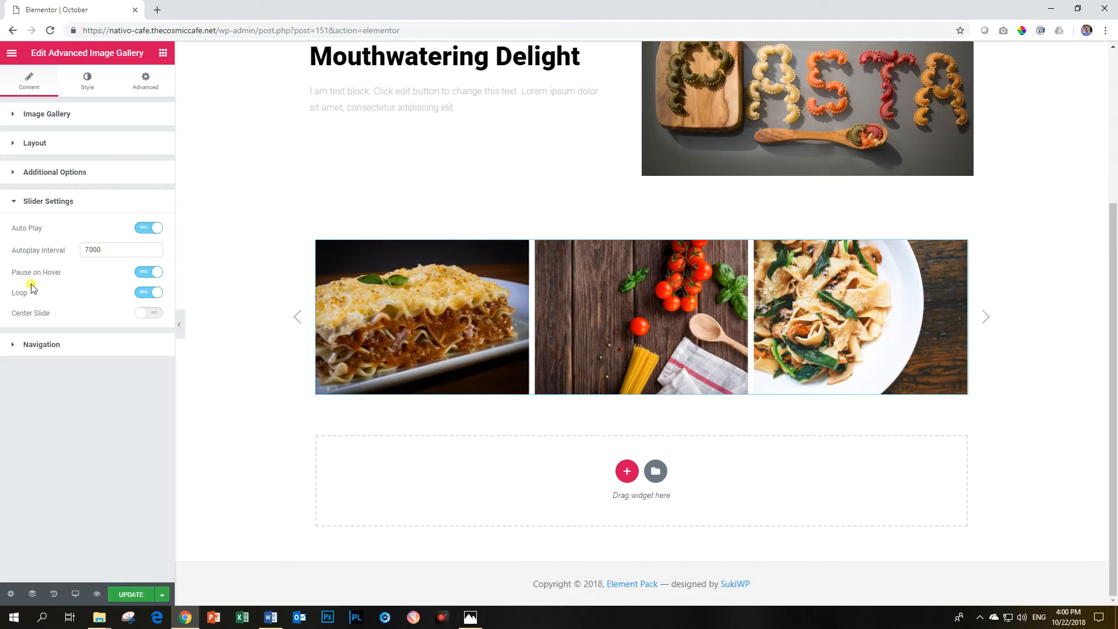
left_click(639, 317)
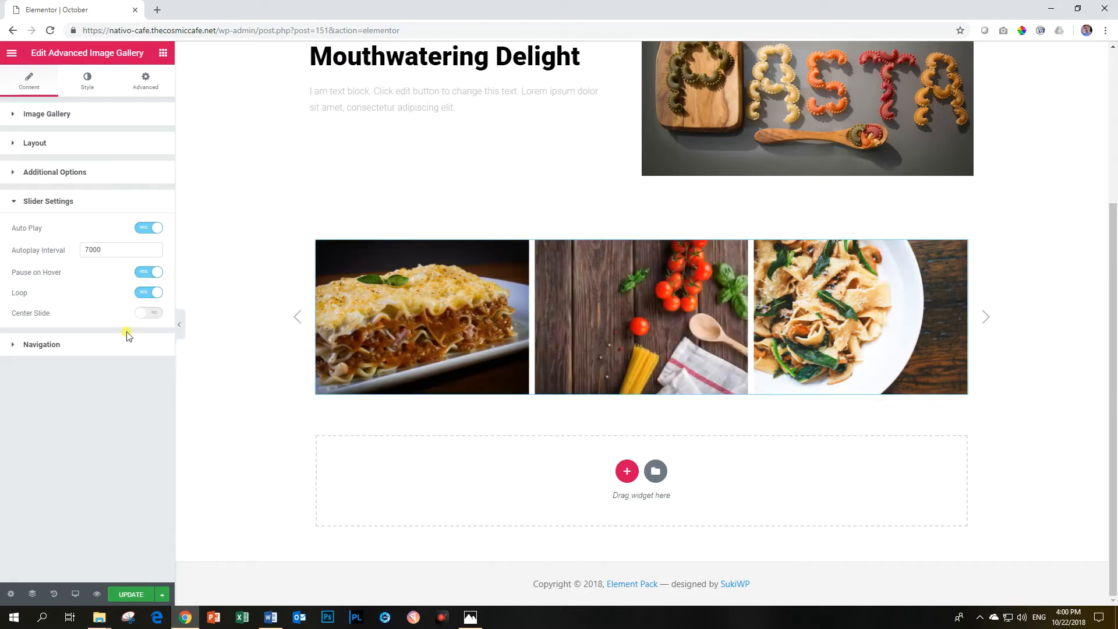
- Try Center Slide on the carousel, then switch it back off
left_click(148, 312)
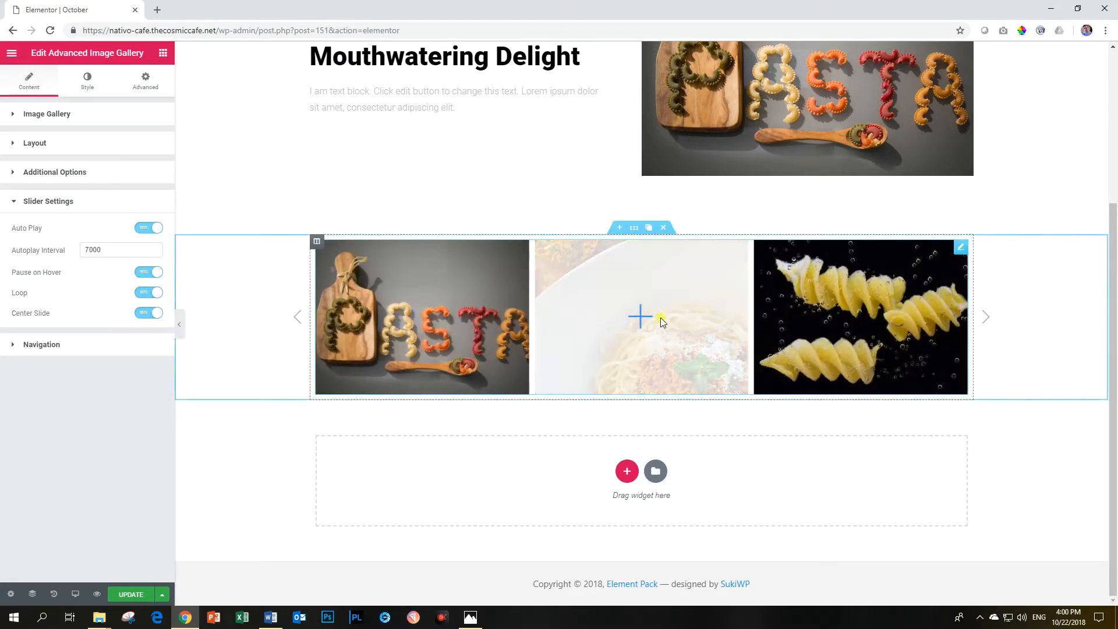
left_click(47, 113)
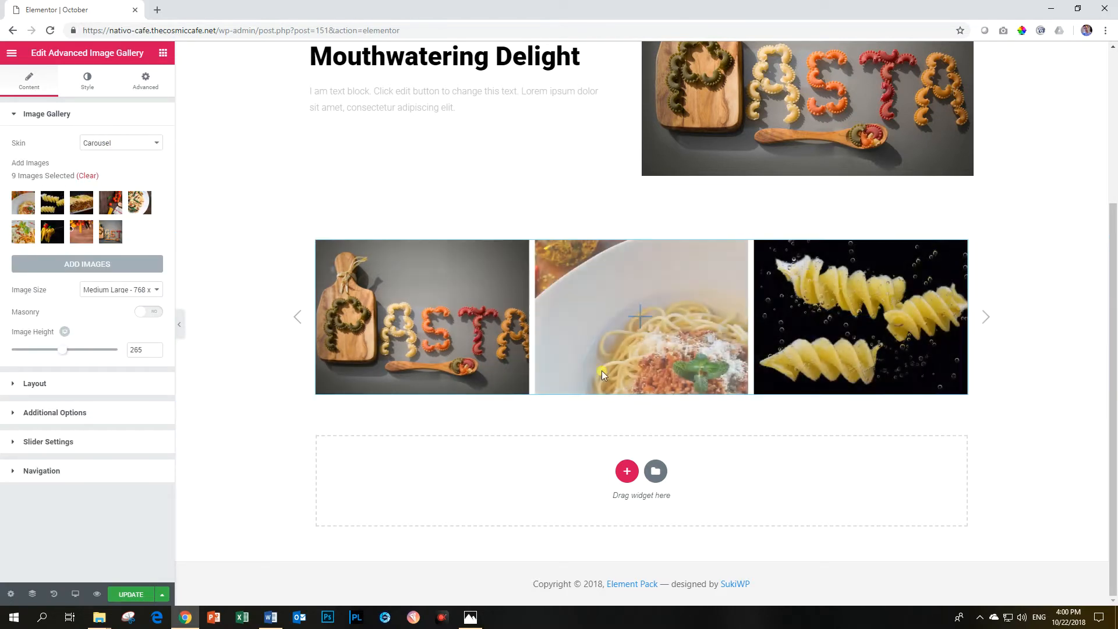
left_click(47, 442)
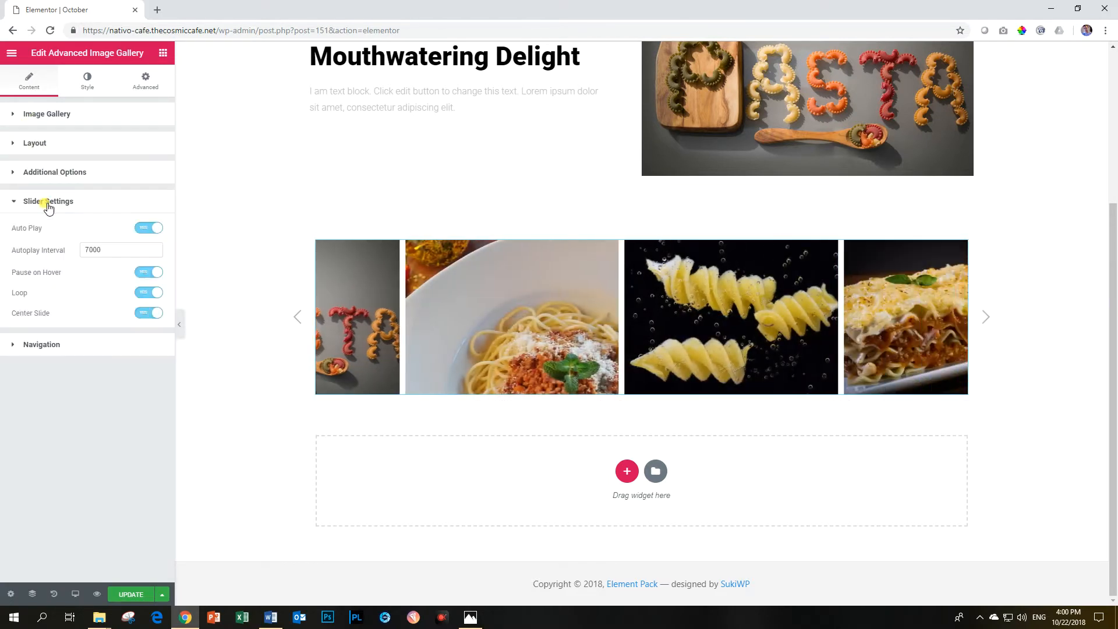
left_click(148, 313)
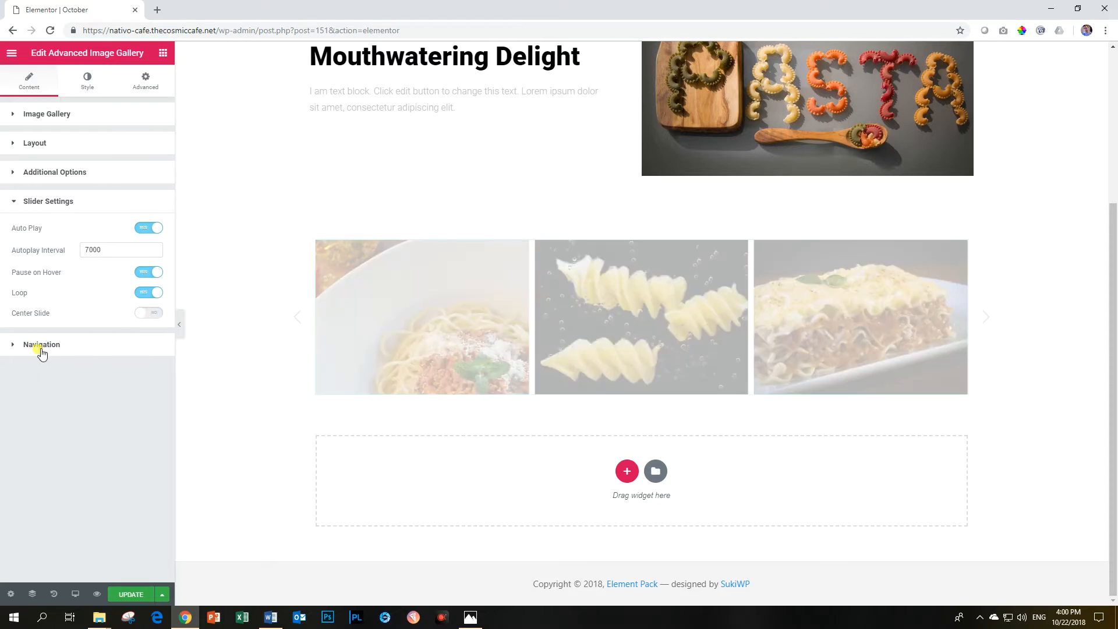
- Use dots for carousel navigation and try them at top left and bottom right
left_click(41, 344)
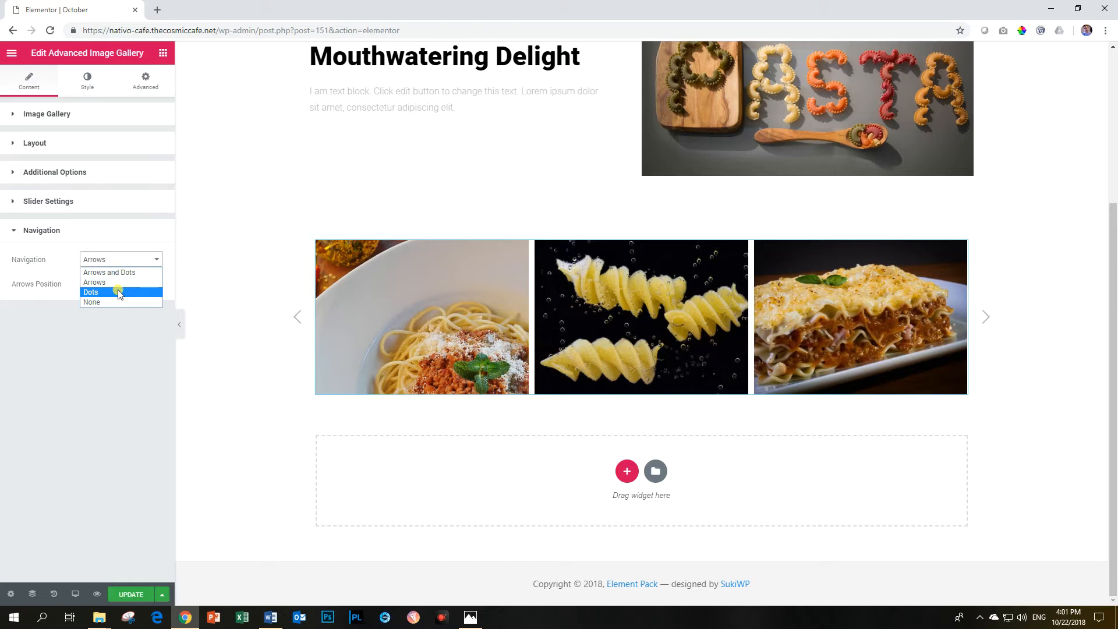
left_click(91, 293)
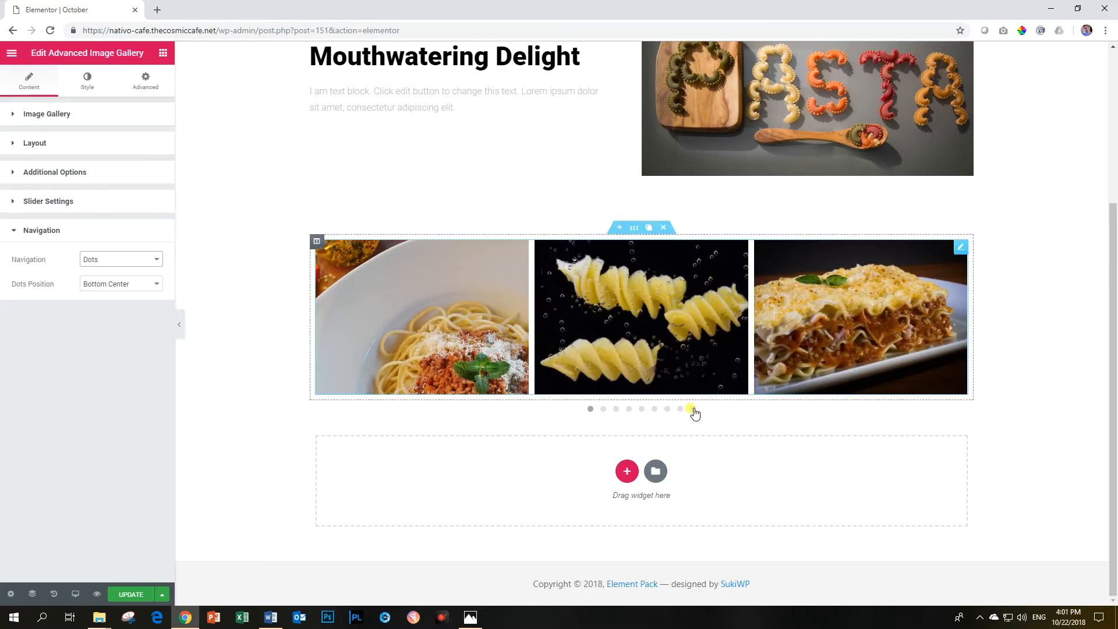
left_click(120, 283)
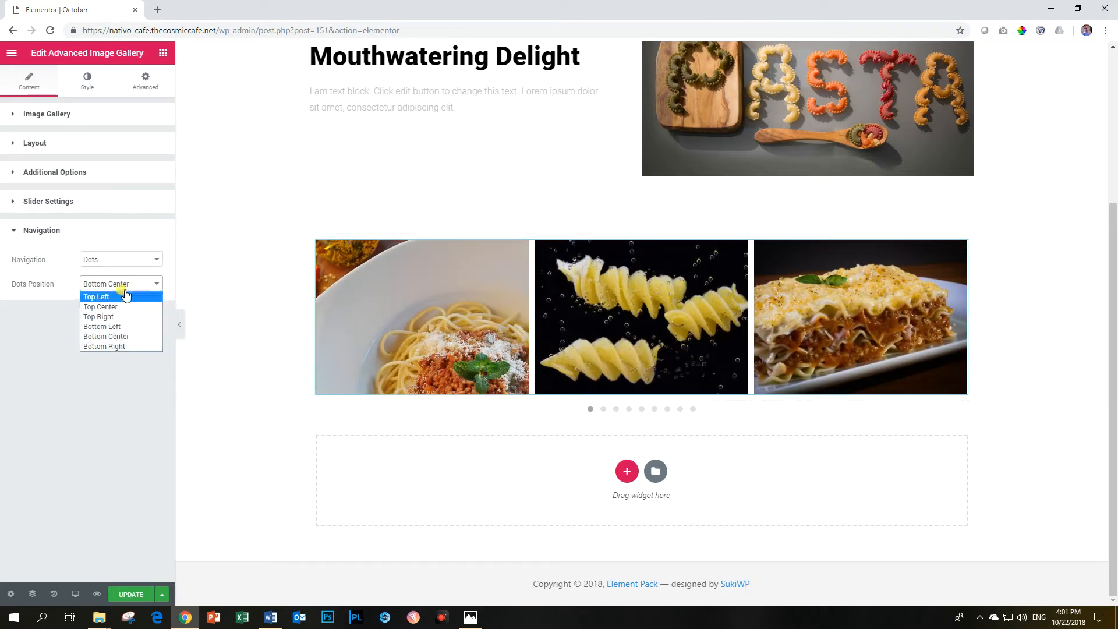
left_click(97, 296)
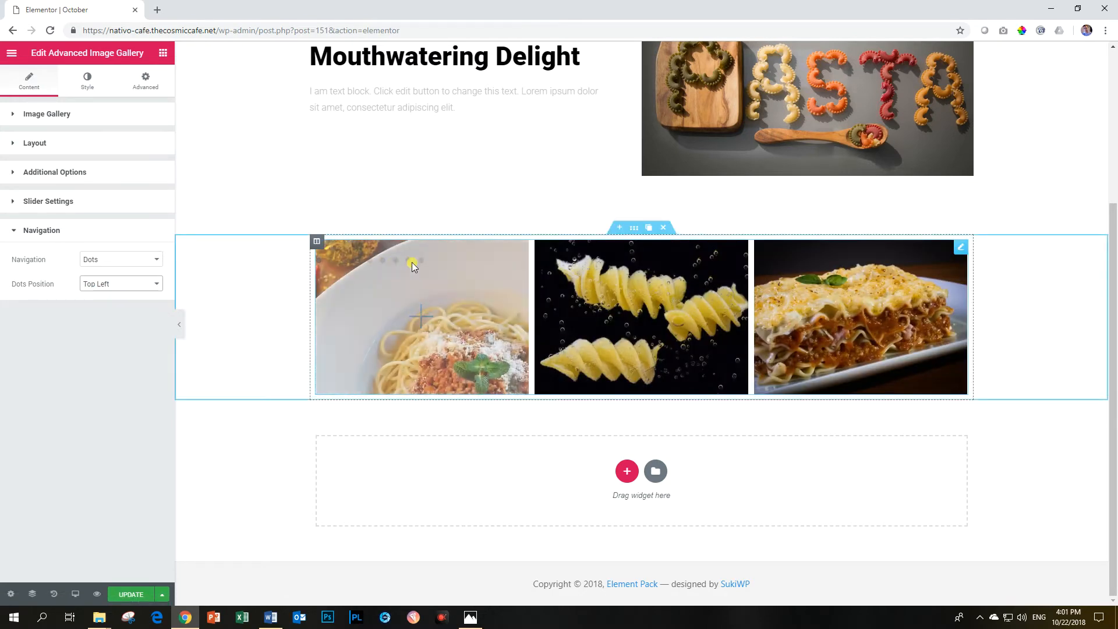
left_click(117, 283)
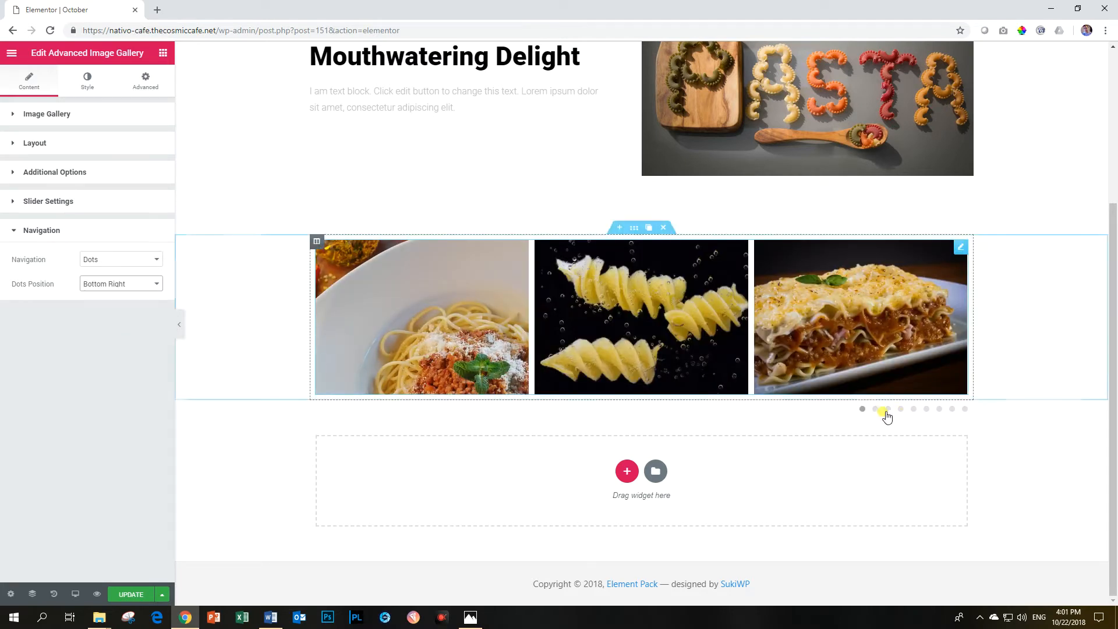
- Set the dots position to Bottom Center and jump between slides with them
left_click(900, 409)
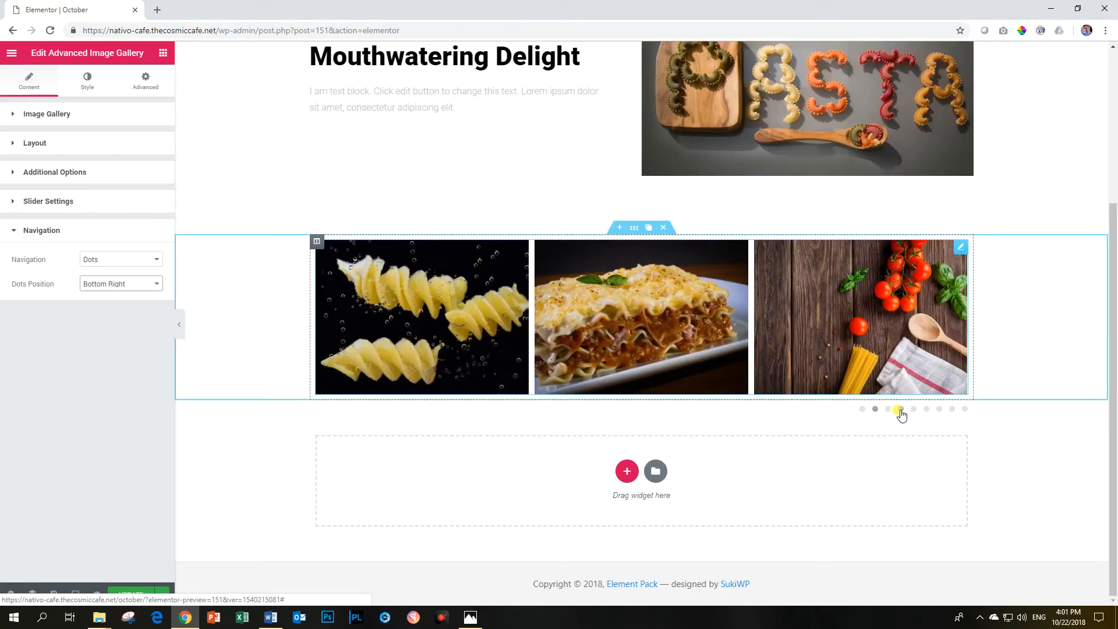
left_click(926, 409)
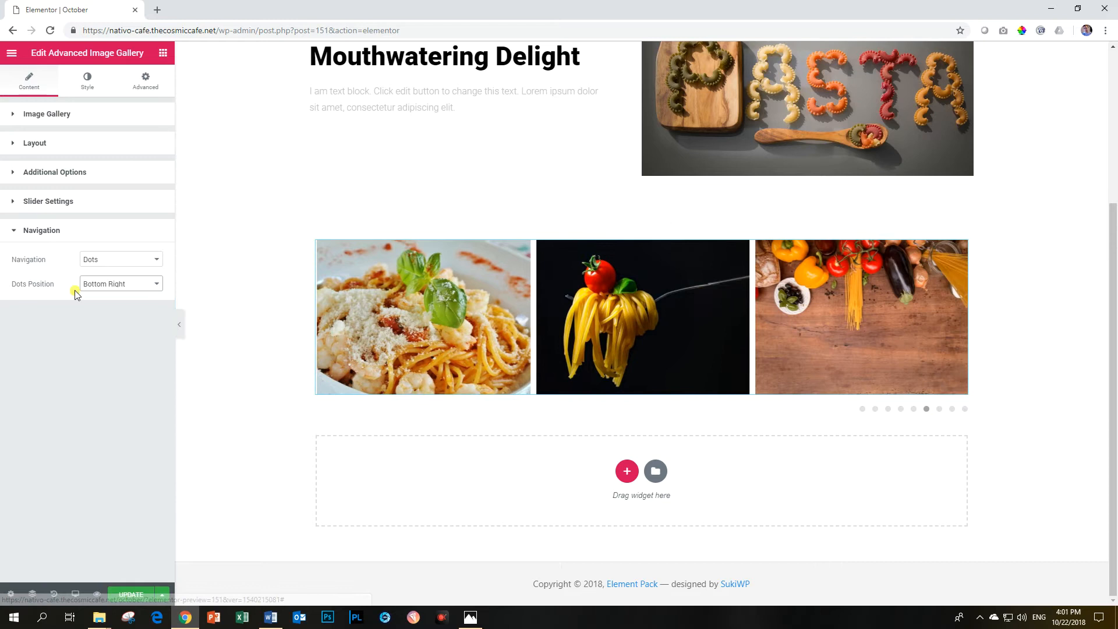
left_click(119, 283)
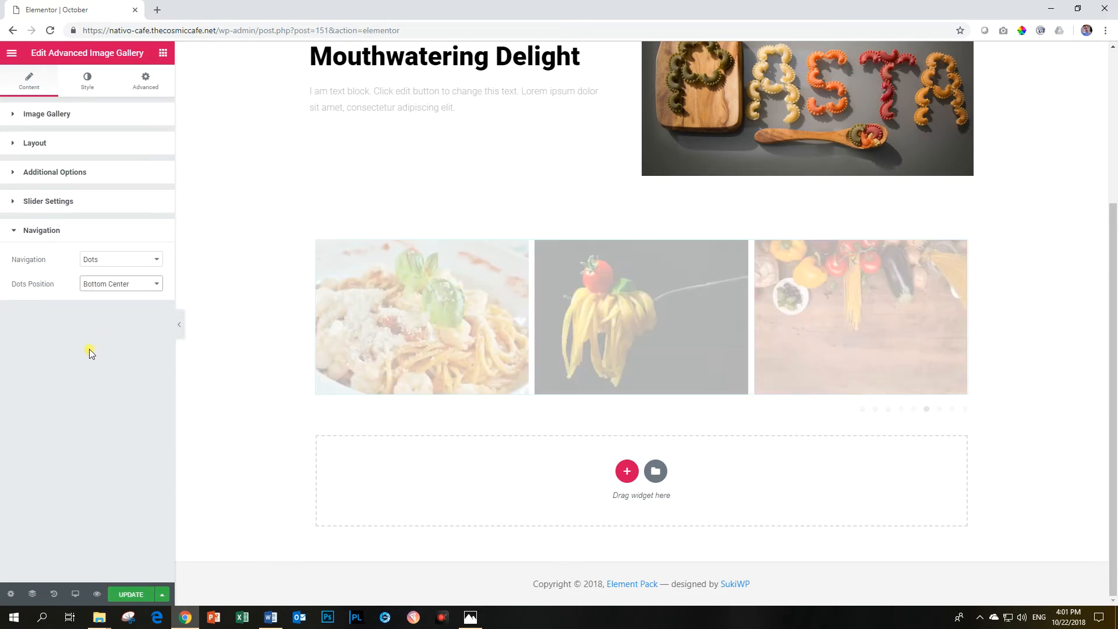
left_click(603, 409)
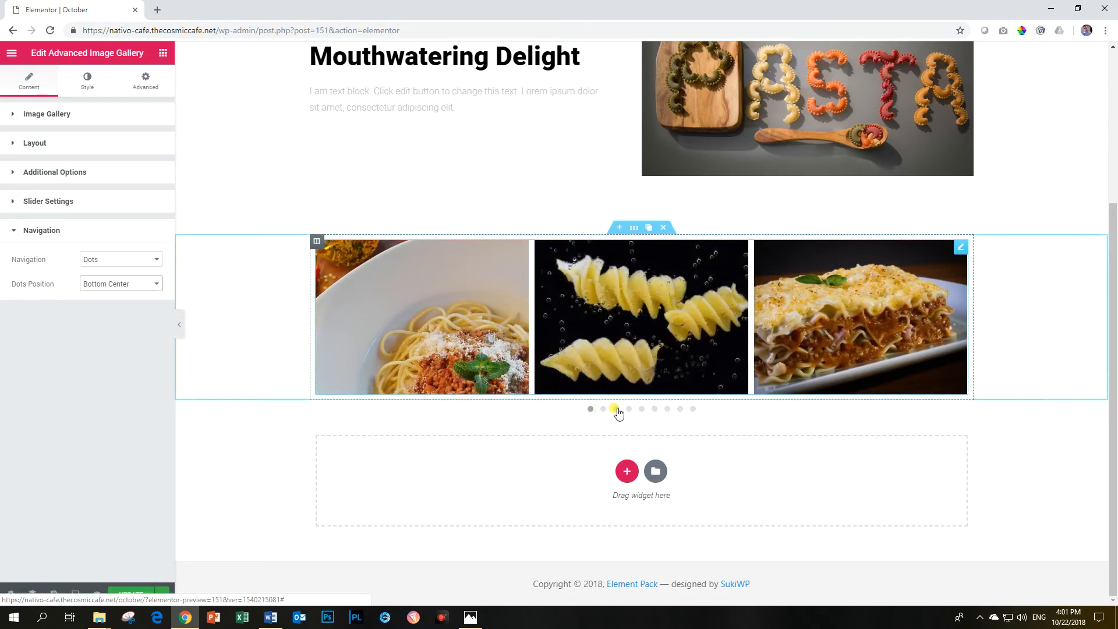
left_click(657, 409)
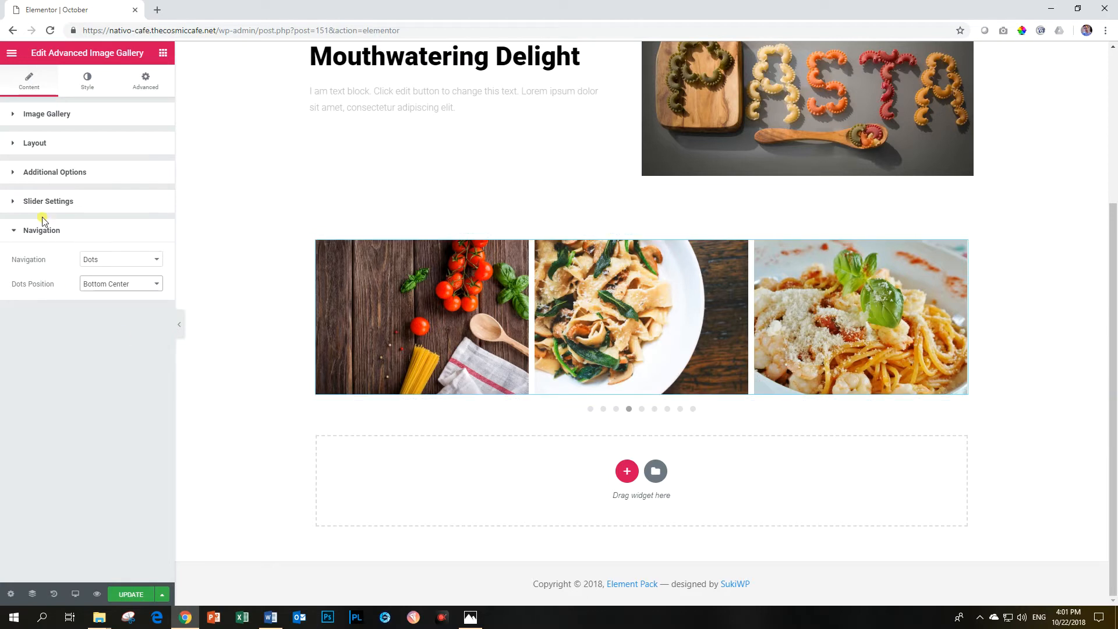
- Return the gallery skin to the Default three-column grid
left_click(47, 113)
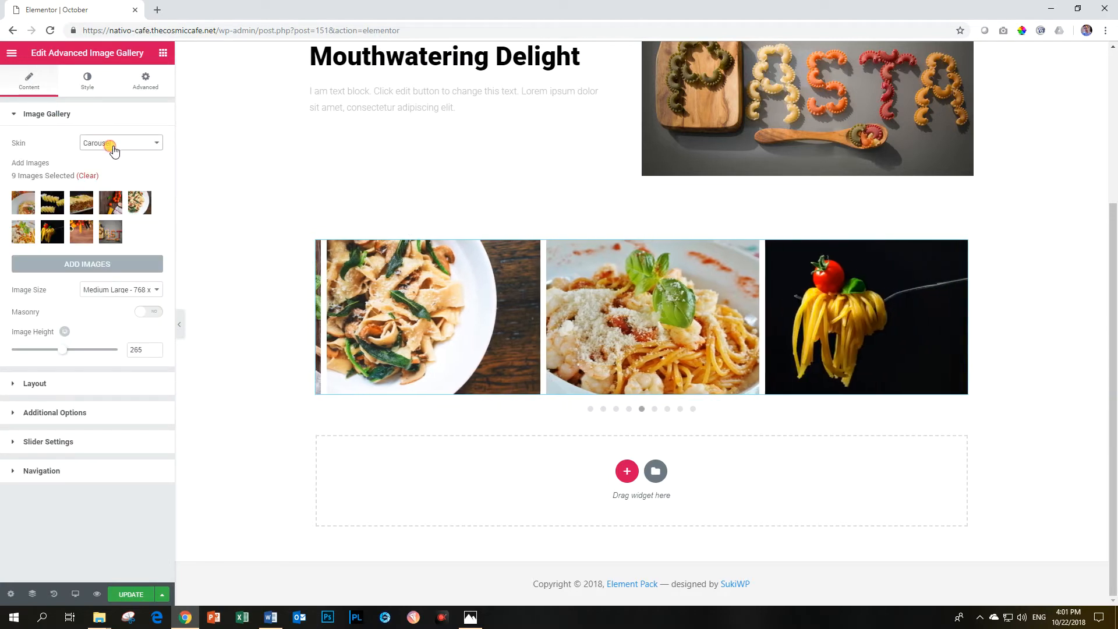
left_click(120, 142)
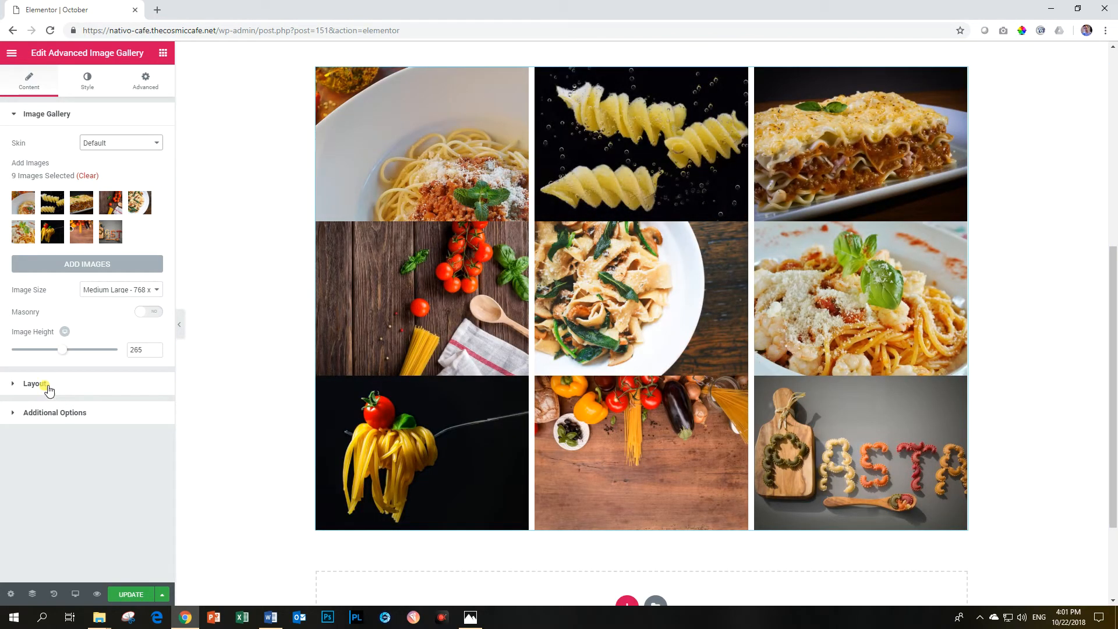
left_click(34, 383)
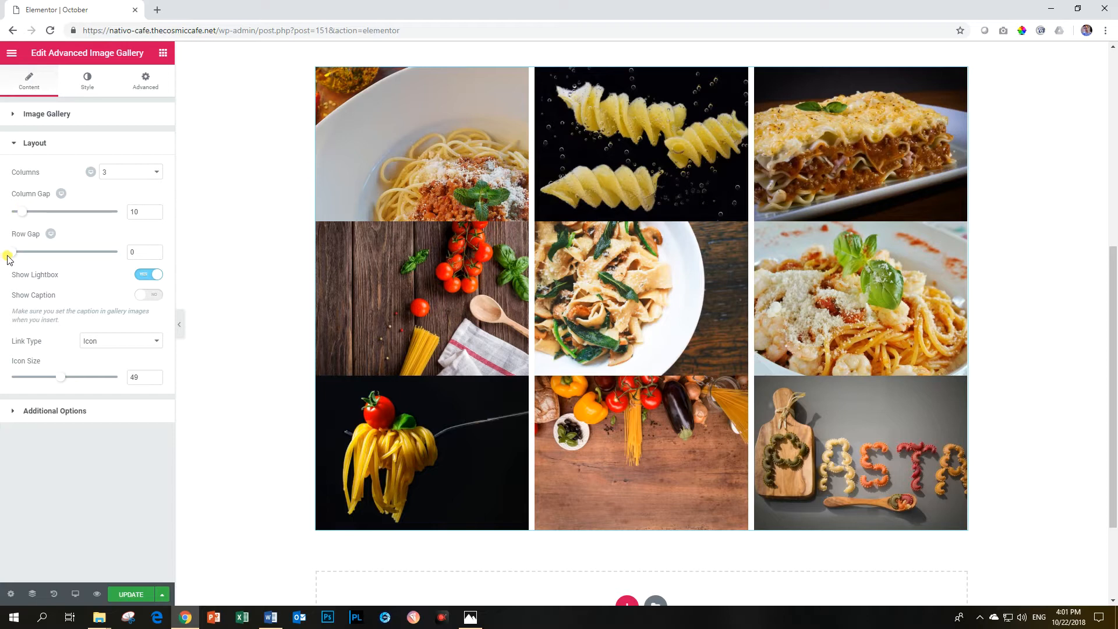
mouse_move(21, 211)
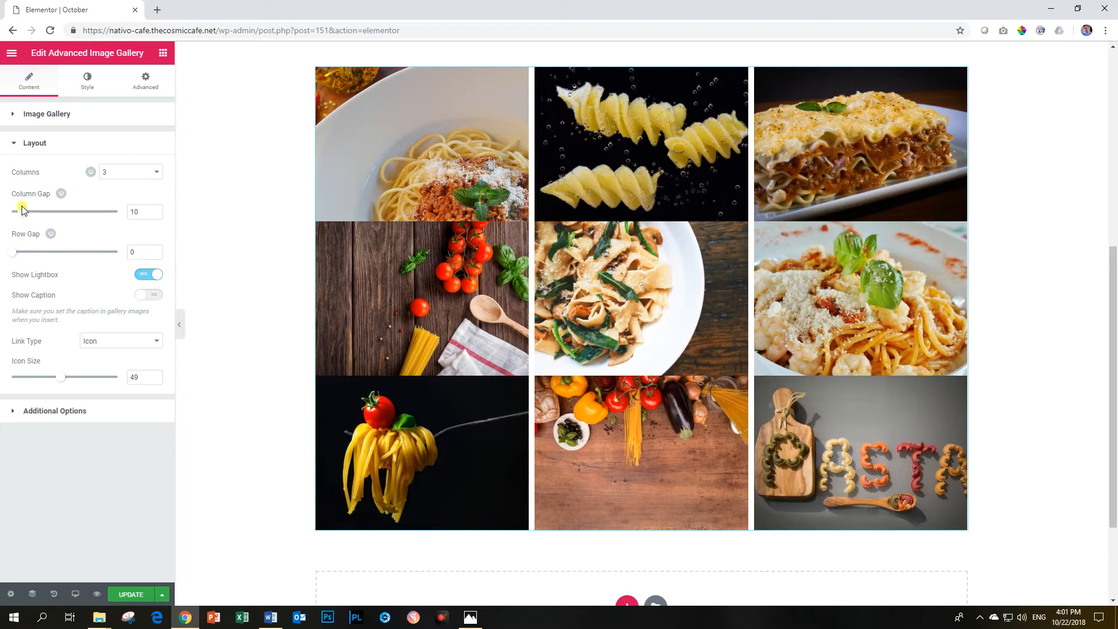
mouse_move(11, 252)
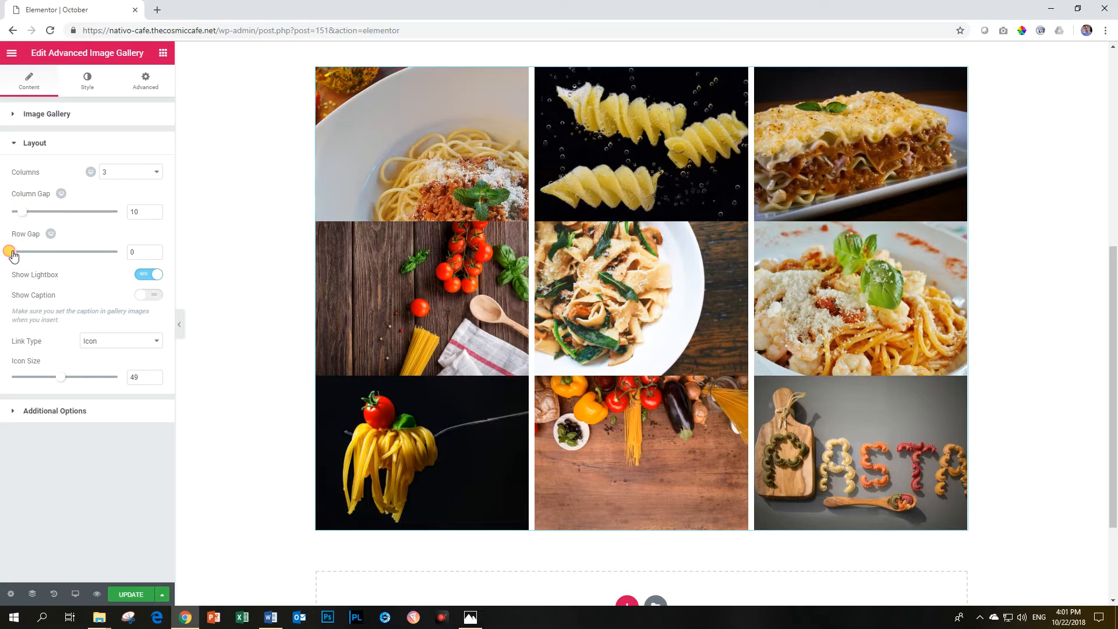
- Set the grid's row gap to 40 and column gap to 5
left_click_drag(10, 252, 20, 252)
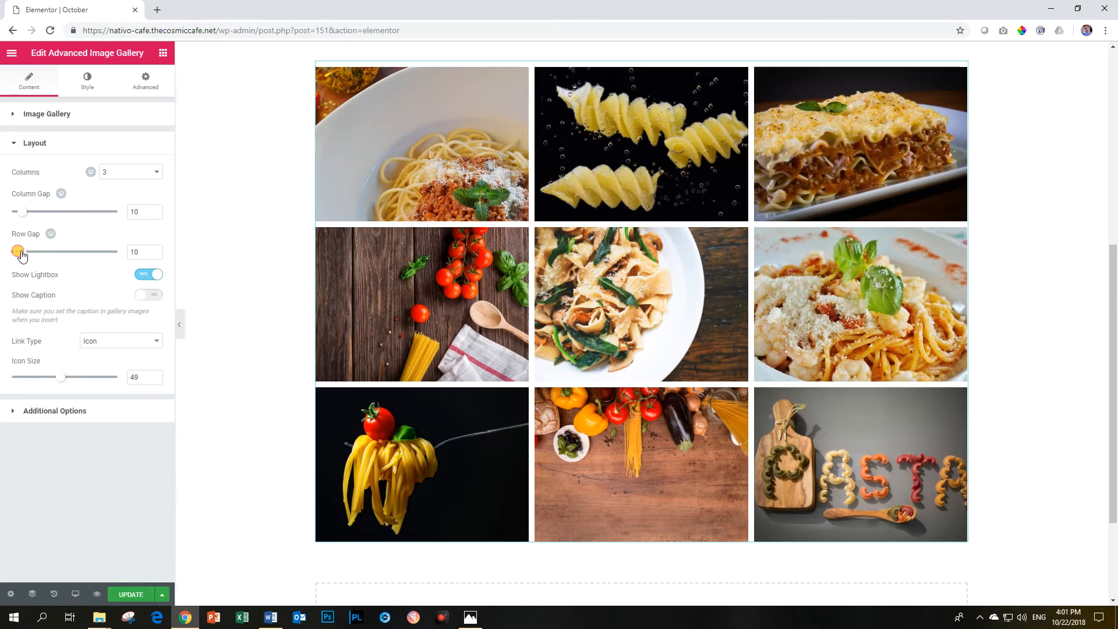
left_click_drag(19, 251, 13, 252)
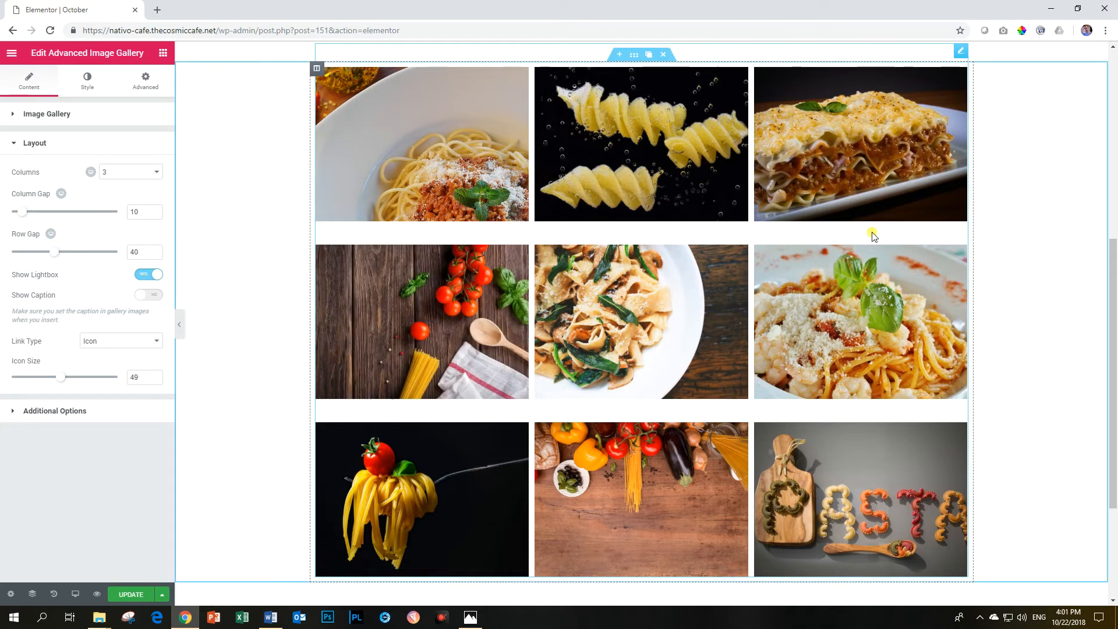
left_click_drag(20, 212, 15, 212)
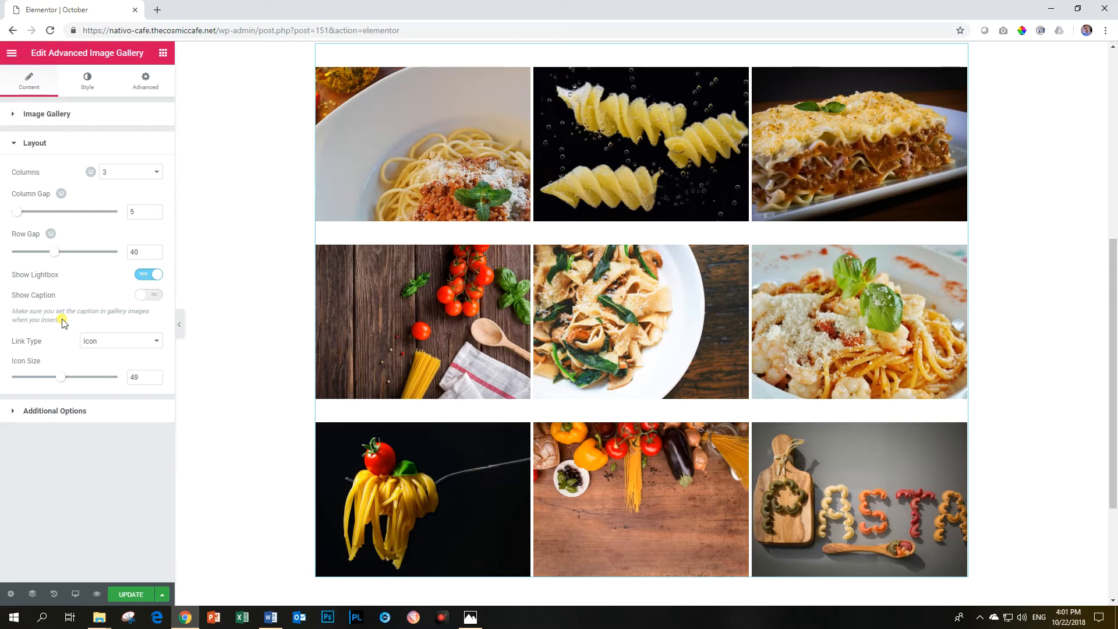
mouse_move(57, 421)
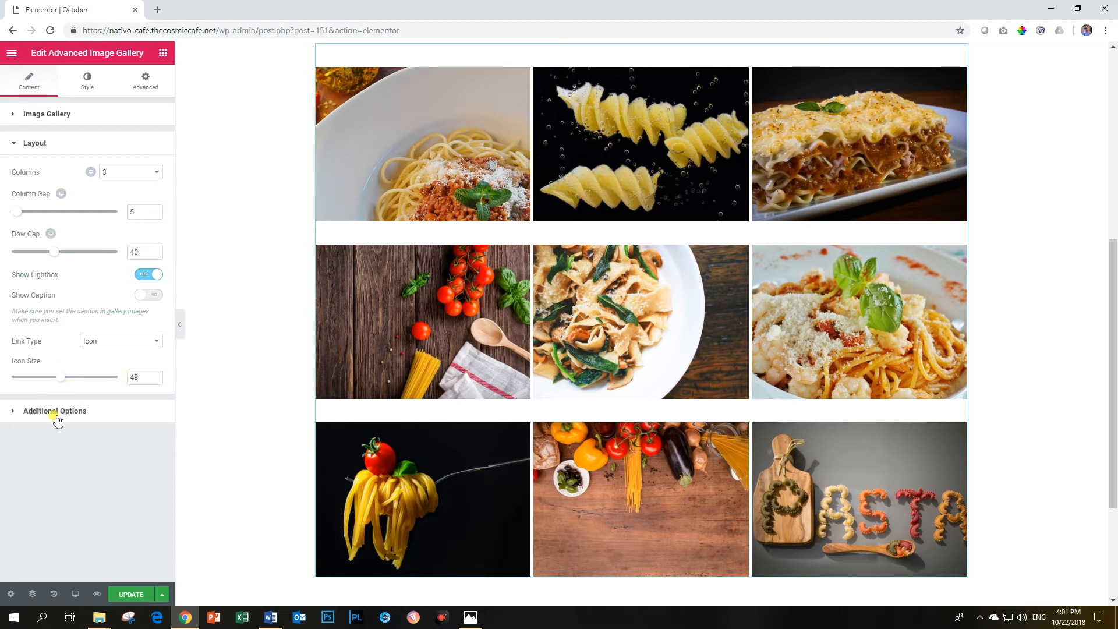
- Give the gallery's link icons an orange color under Style > Link Style
left_click(55, 410)
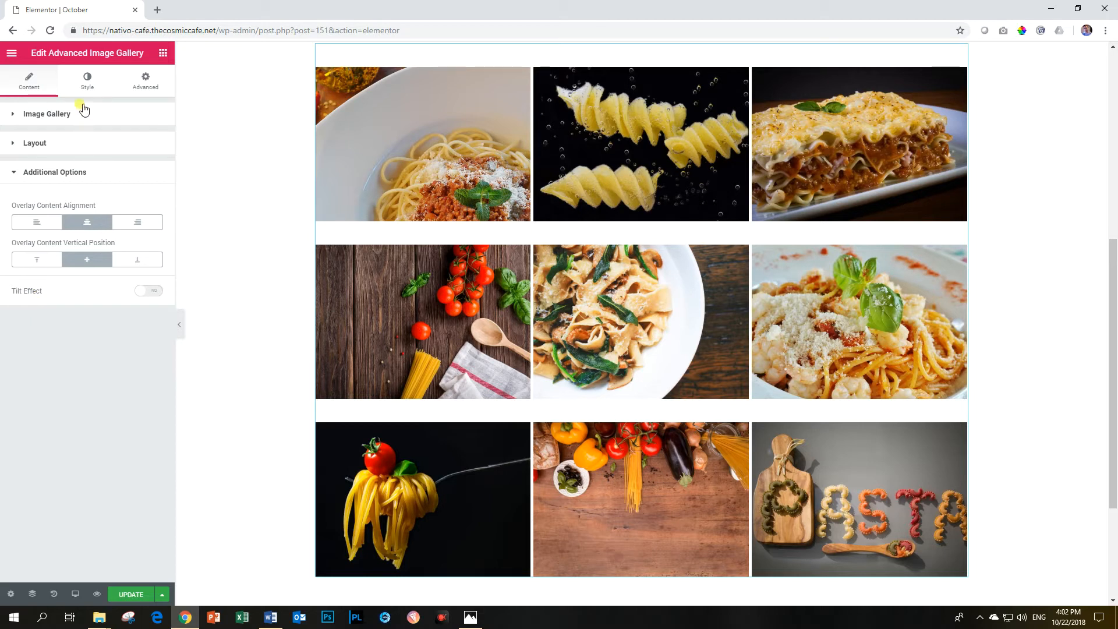
left_click(87, 78)
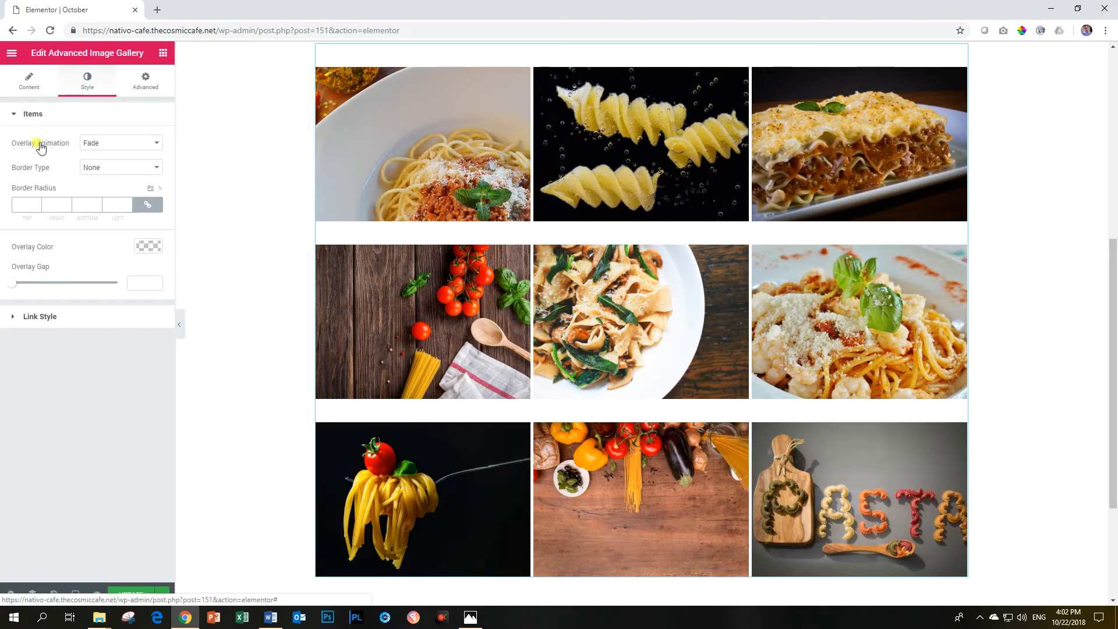
mouse_move(60, 322)
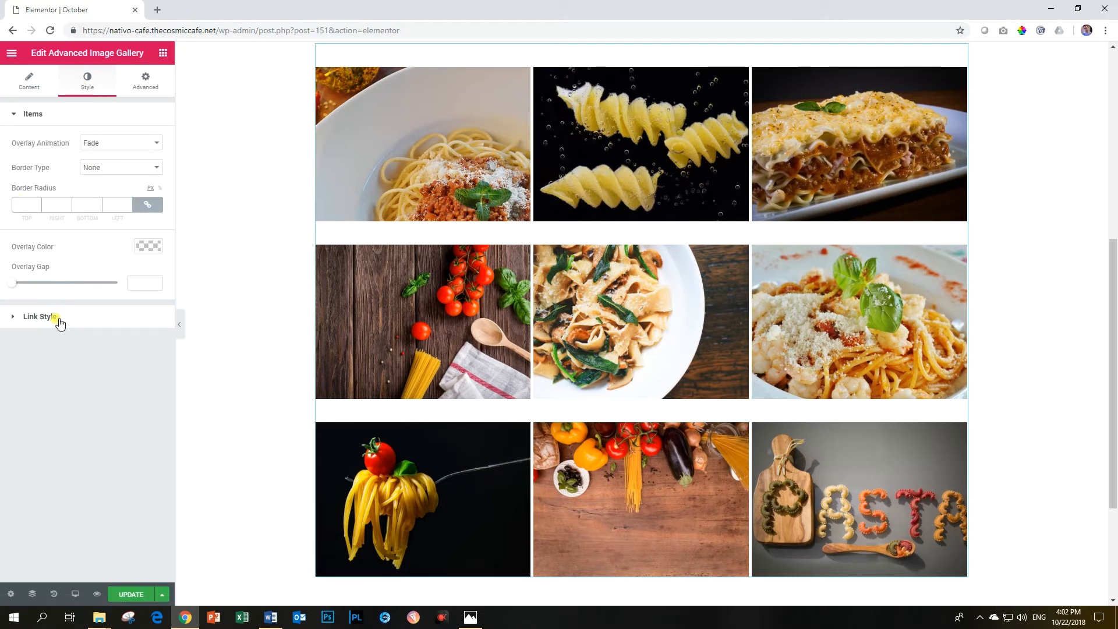
left_click(40, 316)
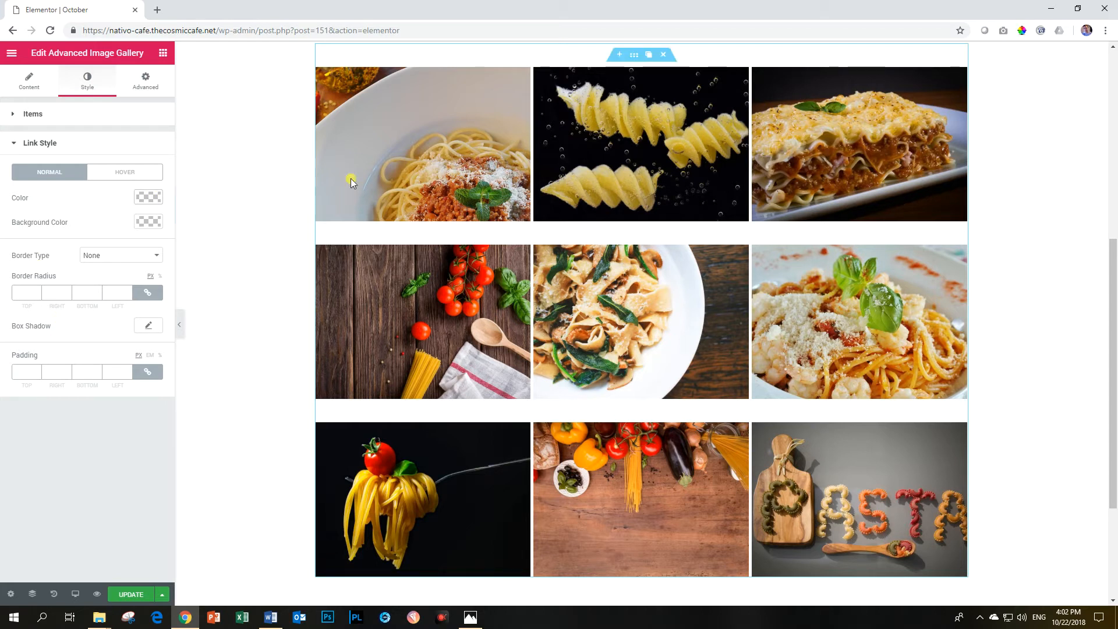
left_click(148, 197)
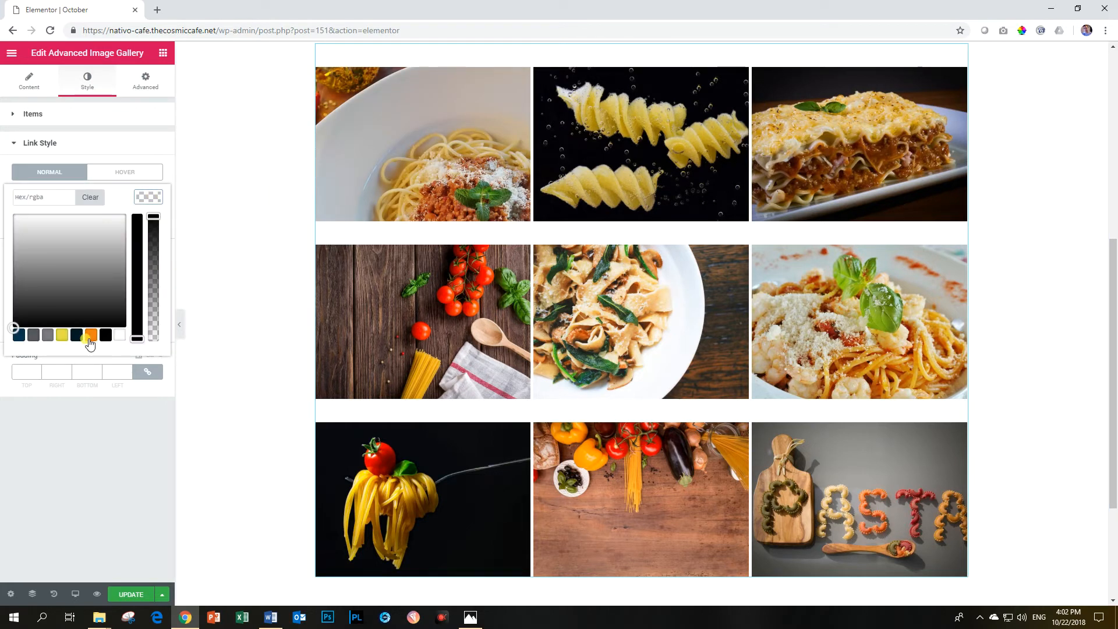
left_click(91, 335)
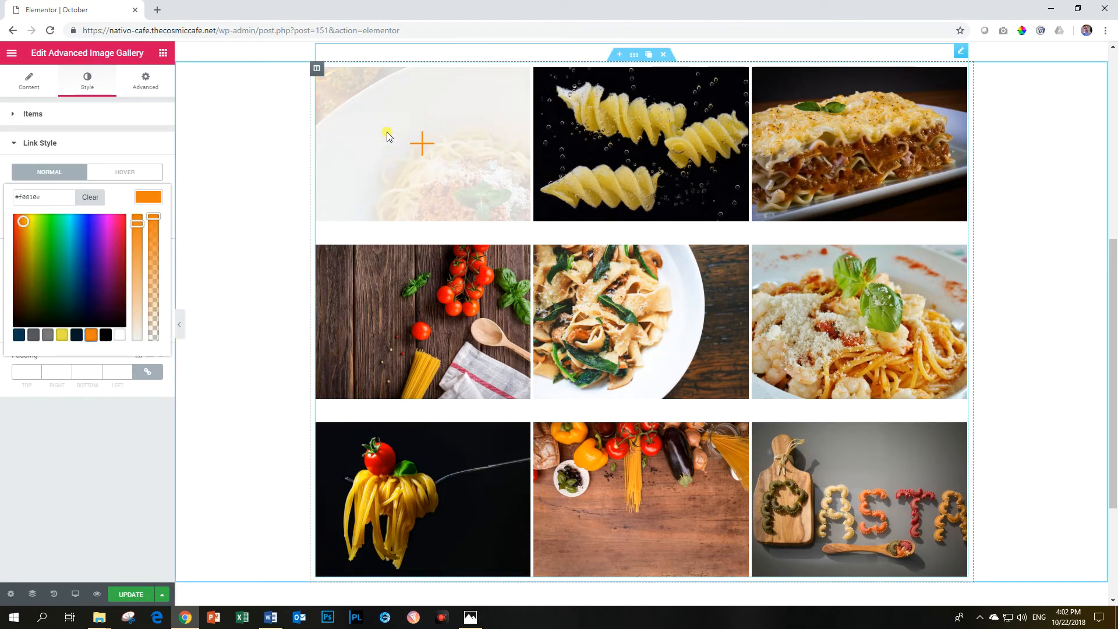
left_click(147, 198)
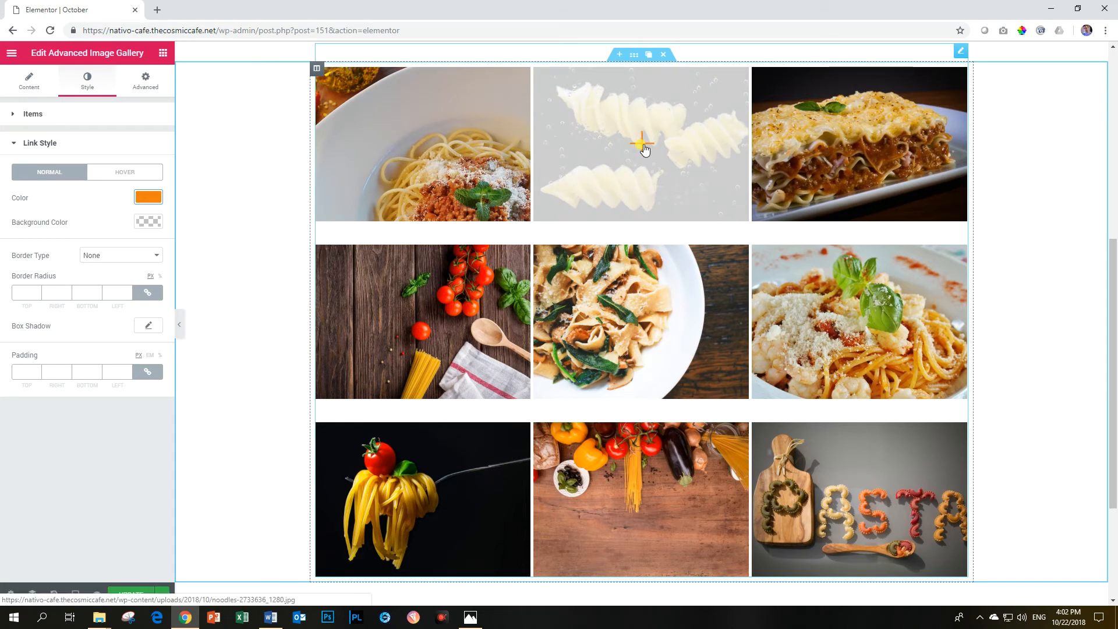
left_click(29, 78)
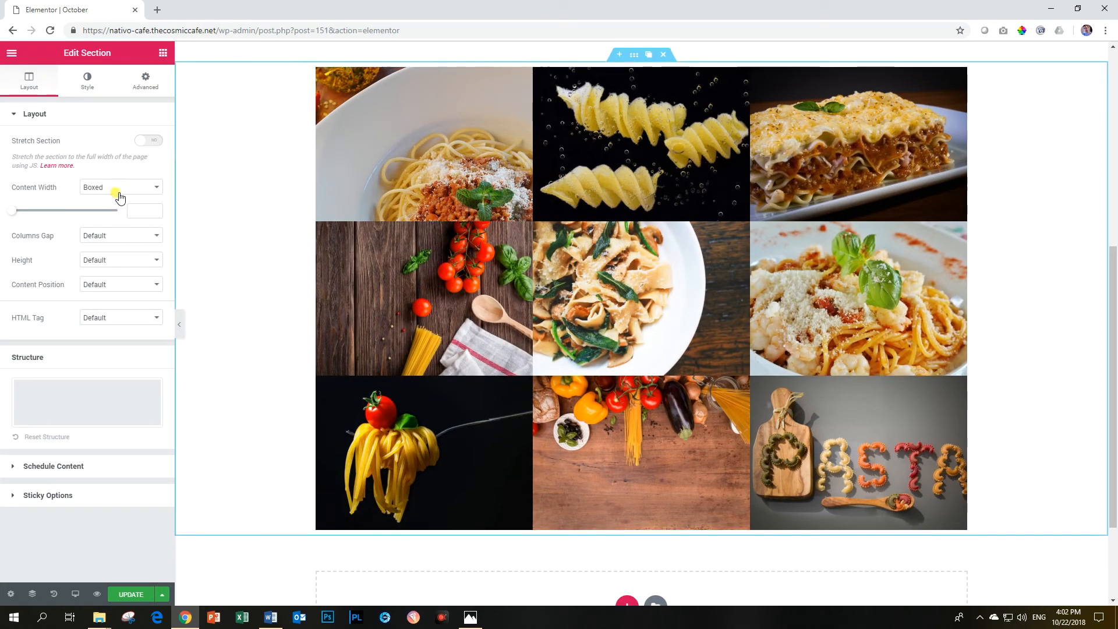
- Set the section's content width to Full Width and update the page
left_click(120, 187)
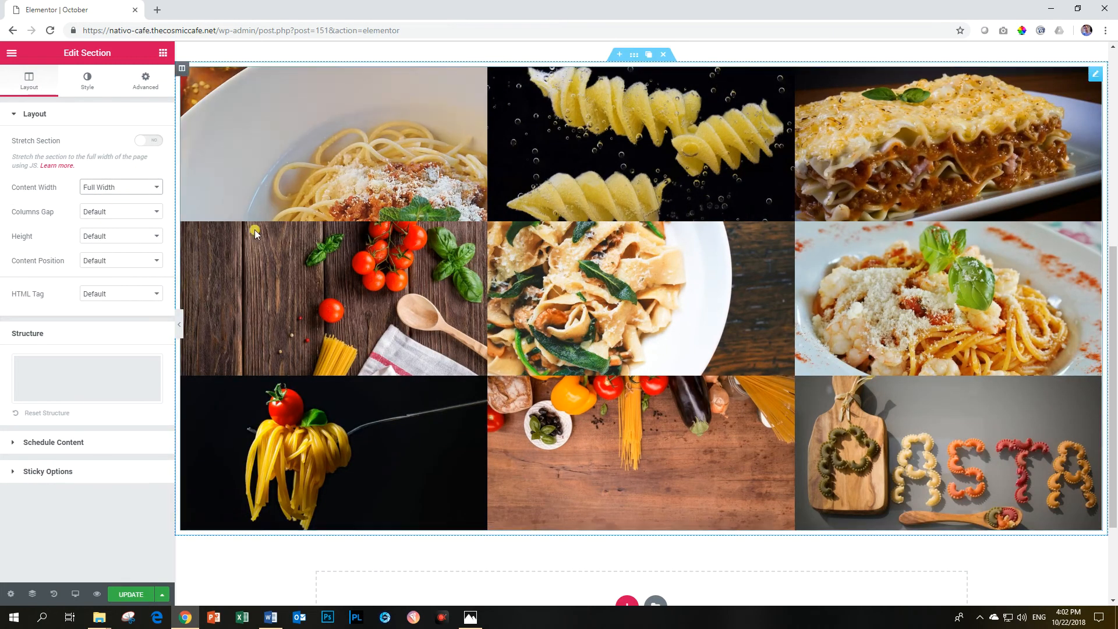
mouse_move(144, 571)
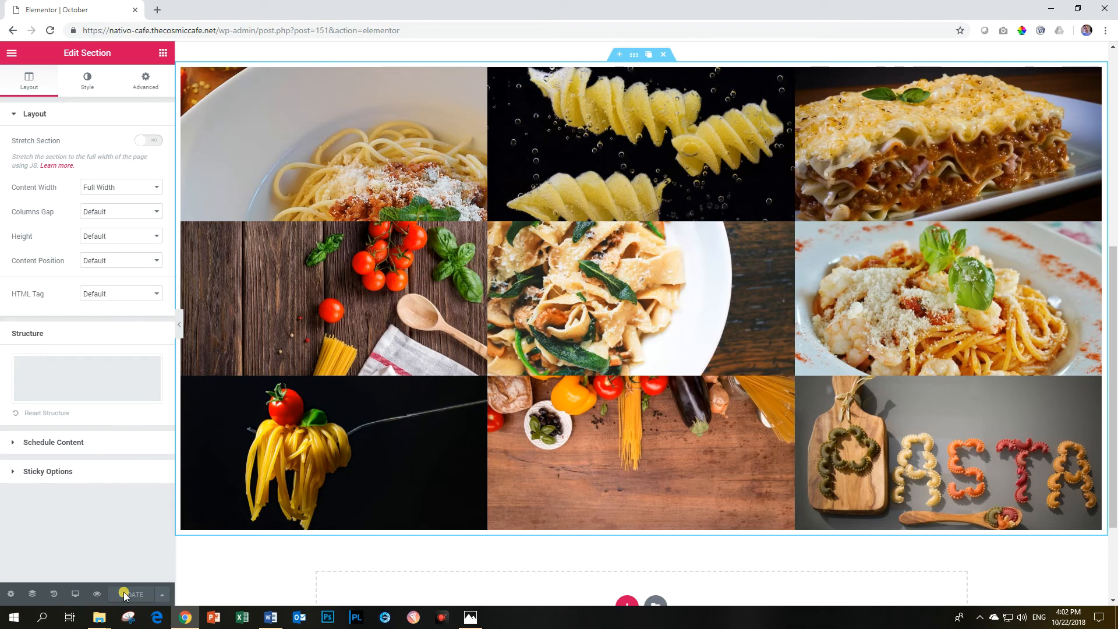
left_click(97, 594)
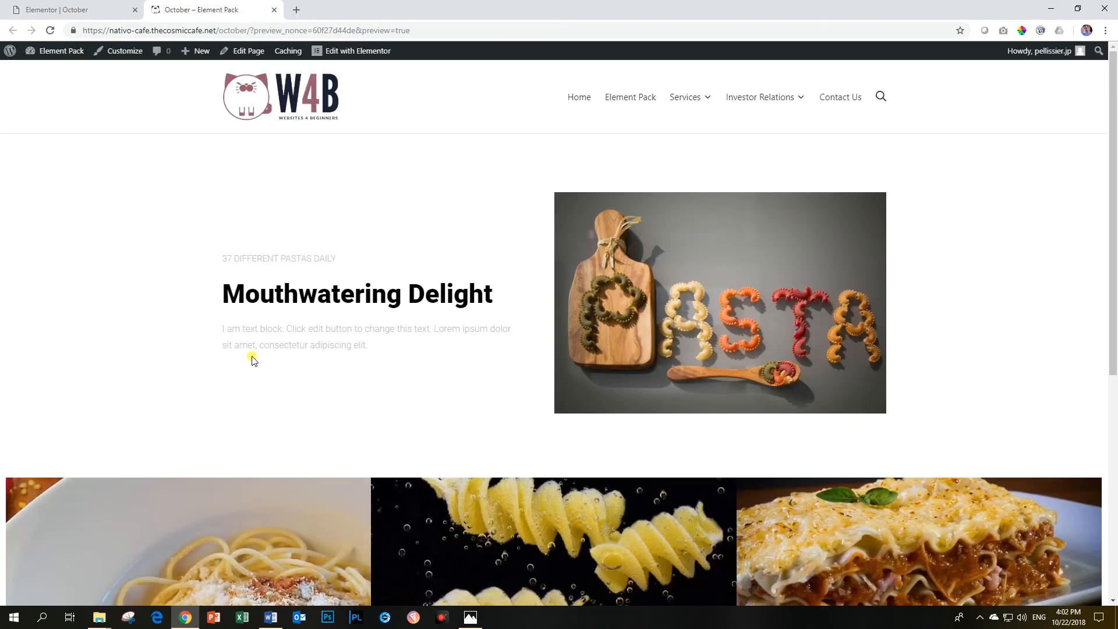
- Open a photo in the preview's lightbox, step through the next photos, and return to the editor tab
scroll("down", 3)
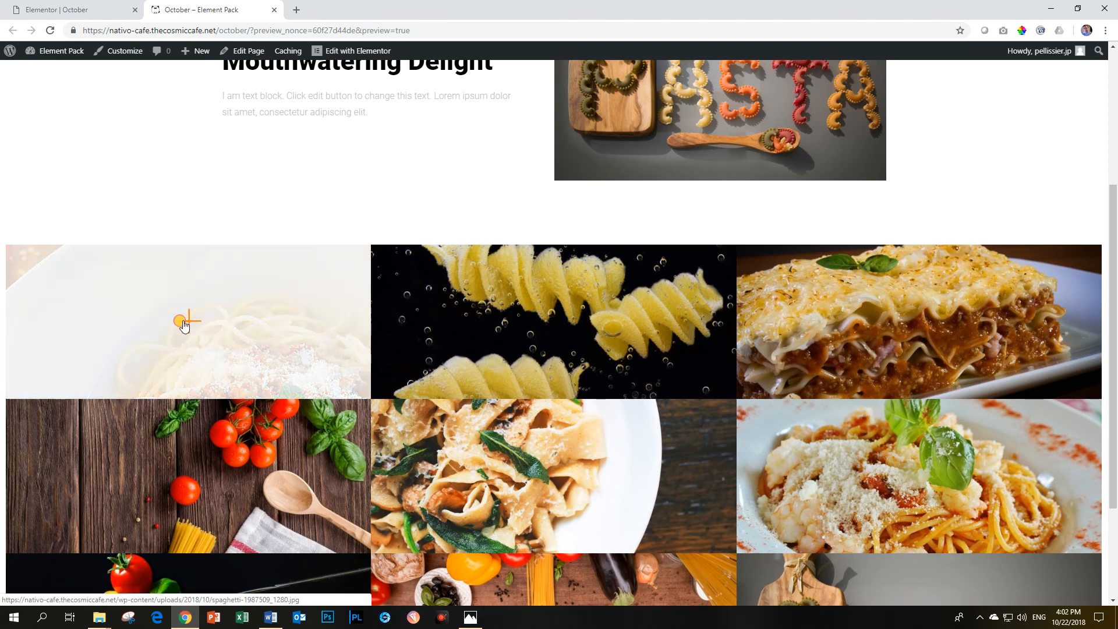
left_click(553, 322)
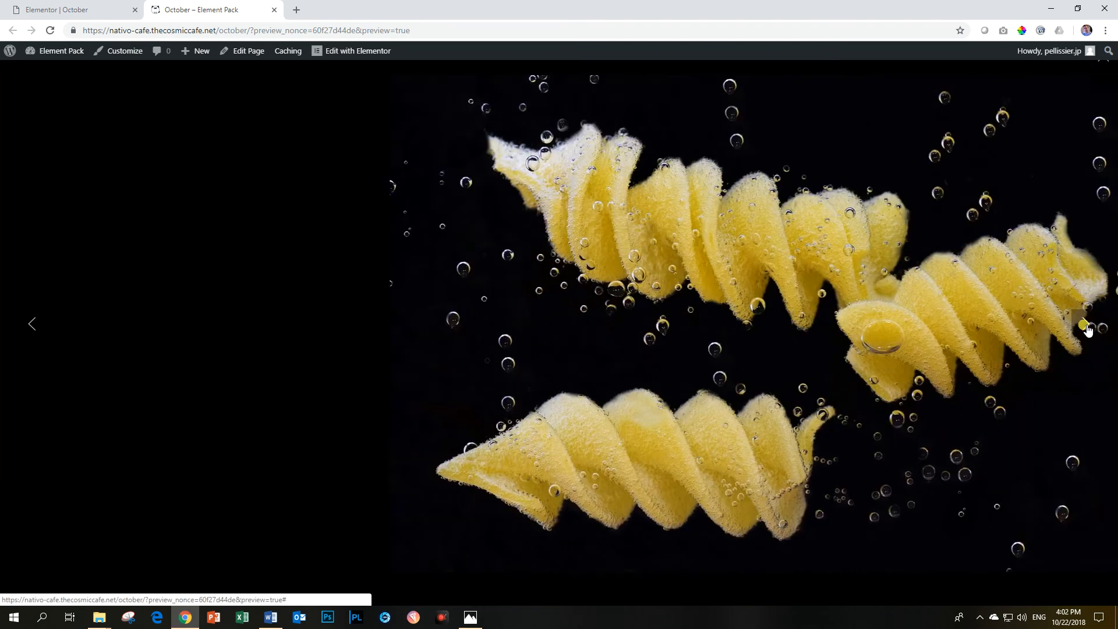
left_click(1084, 324)
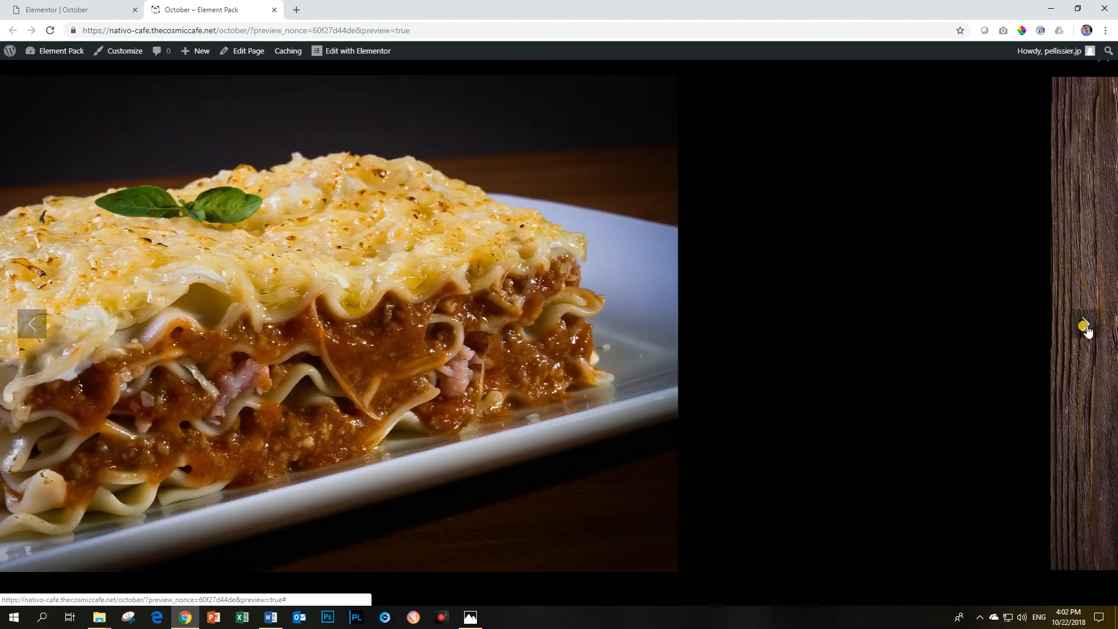
left_click(1084, 324)
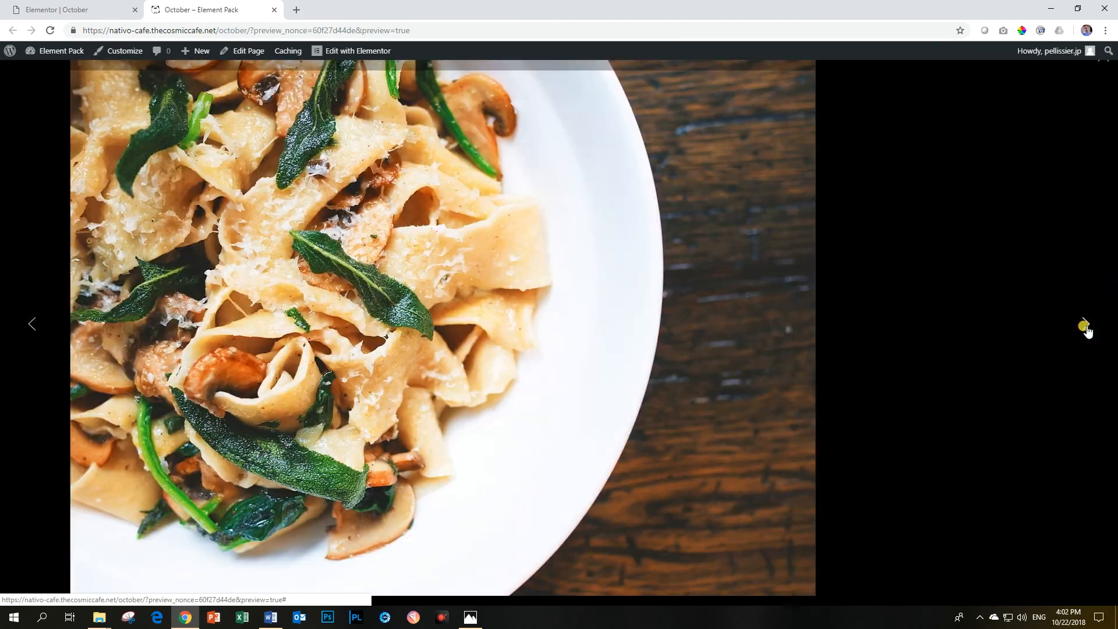
left_click(1084, 324)
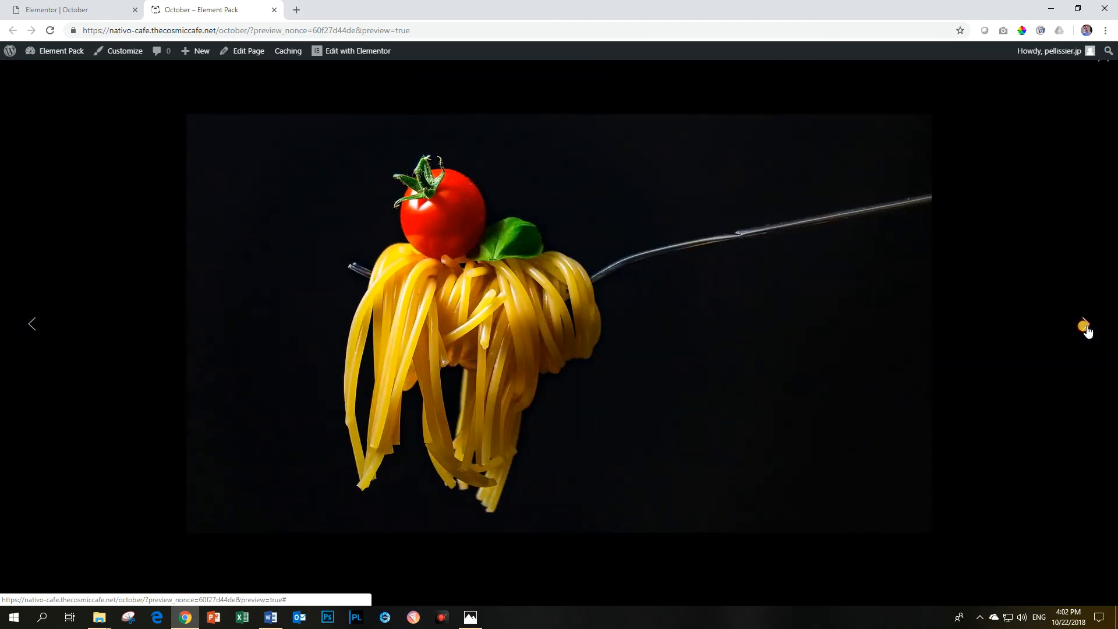
left_click(1084, 323)
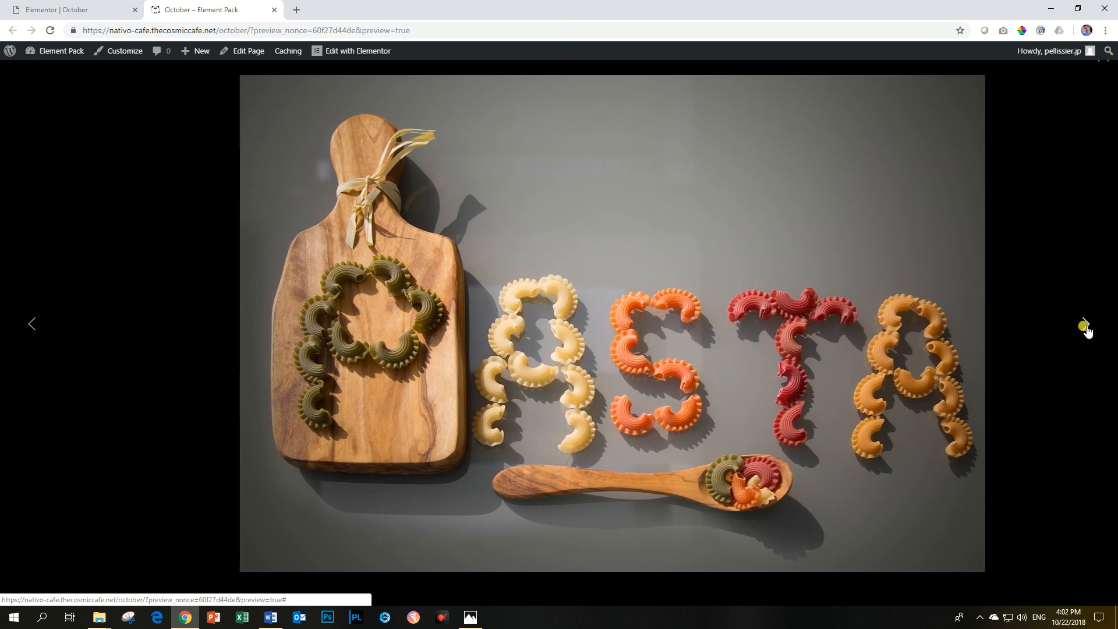
left_click(1085, 323)
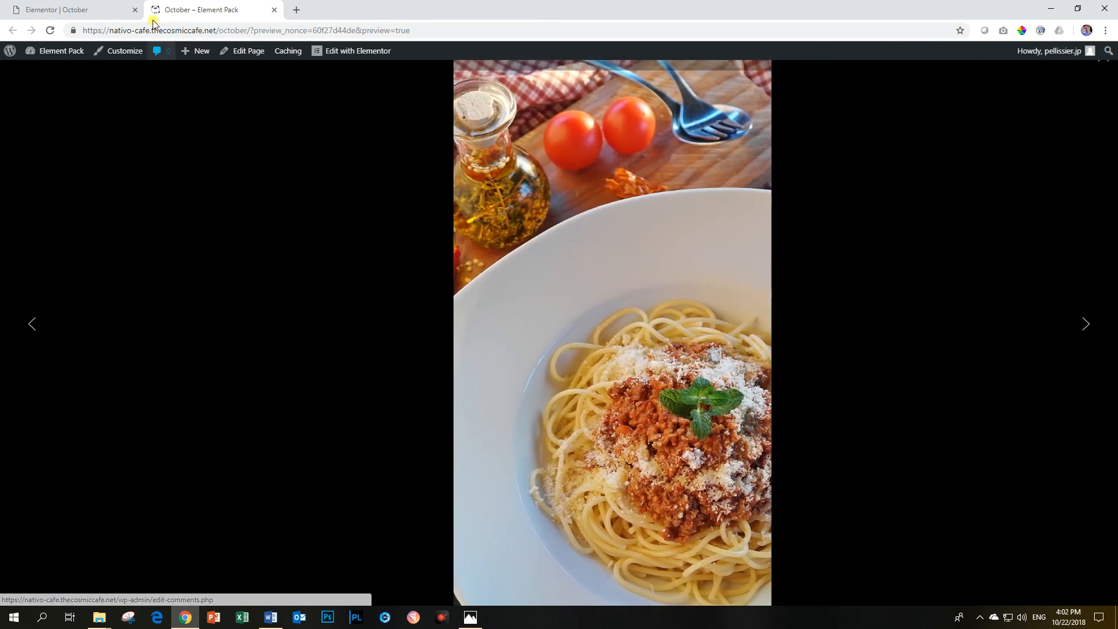
left_click(60, 9)
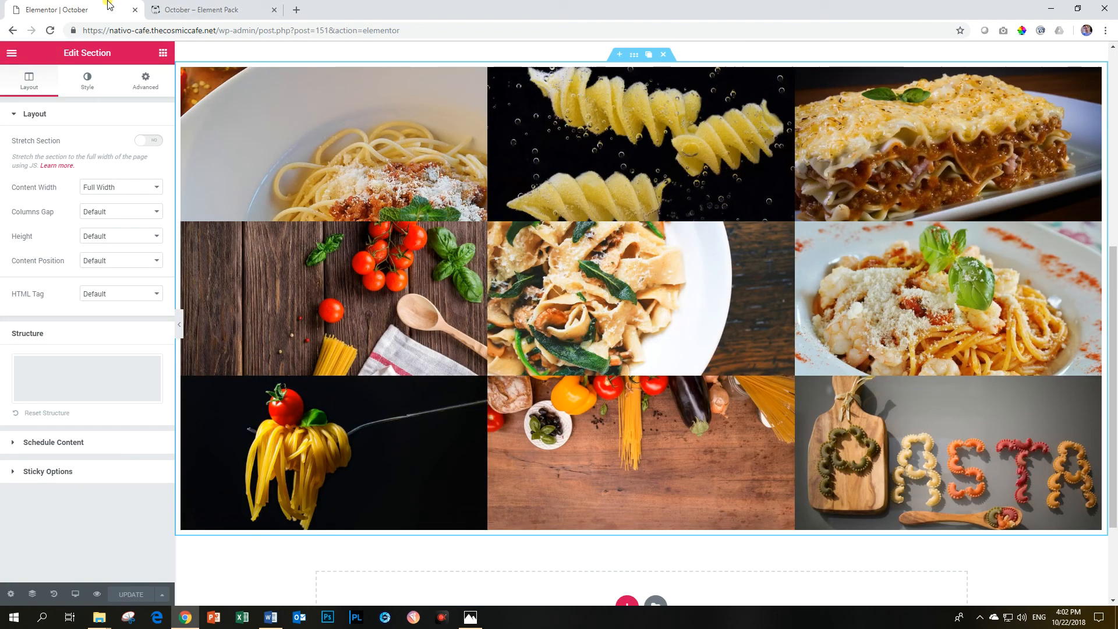